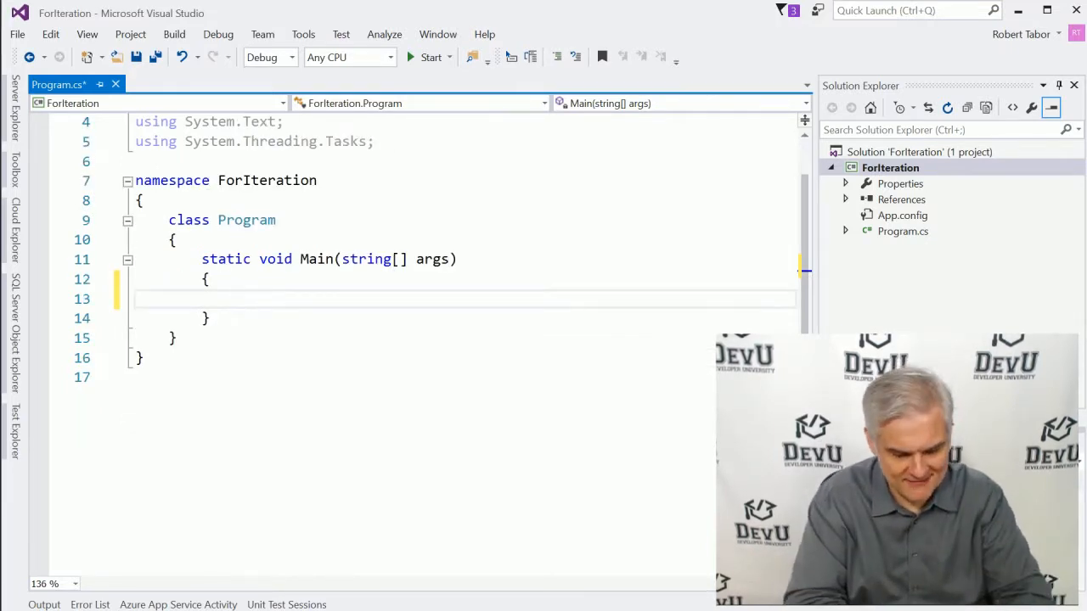
Write a for loop over i from 0 while i < 10 with Console.WriteLine(i); in its body.
type("for (int i )")
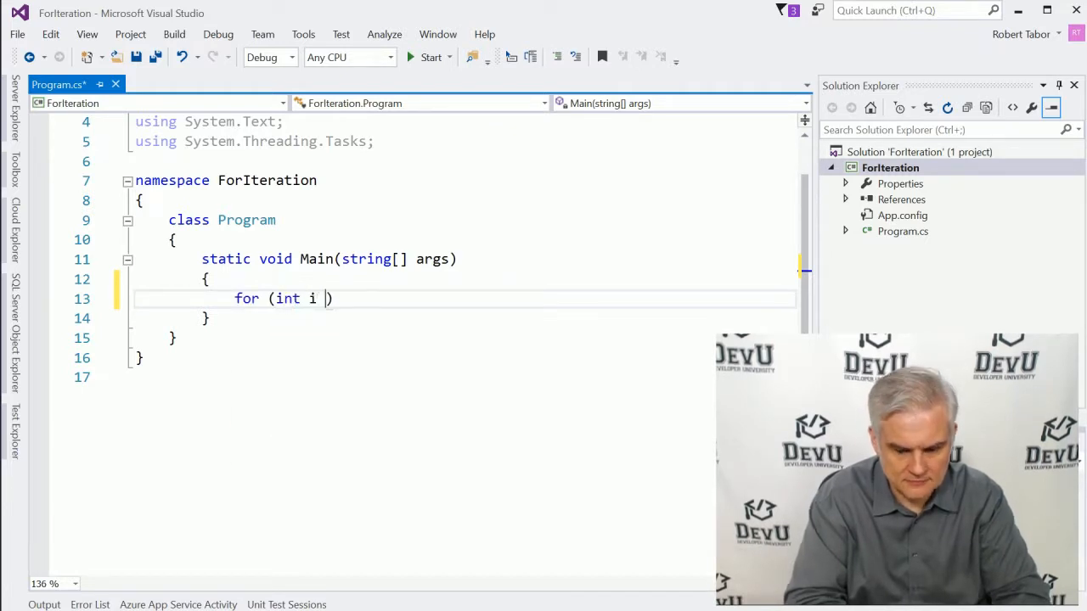
type("= 0;")
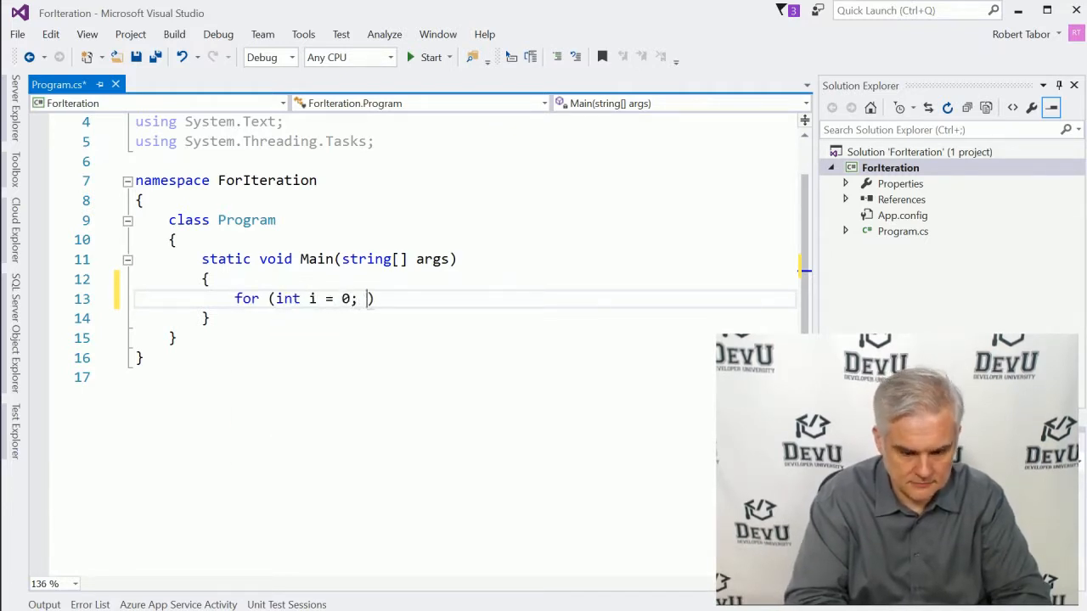
type("i < 10; i")
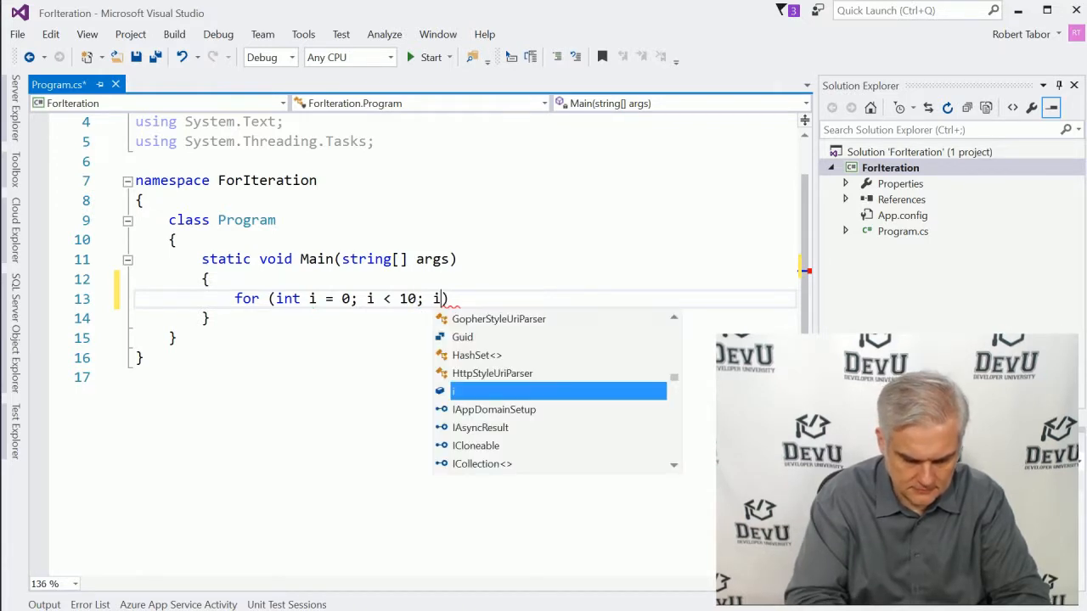
type("++)")
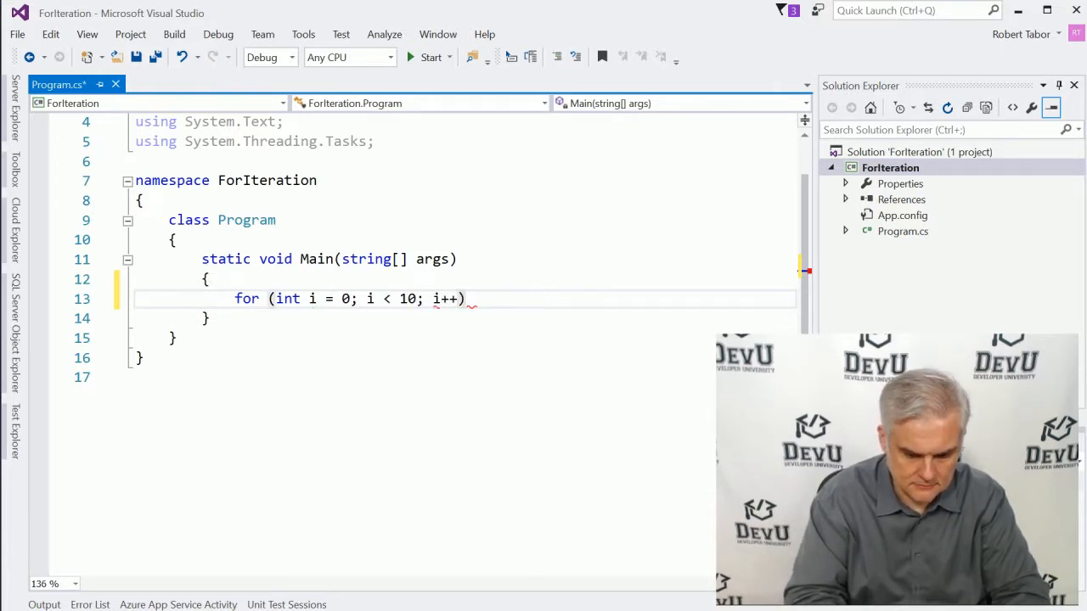
type("Console.WriteLine()")
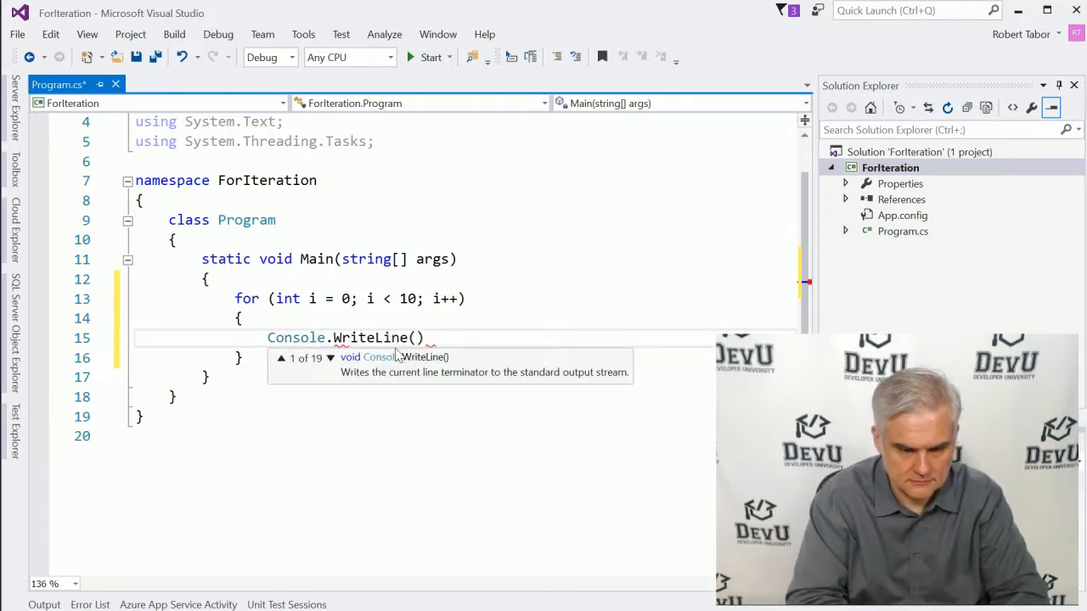
type("i);")
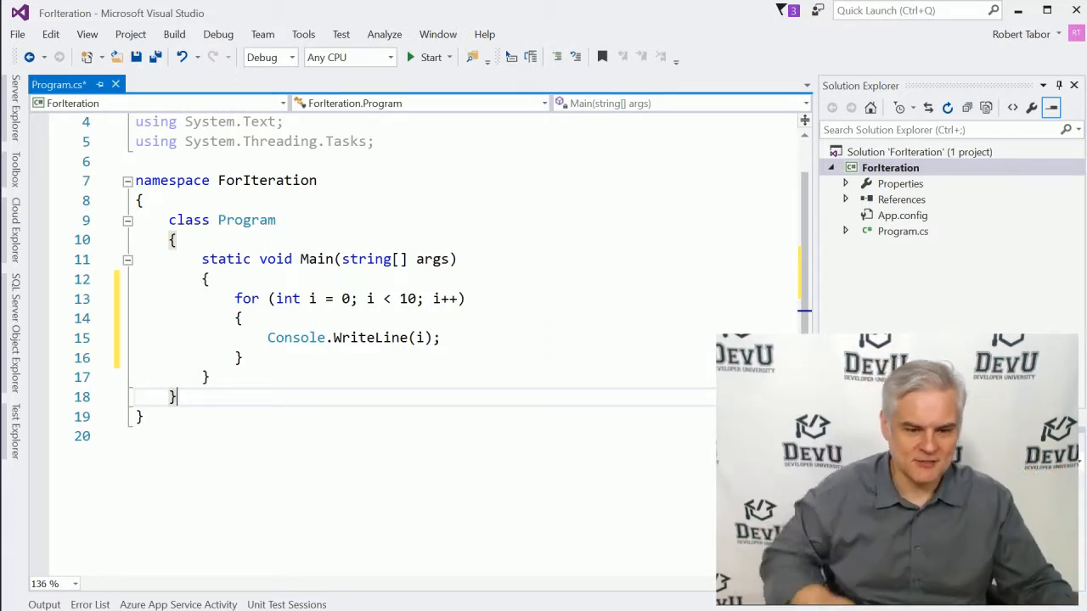
Add Console.ReadLine(); after the loop so the console stays open.
type("Consol")
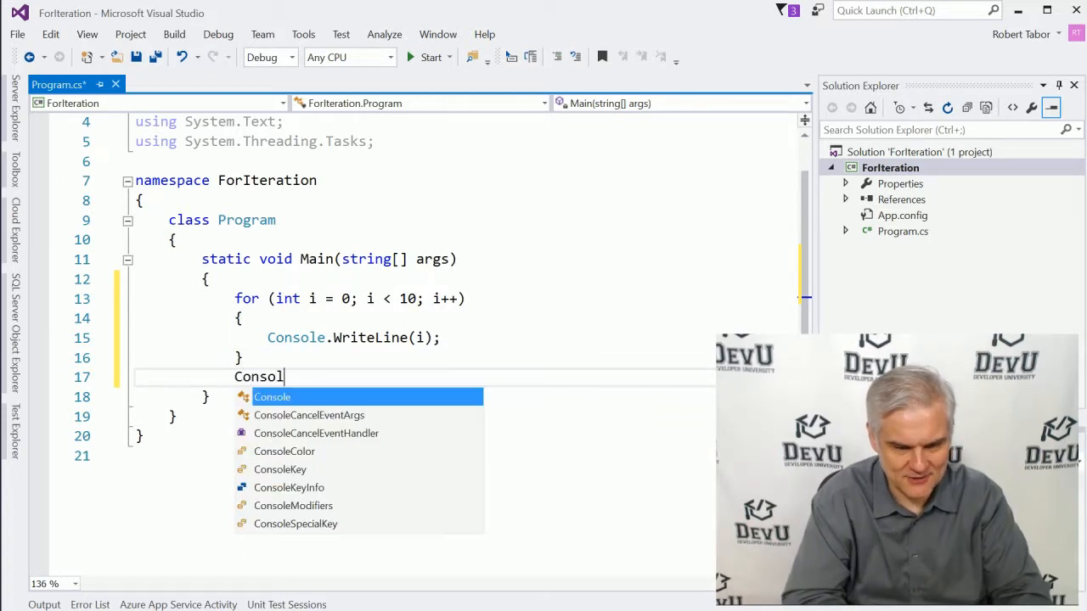
type("e.ReadLine")
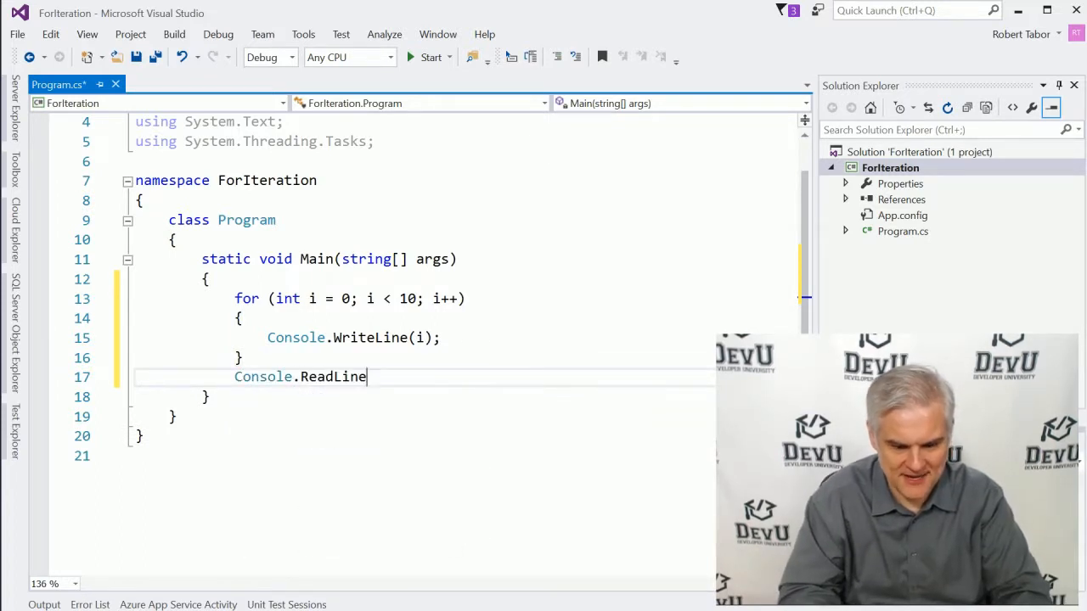
type("();")
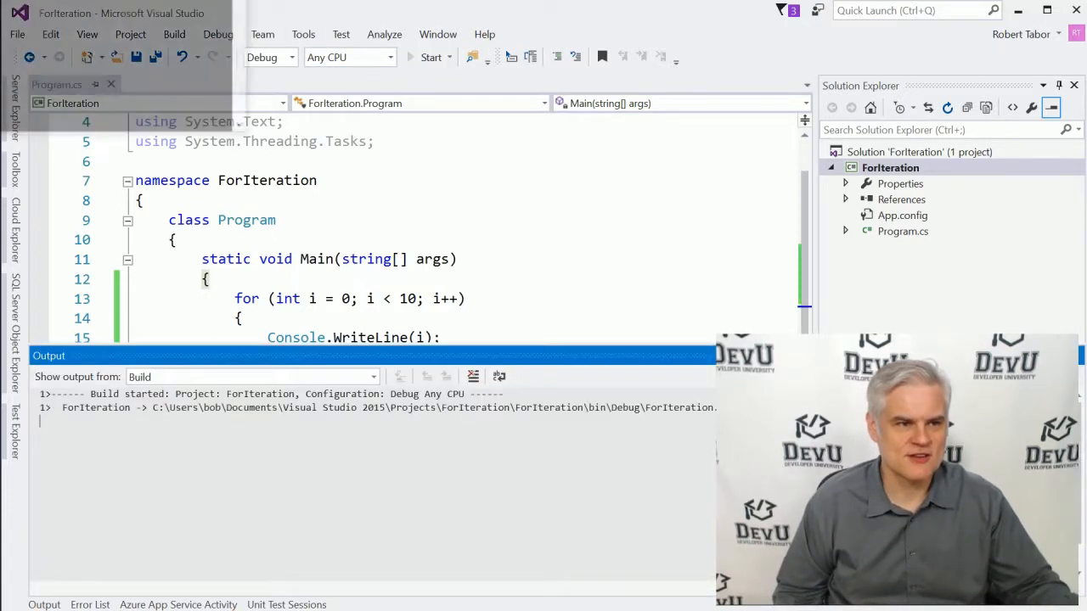
Build and run the ForIteration program with Start, then return to the editor.
left_click(431, 58)
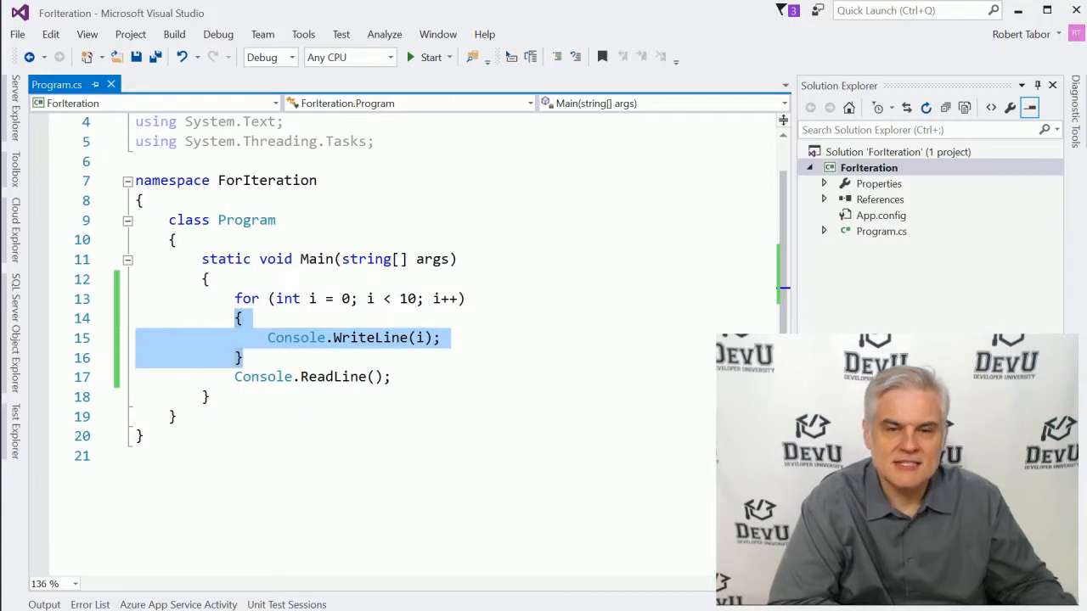
mouse_move(428, 338)
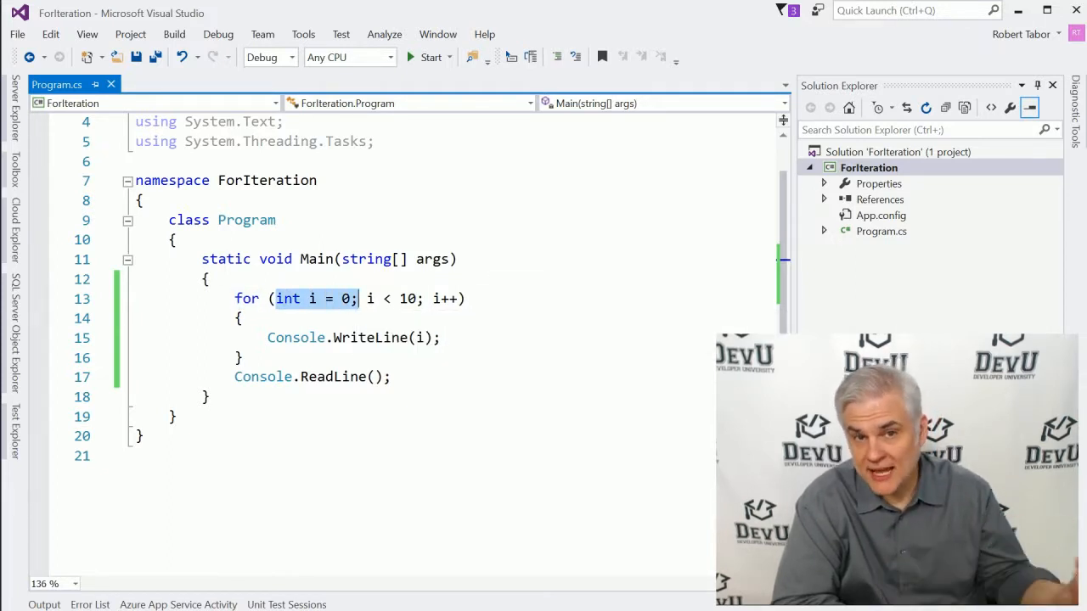
mouse_move(261, 377)
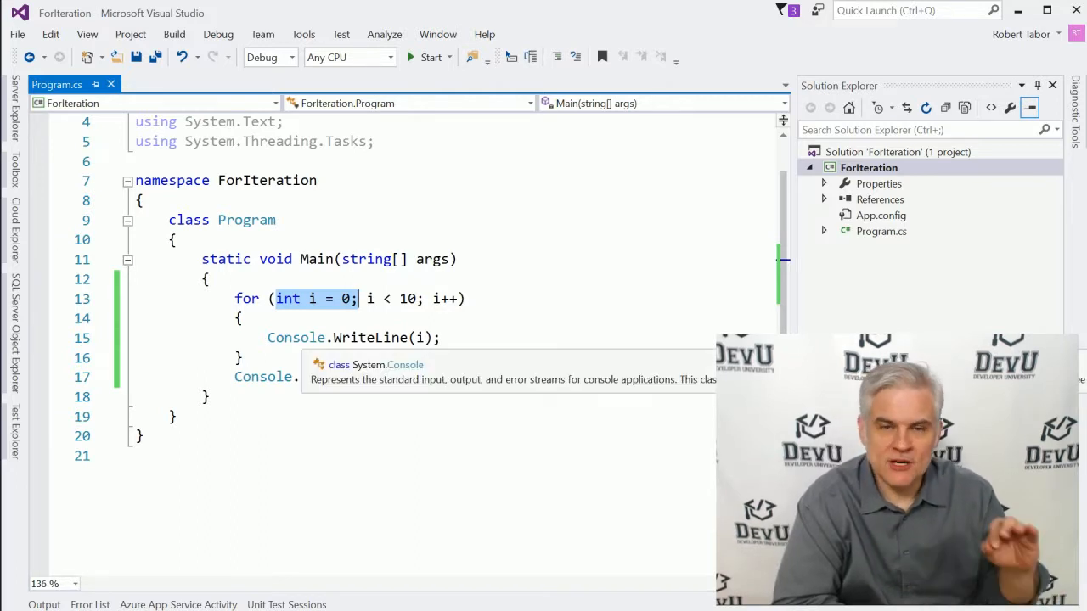
type("ReadLine();")
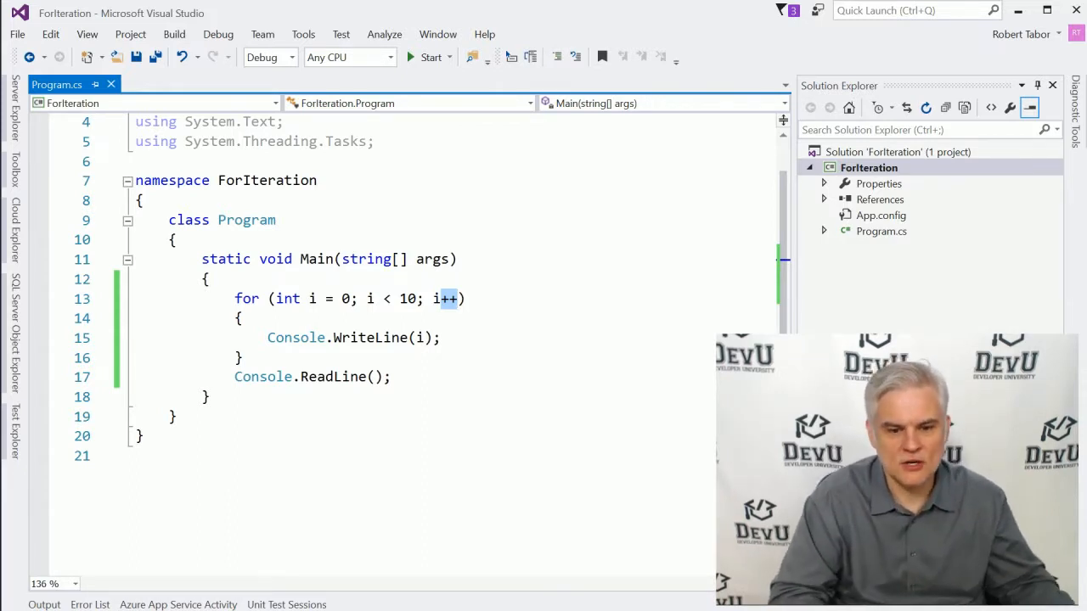
double_click(287, 299)
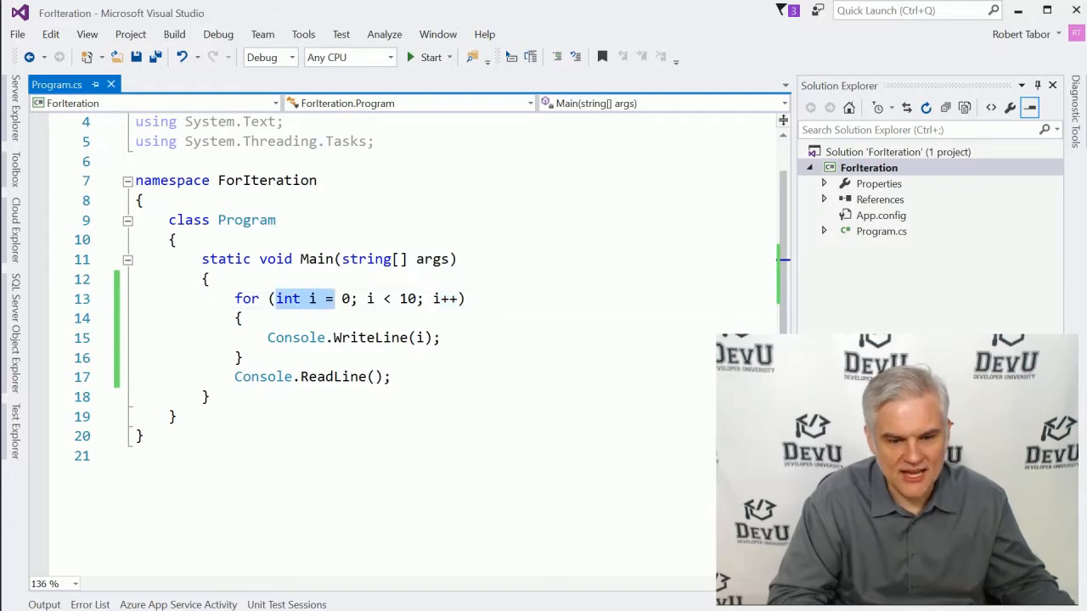
double_click(343, 299)
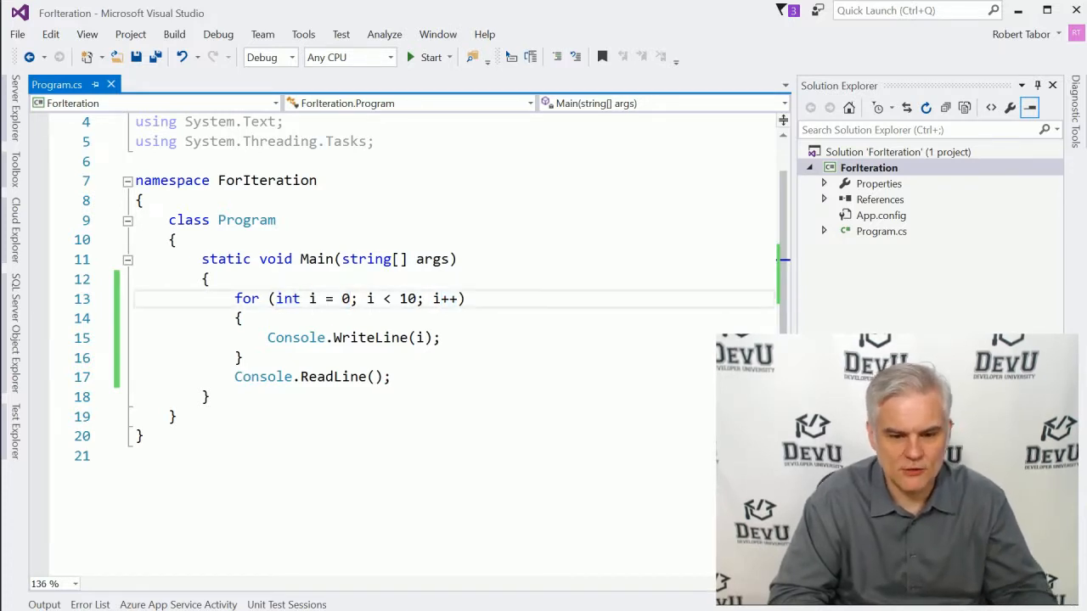
double_click(370, 299)
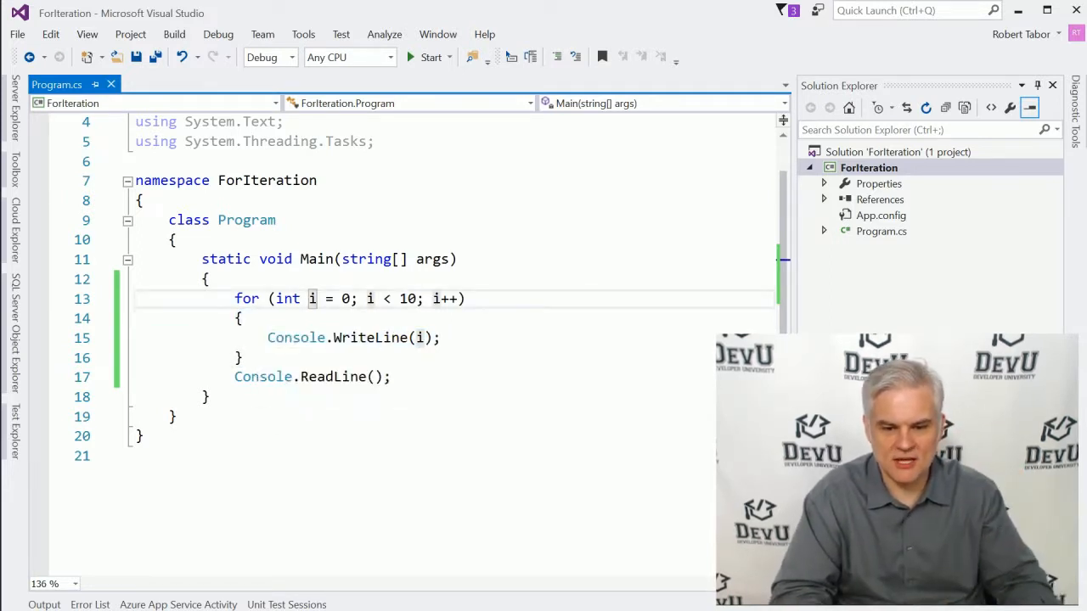
double_click(445, 298)
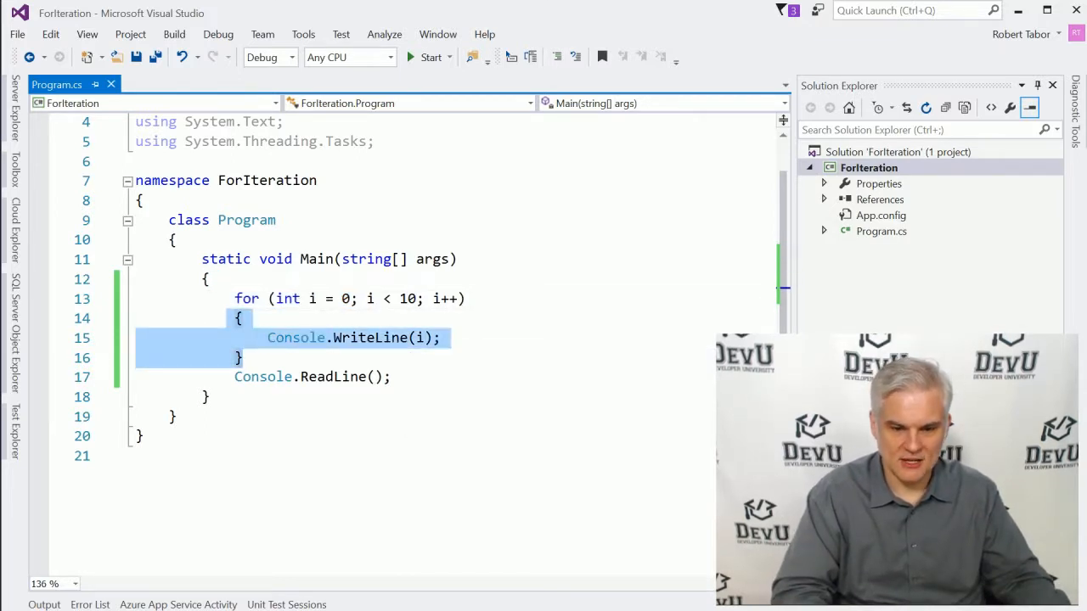
double_click(371, 299)
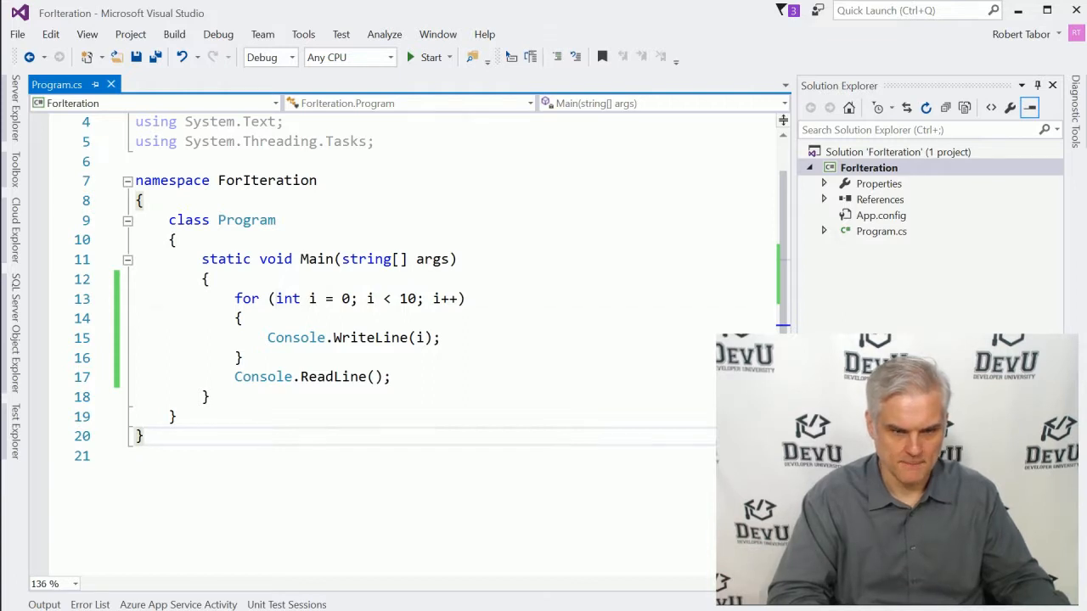
left_click(340, 299)
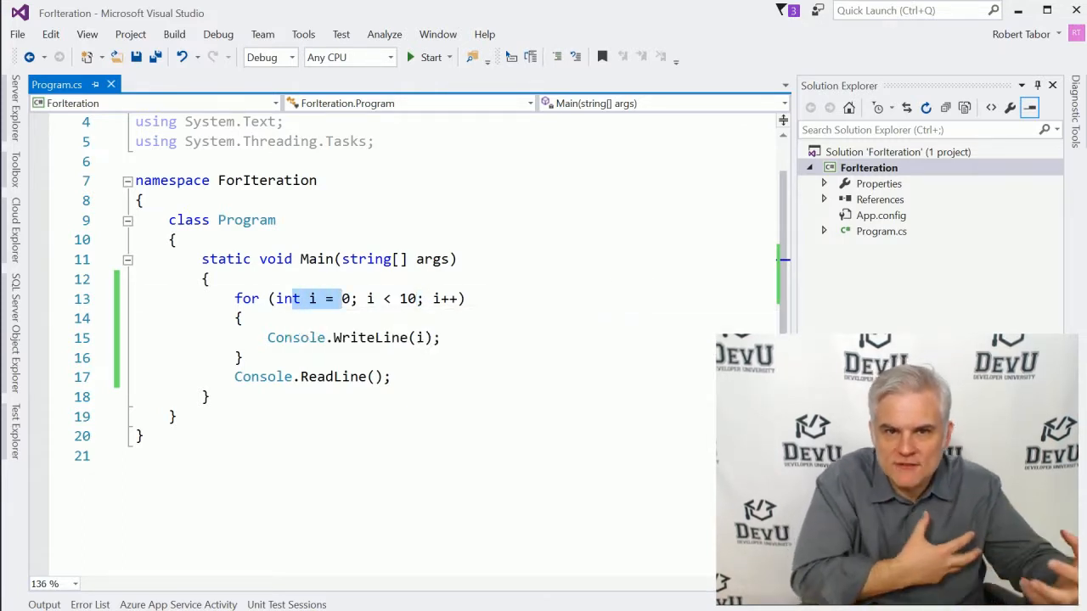
mouse_move(312, 299)
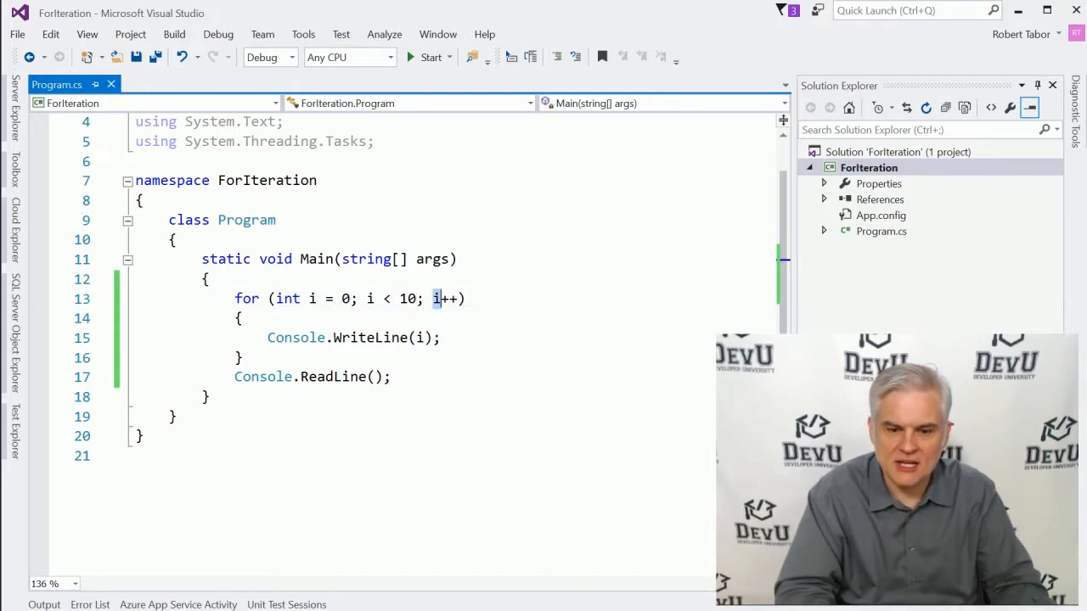
double_click(442, 299)
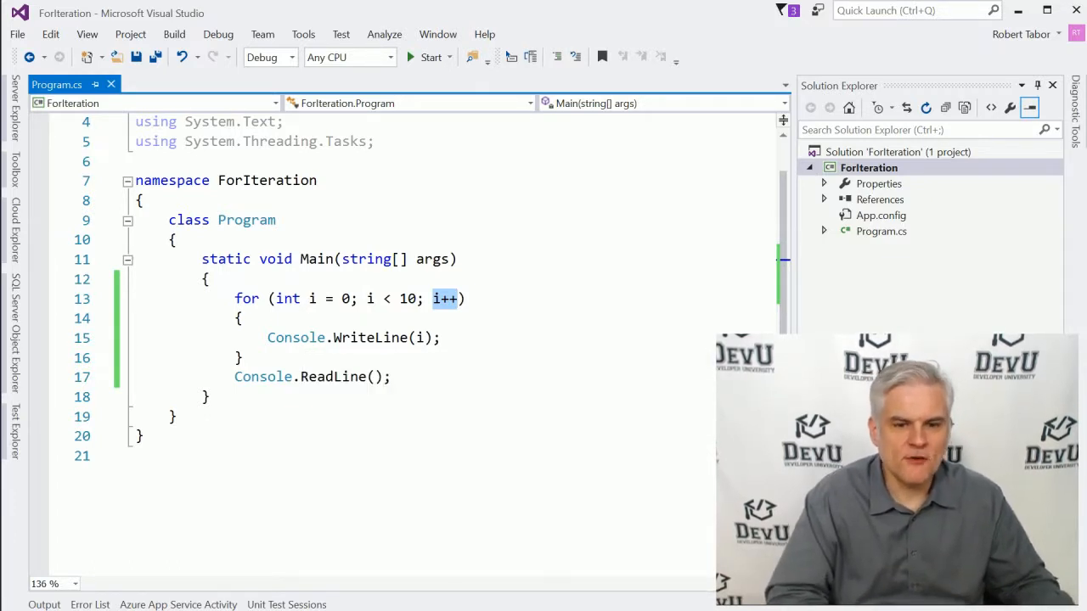
Comment out Console.WriteLine(i); with // and begin an if (i == 7) block.
type("/")
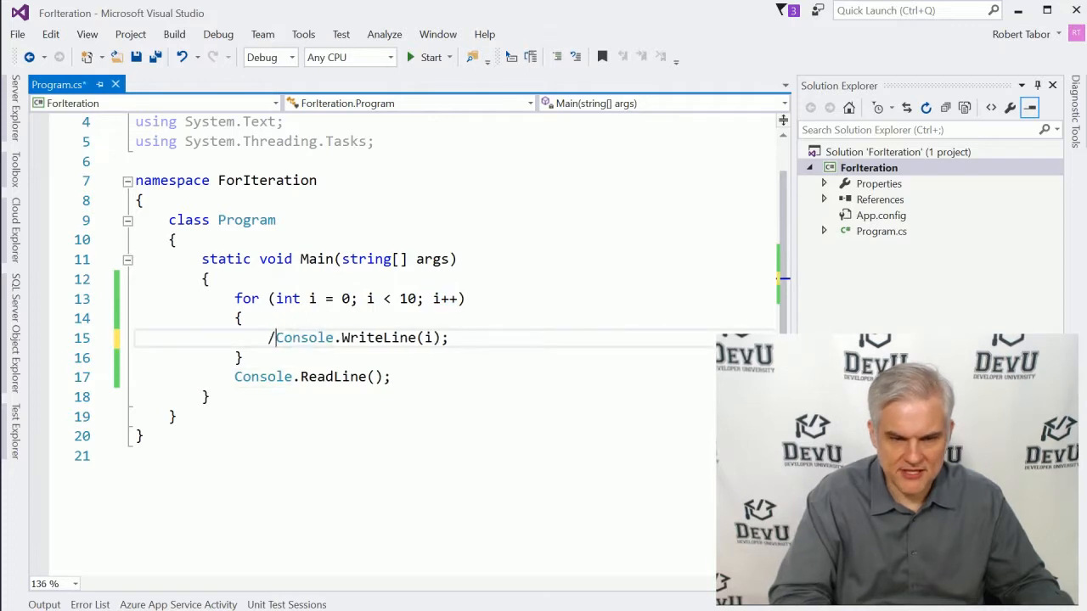
type("/")
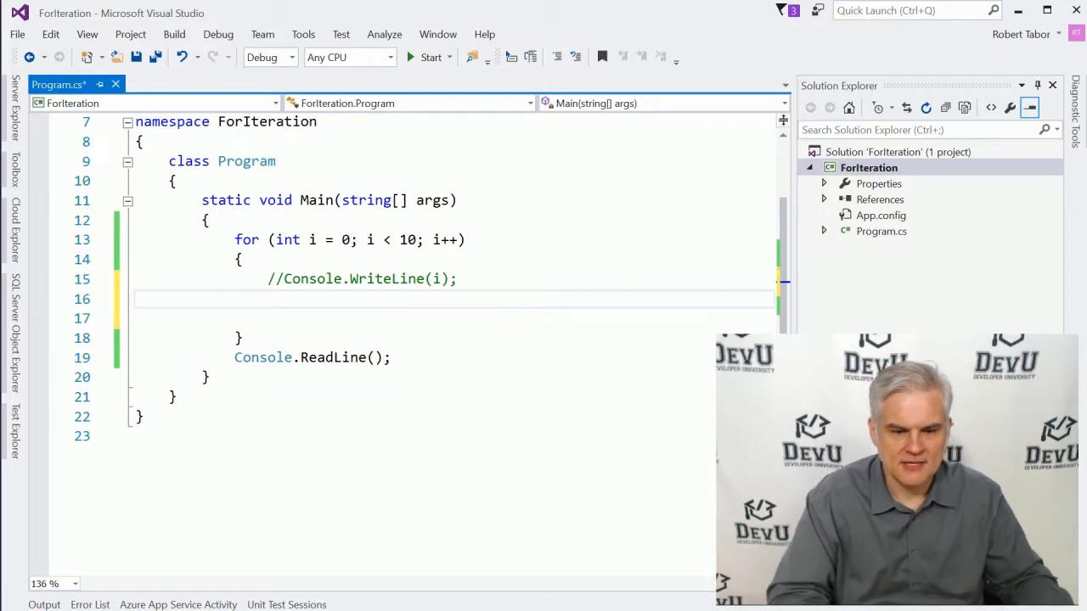
type("if (")
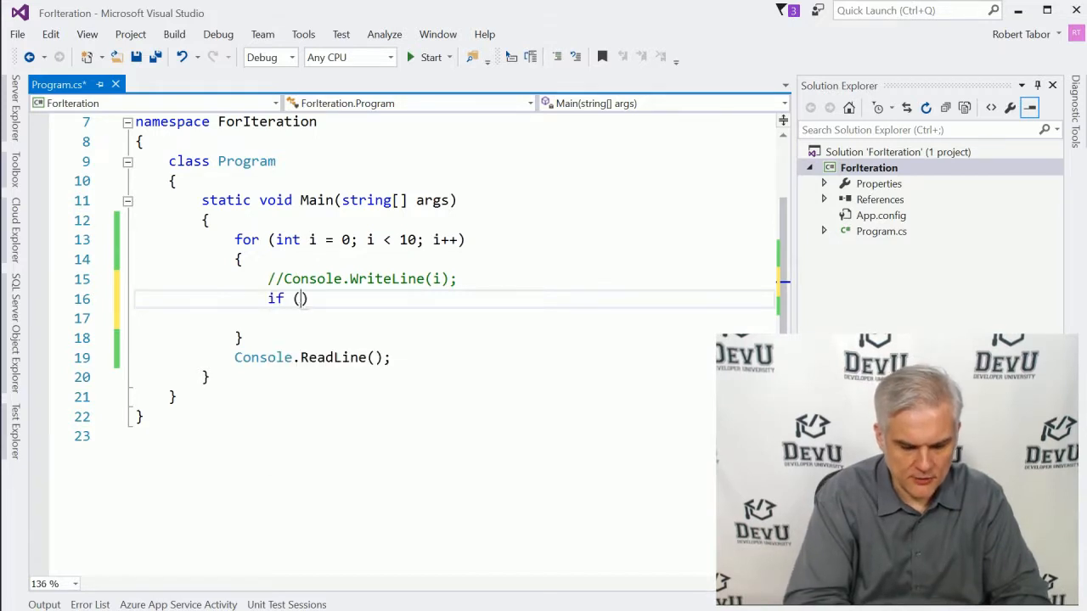
type("i == 7")
left_click(455, 318)
type("{")
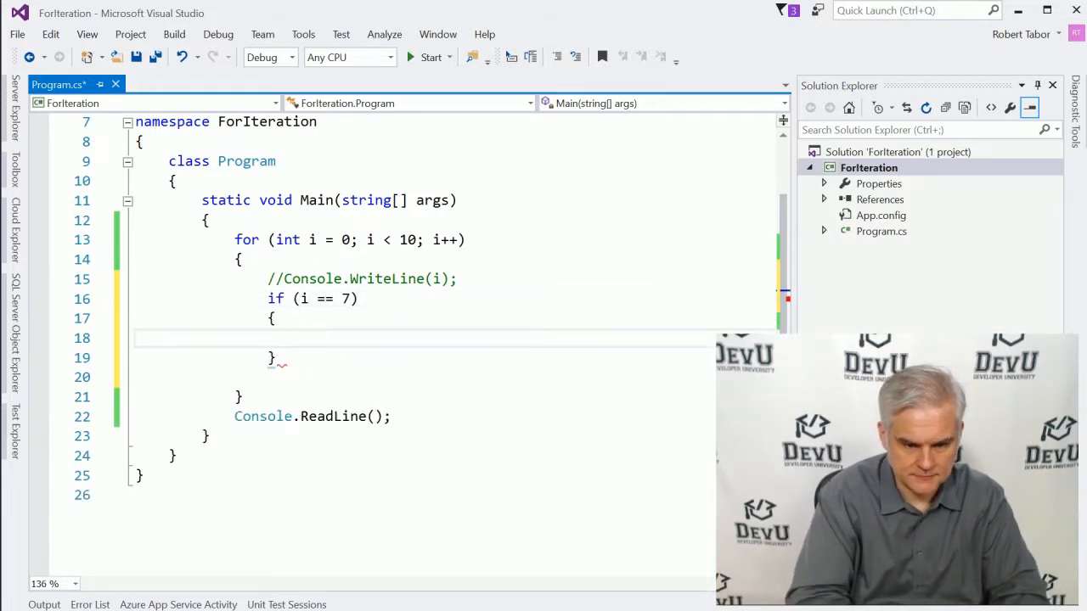
Inside the if, write Console.WriteLine("Found seven!"); followed by break;.
type("Console.WriteLine(\"F")
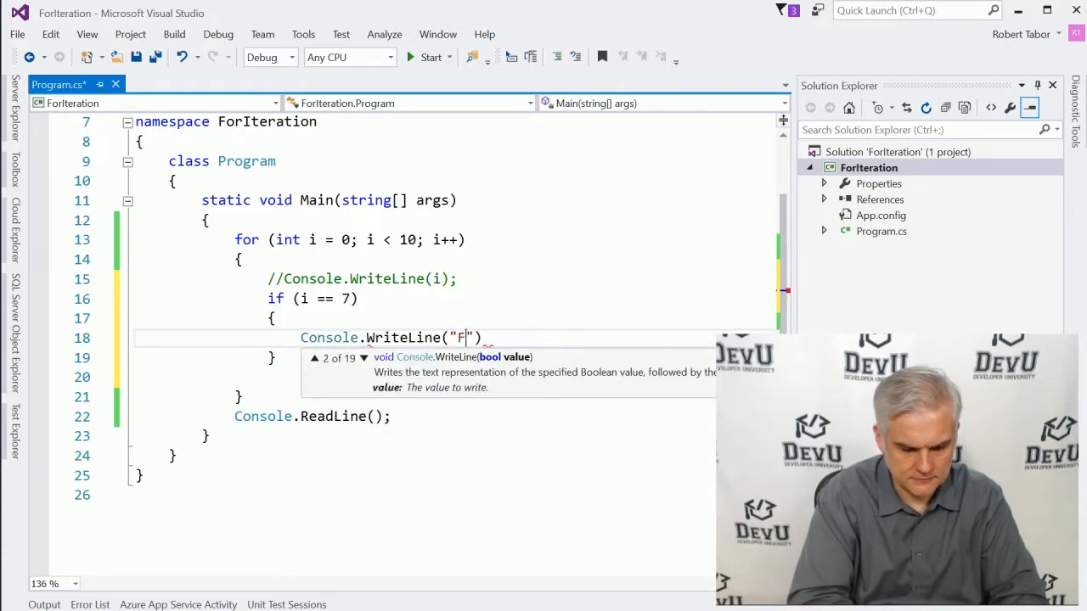
type("ound seven!")
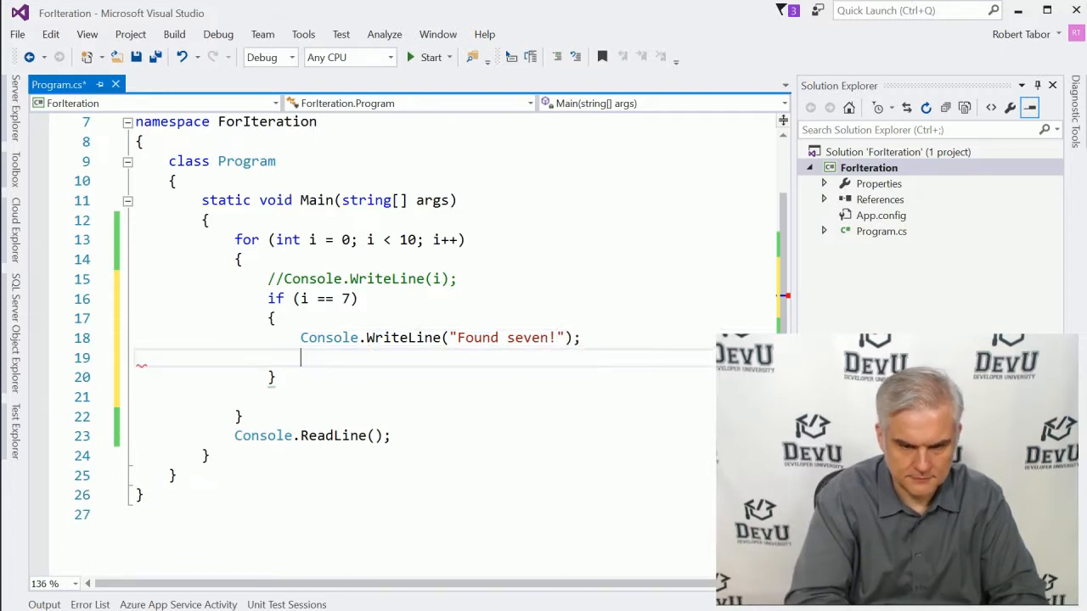
type("break;")
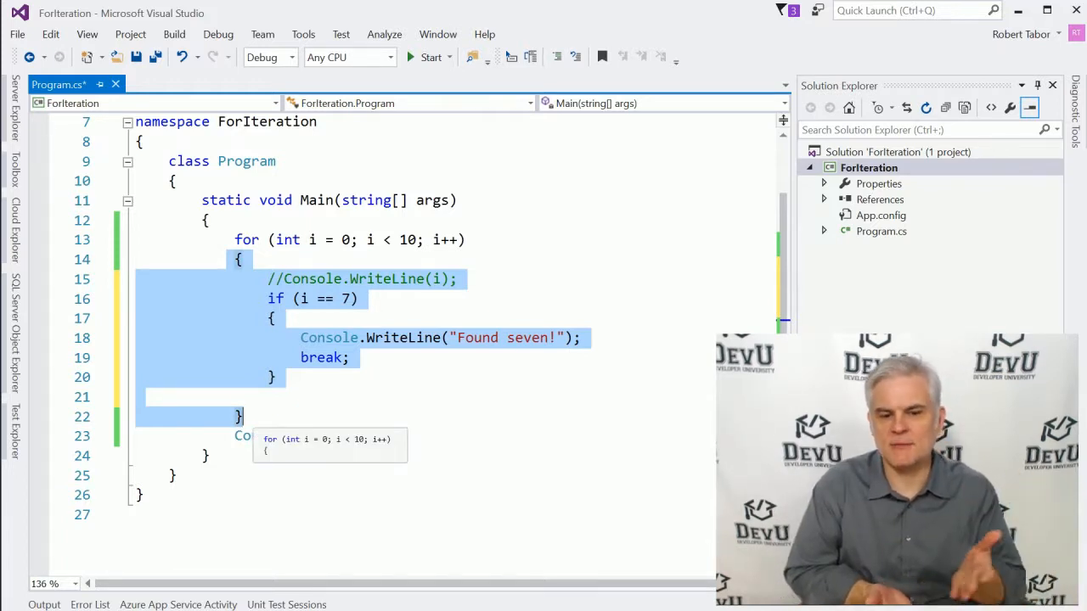
Select the Found seven! statement and the break in the if (i == 7) block to review them.
left_click(340, 298)
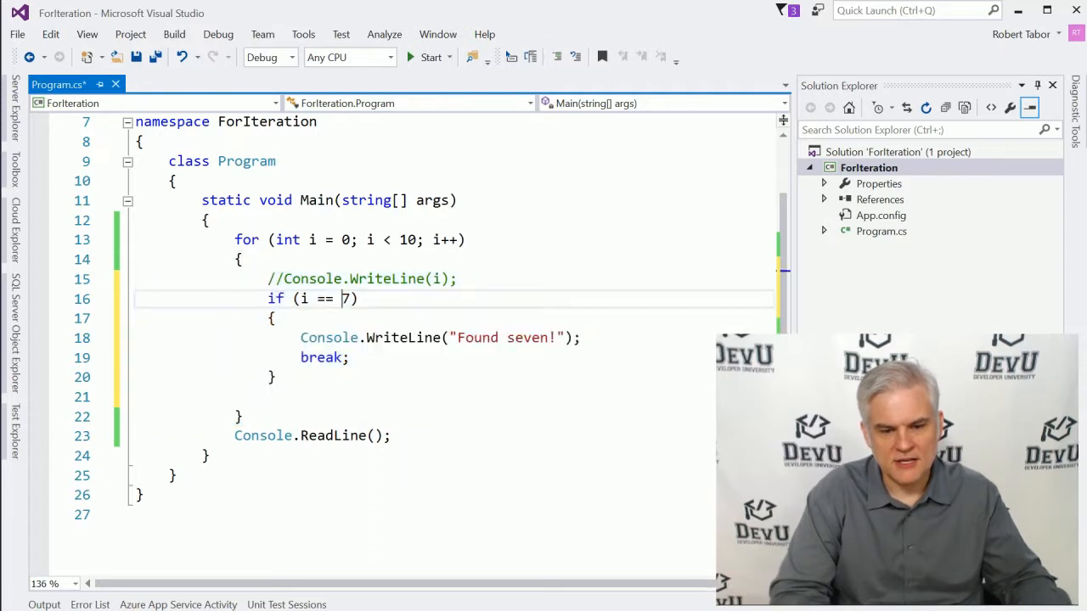
left_click_drag(269, 299, 275, 377)
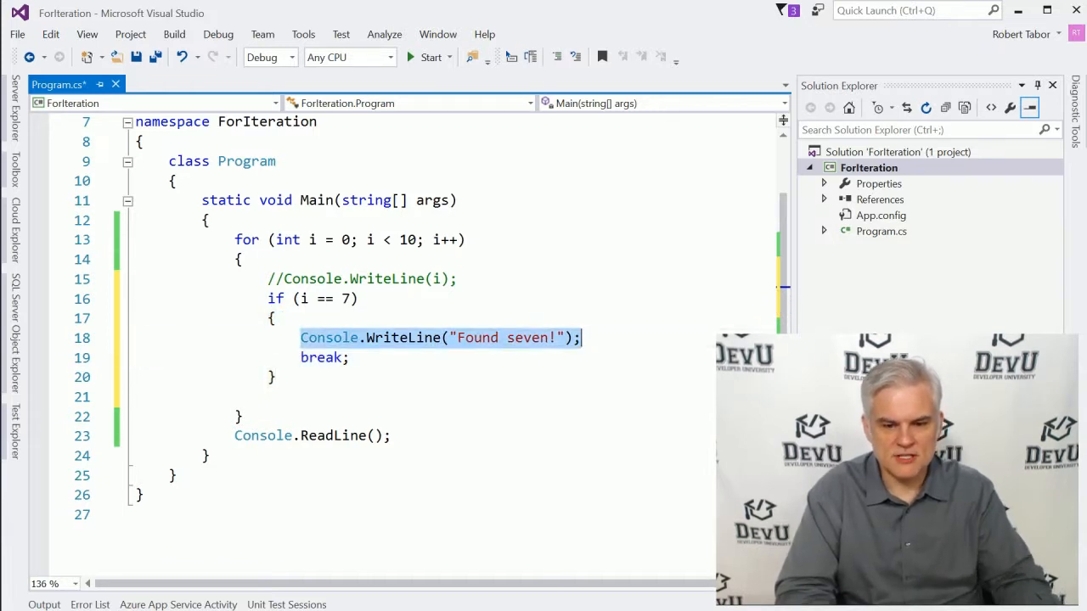
double_click(323, 357)
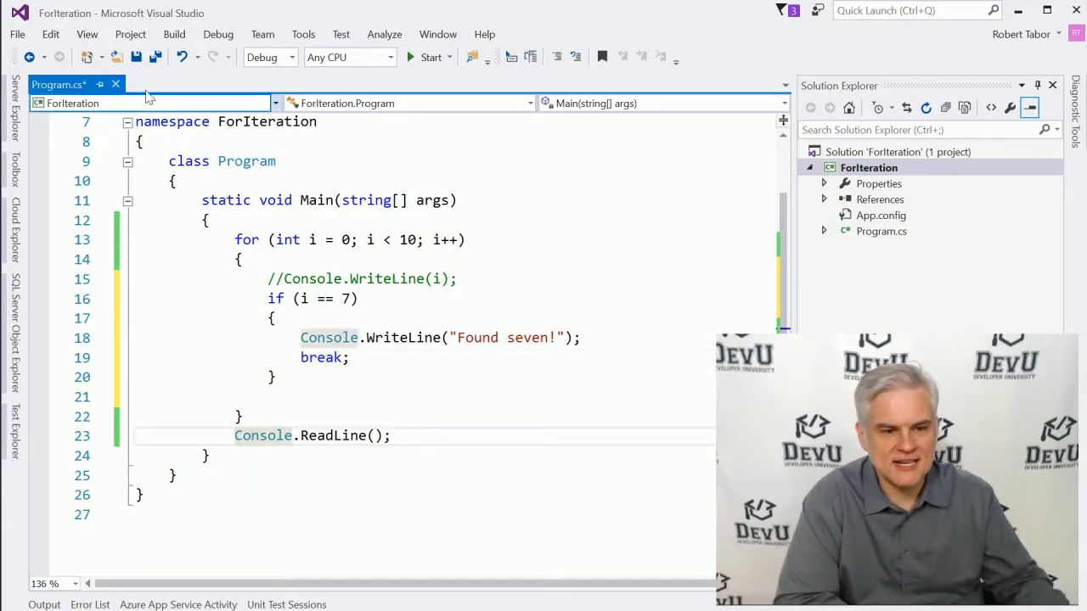
Save, build and run the Found-seven version, ending back in the code editor.
left_click(432, 58)
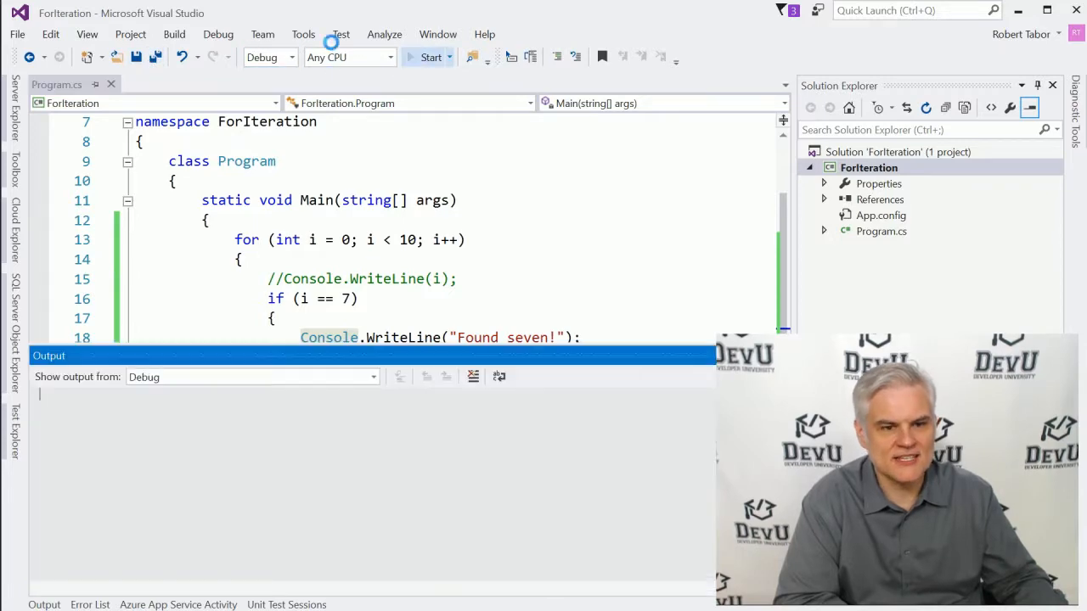
left_click(432, 57)
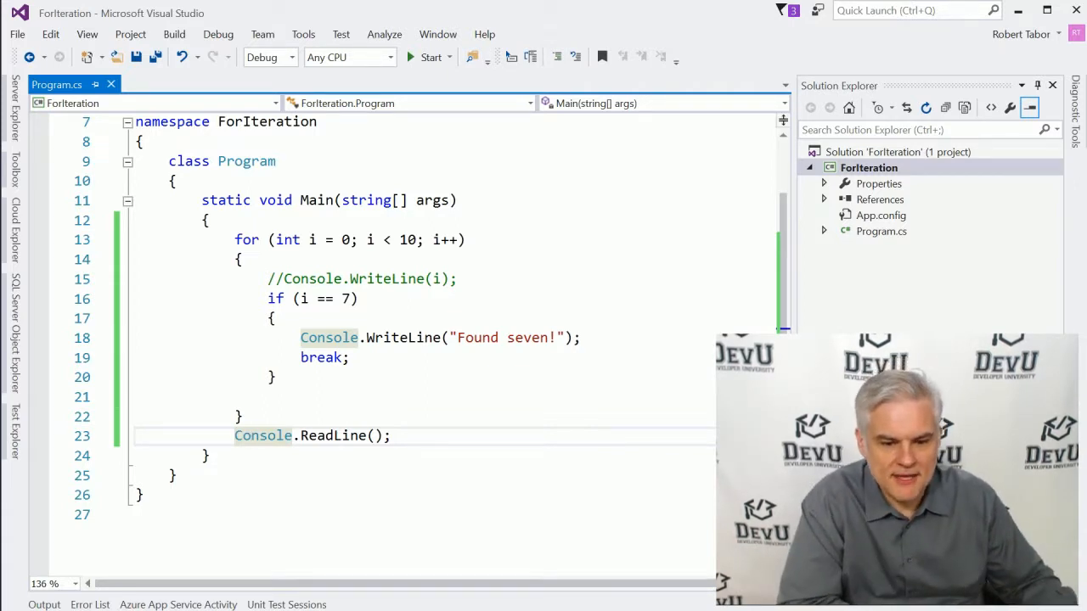
mouse_move(34, 304)
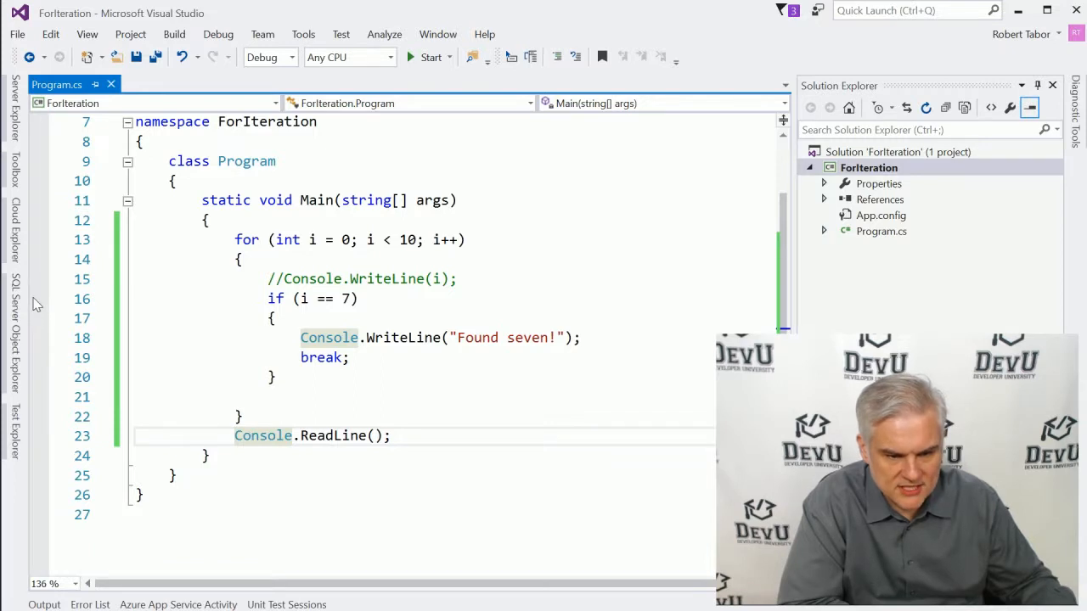
Set a breakpoint on the if (i == 7) line via Debug > Toggle Breakpoint.
left_click(39, 299)
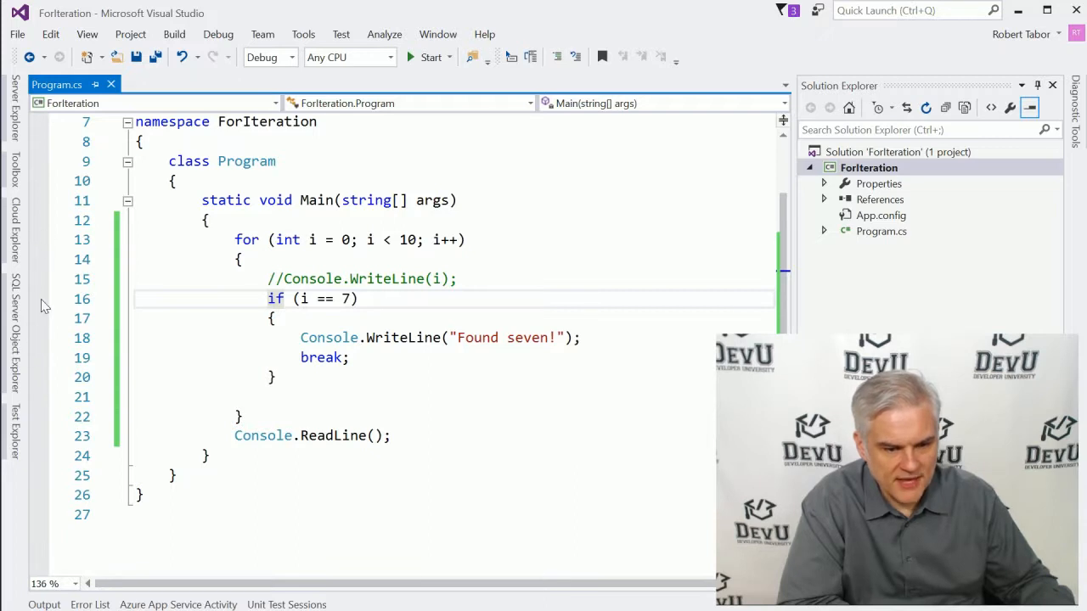
left_click(41, 299)
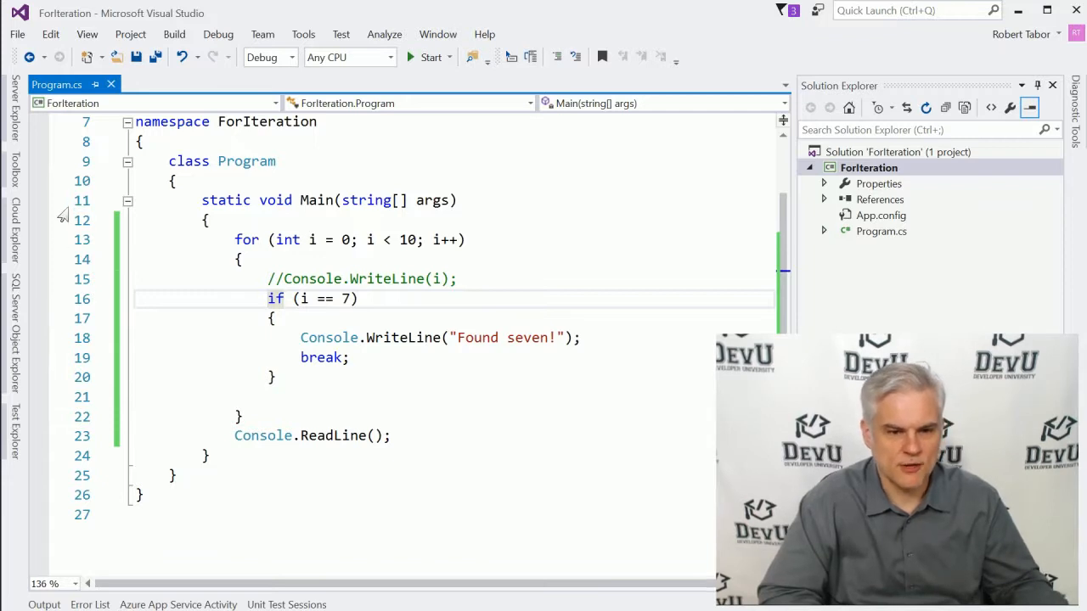
mouse_move(180, 58)
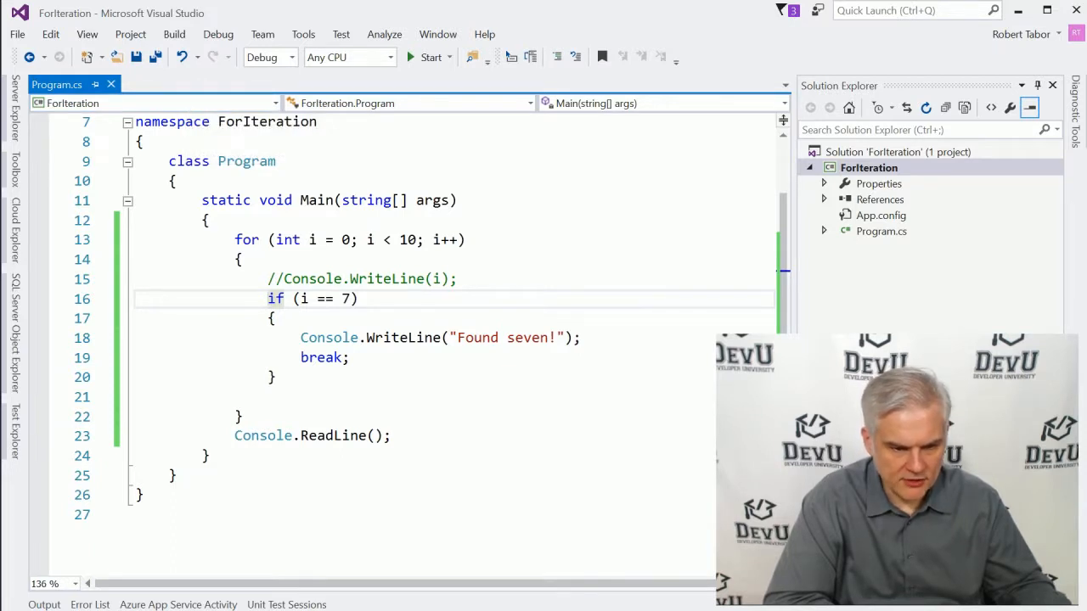
mouse_move(217, 34)
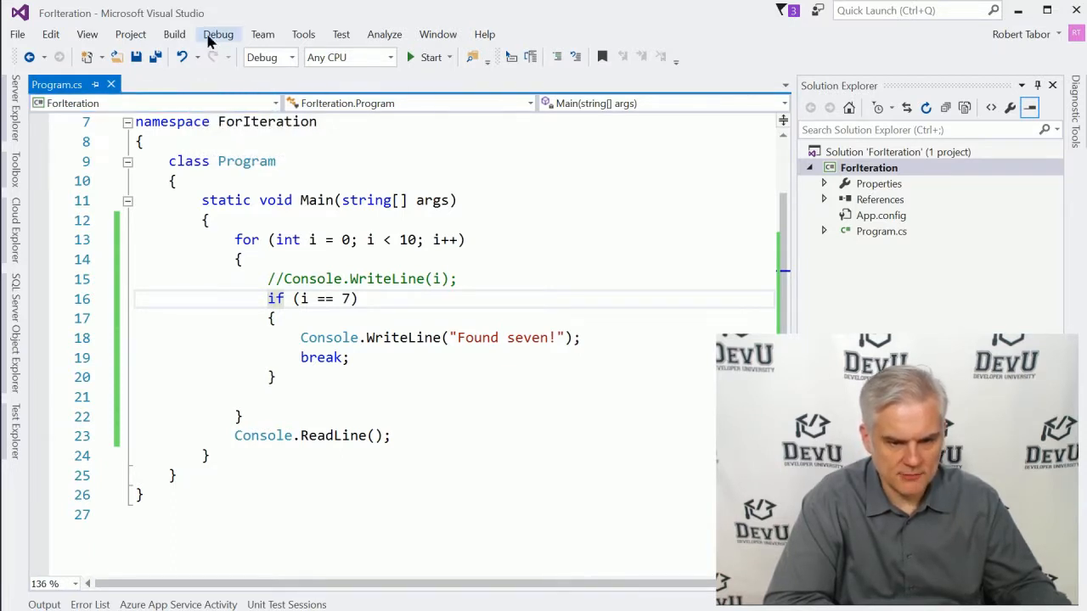
left_click(217, 34)
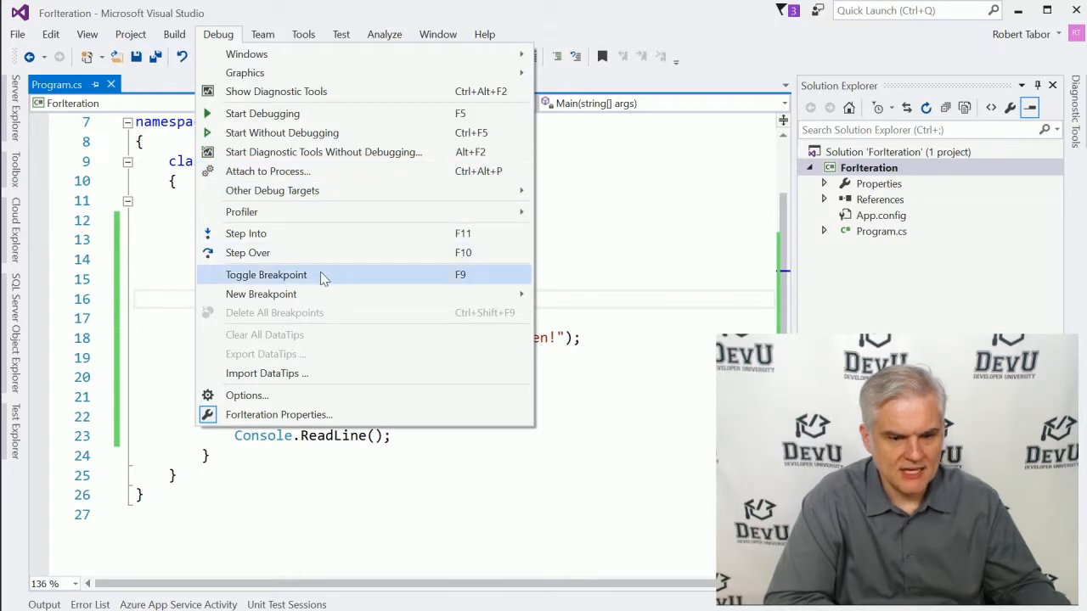
mouse_move(416, 282)
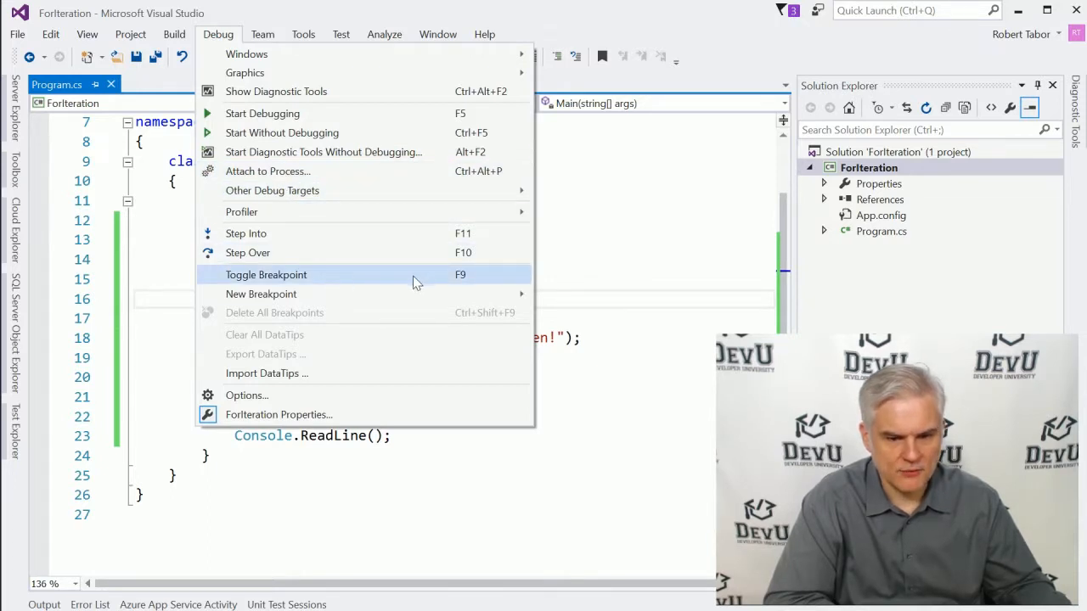
mouse_move(472, 282)
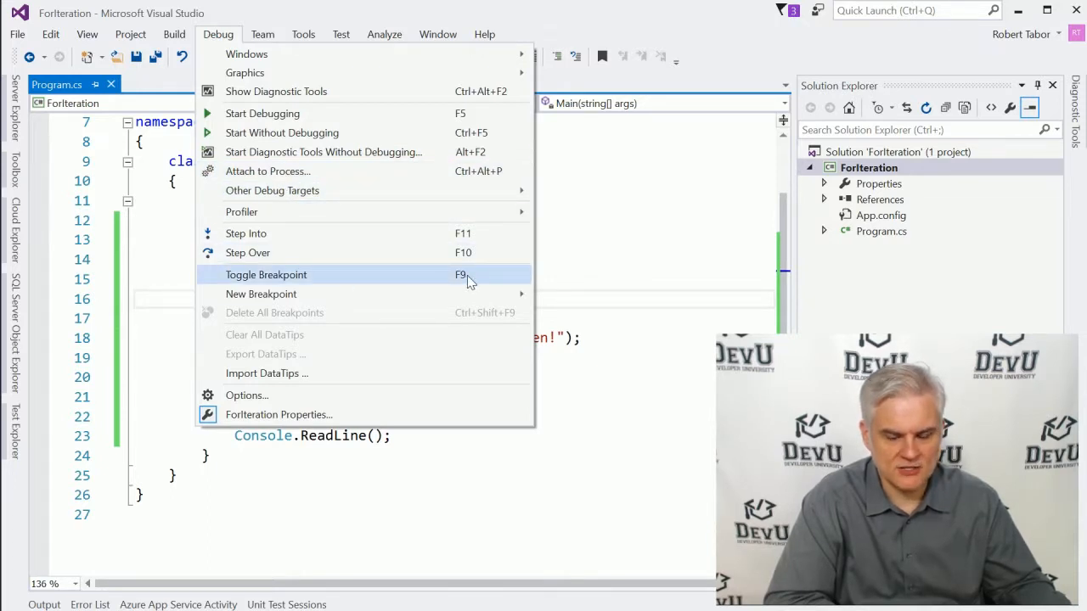
left_click(265, 275)
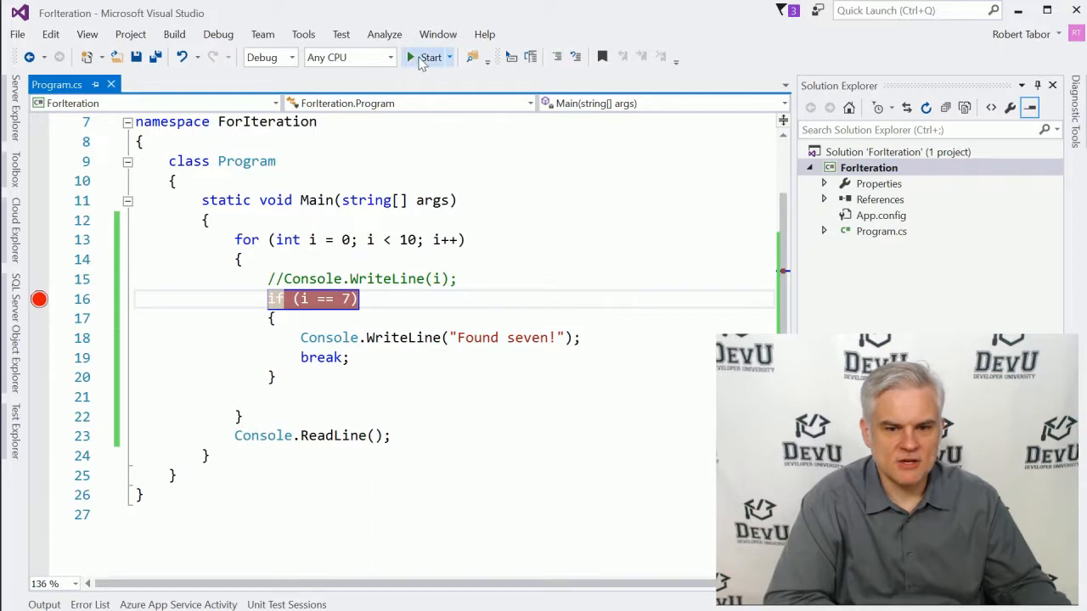
Start debugging so execution pauses at the if (i == 7) breakpoint.
left_click(429, 58)
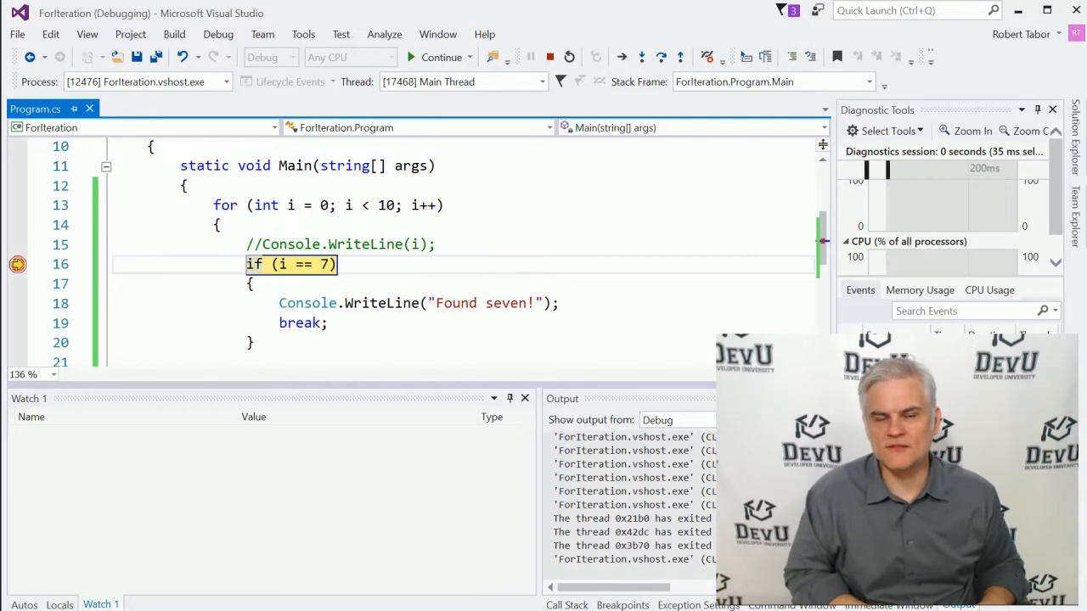
mouse_move(207, 601)
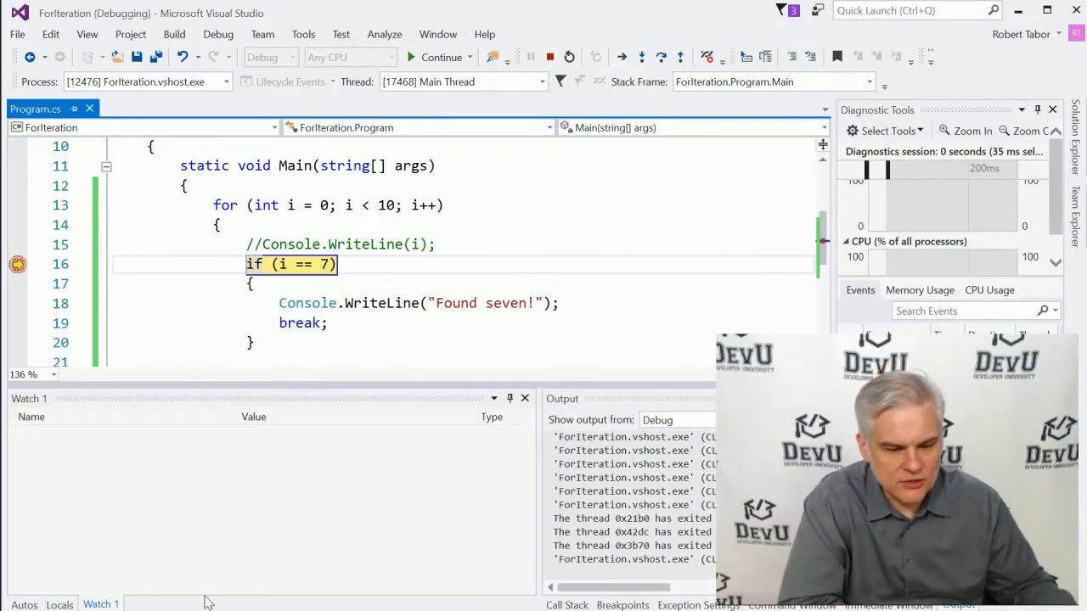
mouse_move(178, 540)
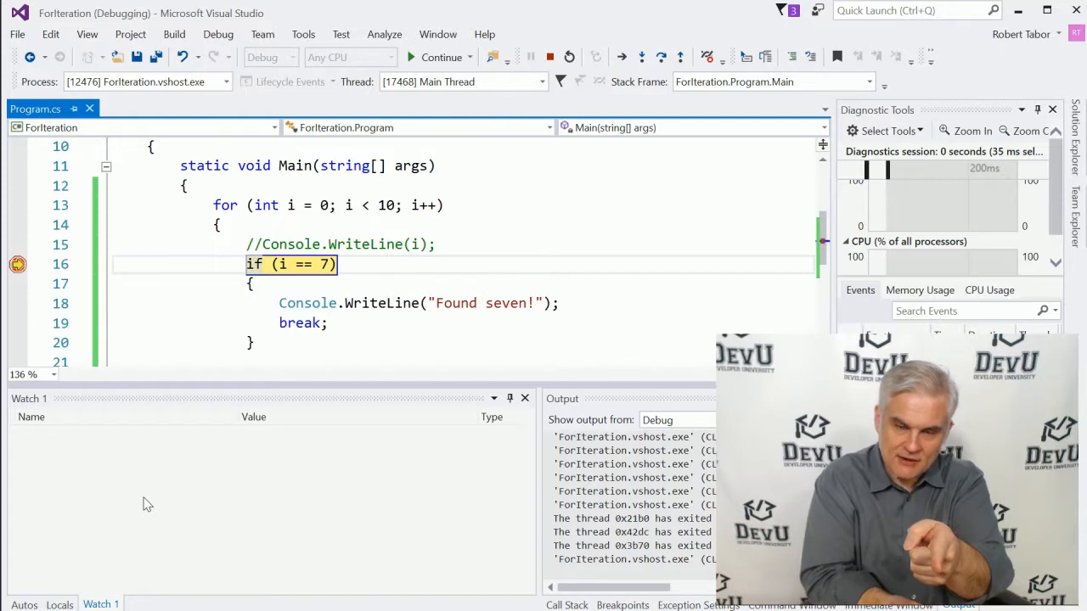
Show the Locals window and select variable i, currently 0, alongside args.
left_click(59, 604)
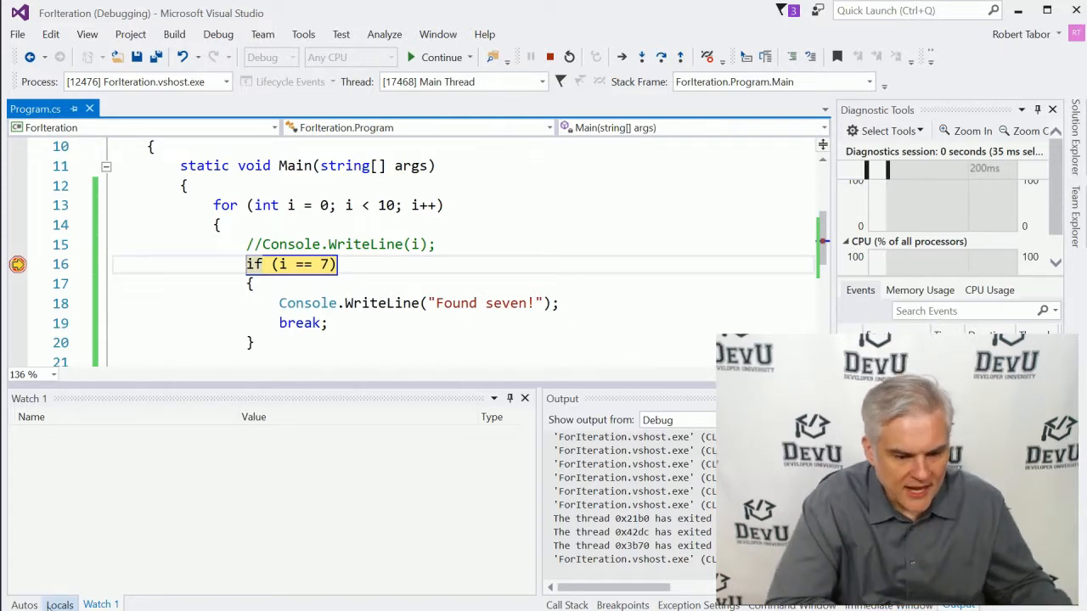
left_click(59, 604)
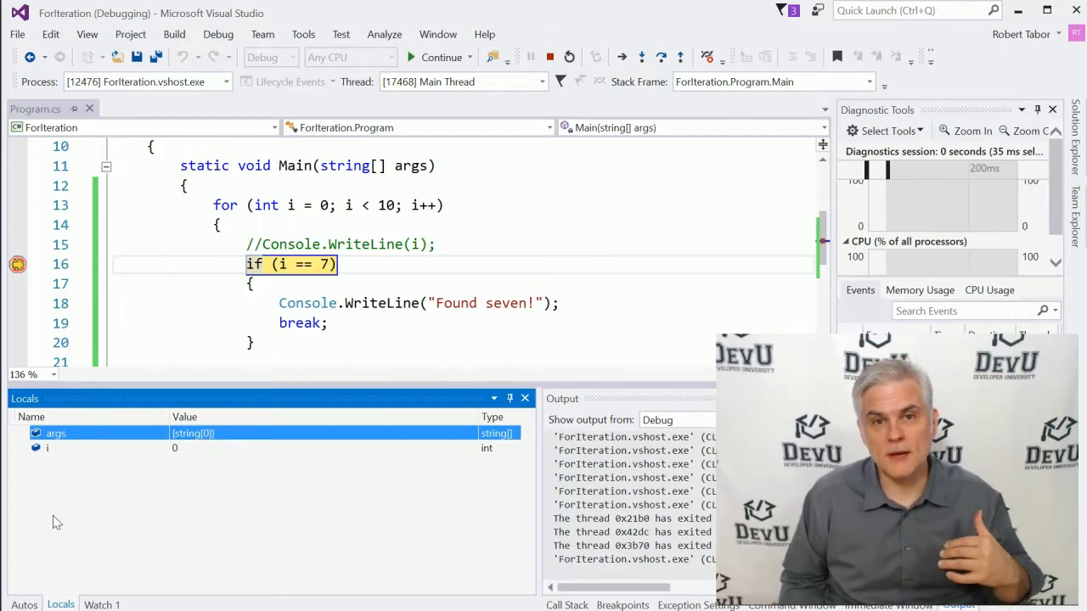
mouse_move(285, 560)
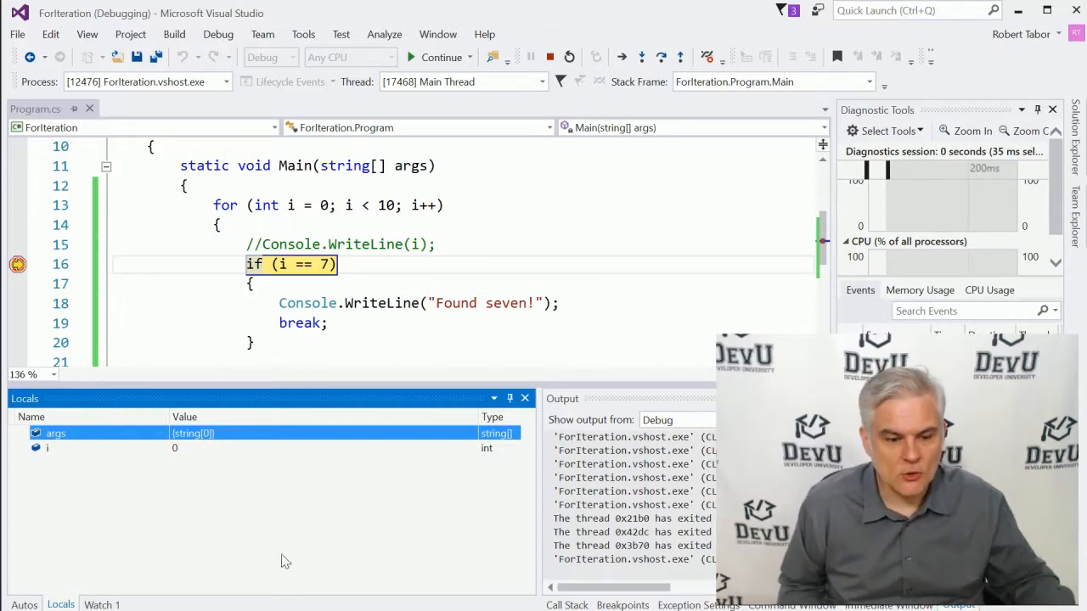
mouse_move(200, 409)
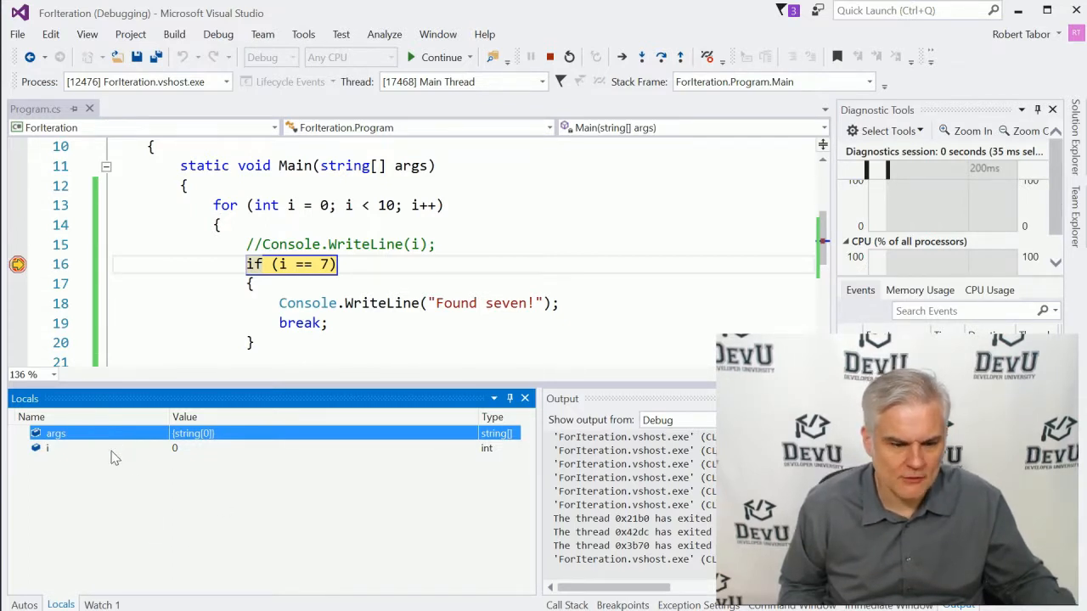
left_click(48, 449)
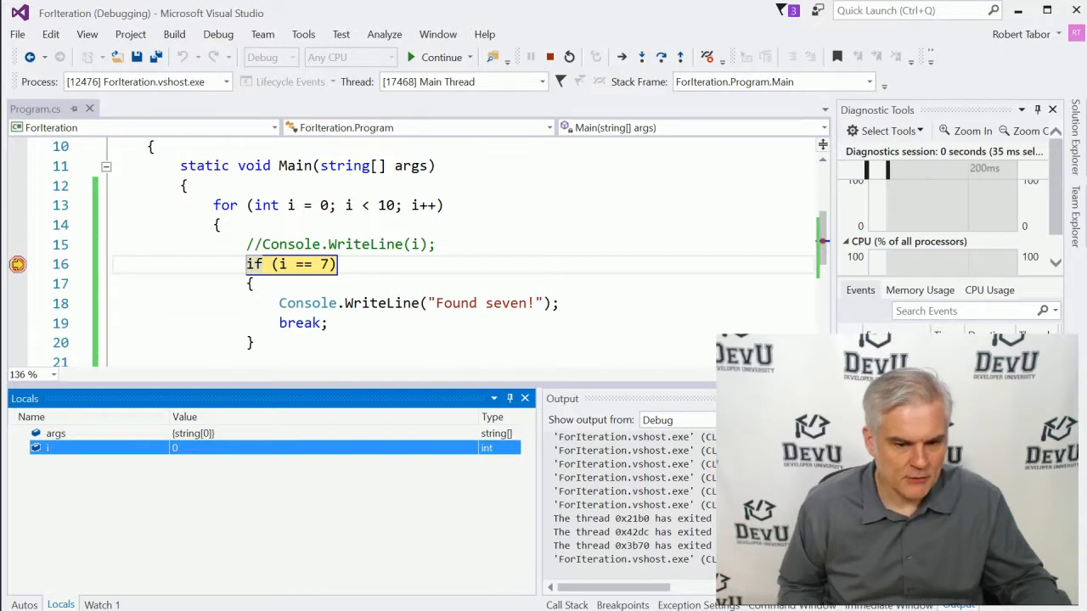
mouse_move(286, 264)
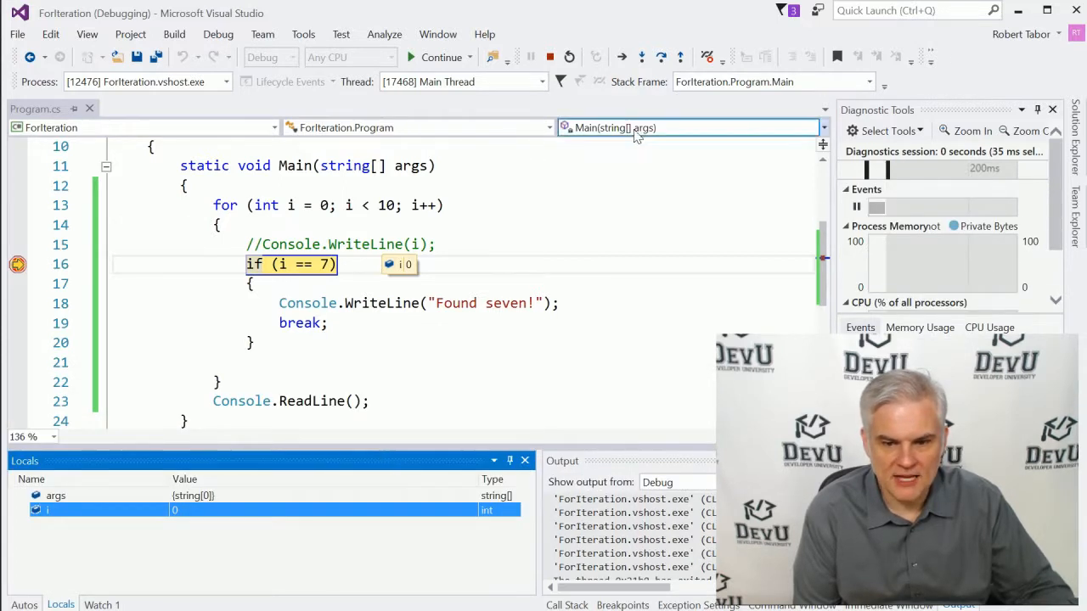
mouse_move(662, 58)
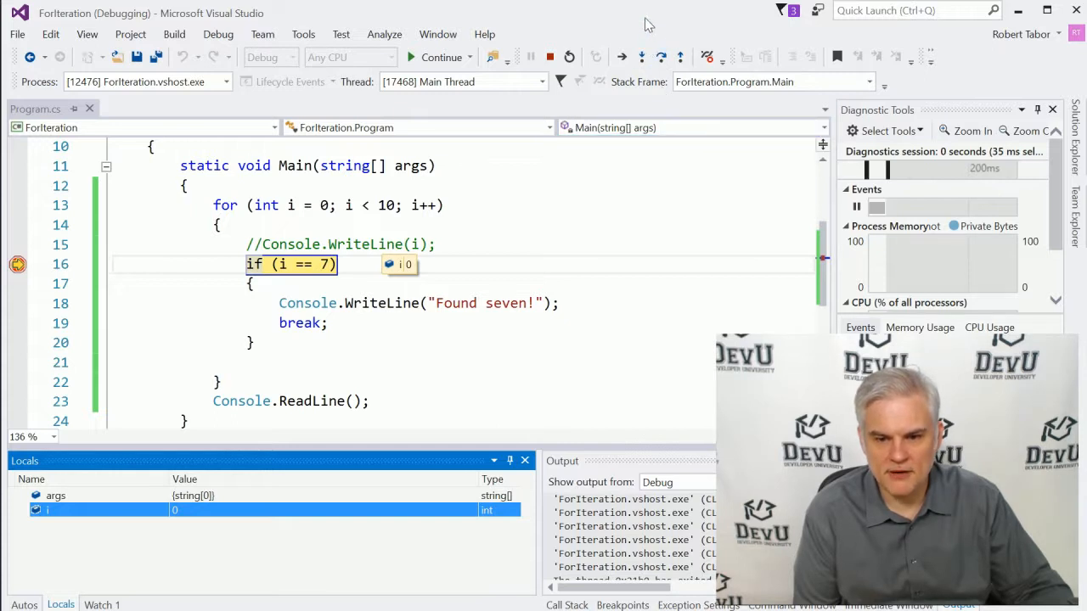
mouse_move(661, 58)
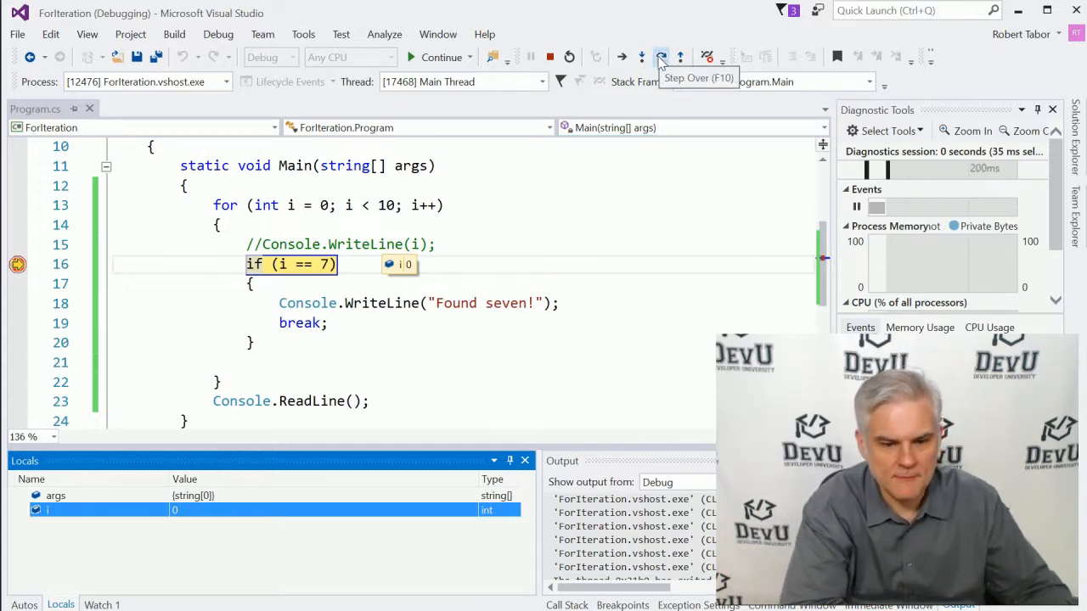
Step Over through the if check, loop header and condition for the first iterations, watching i in Locals.
left_click(660, 58)
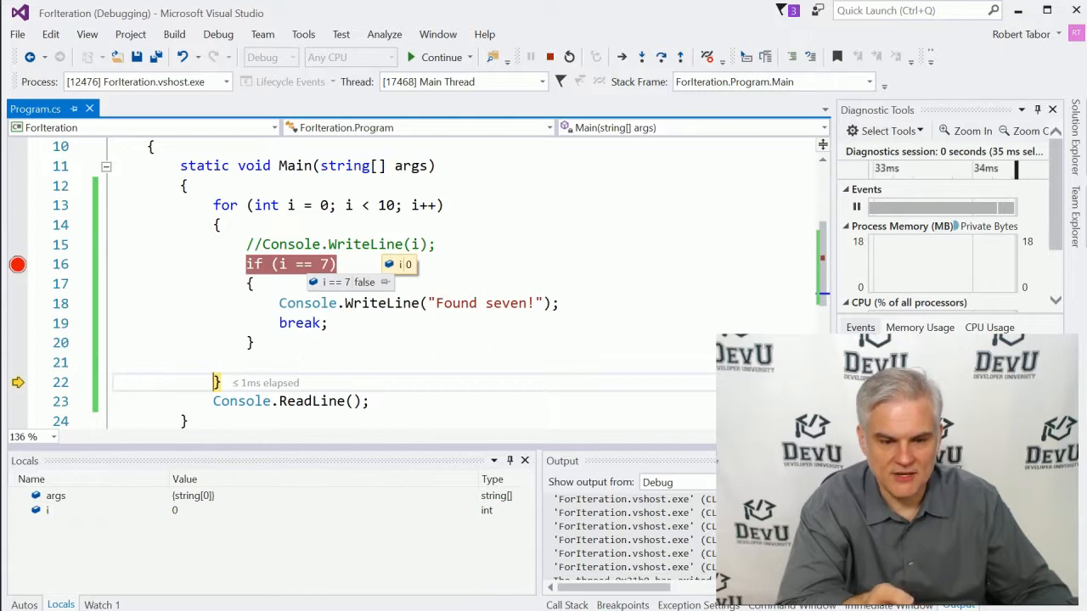
left_click_drag(251, 284, 254, 343)
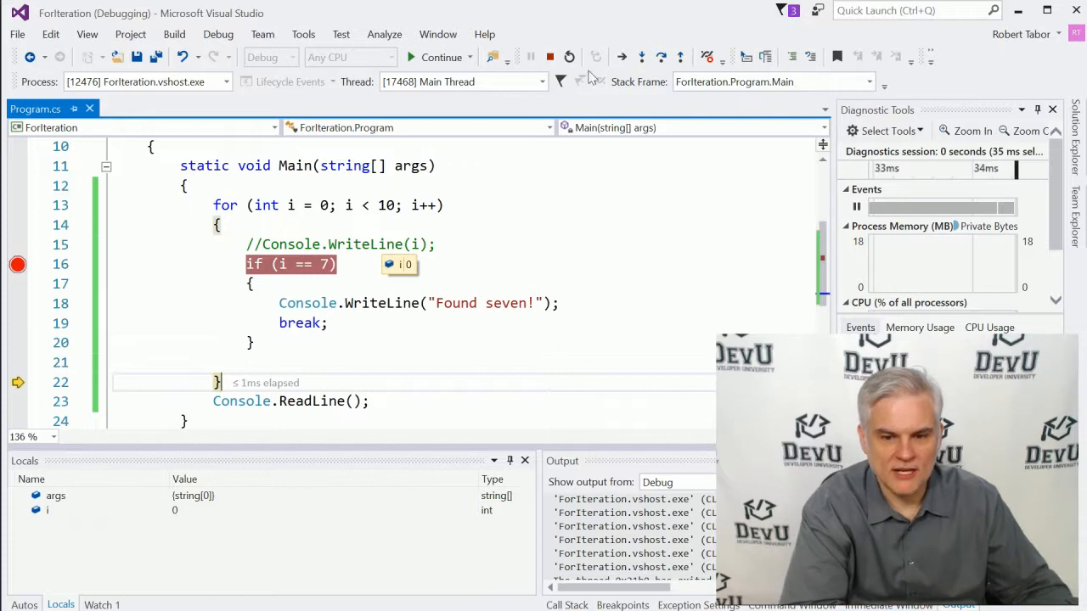
left_click(661, 58)
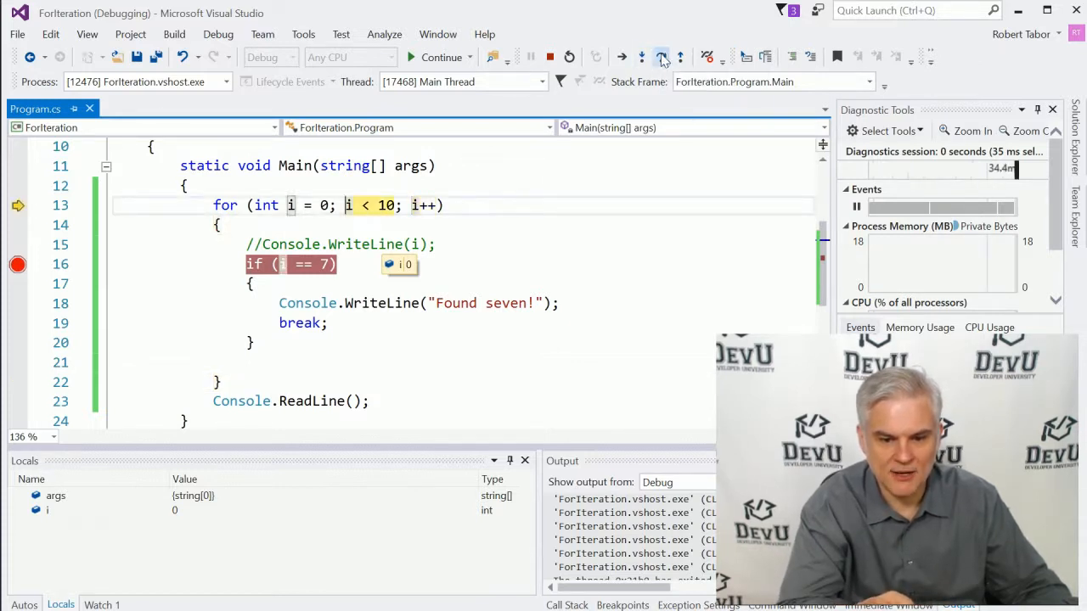
left_click(660, 58)
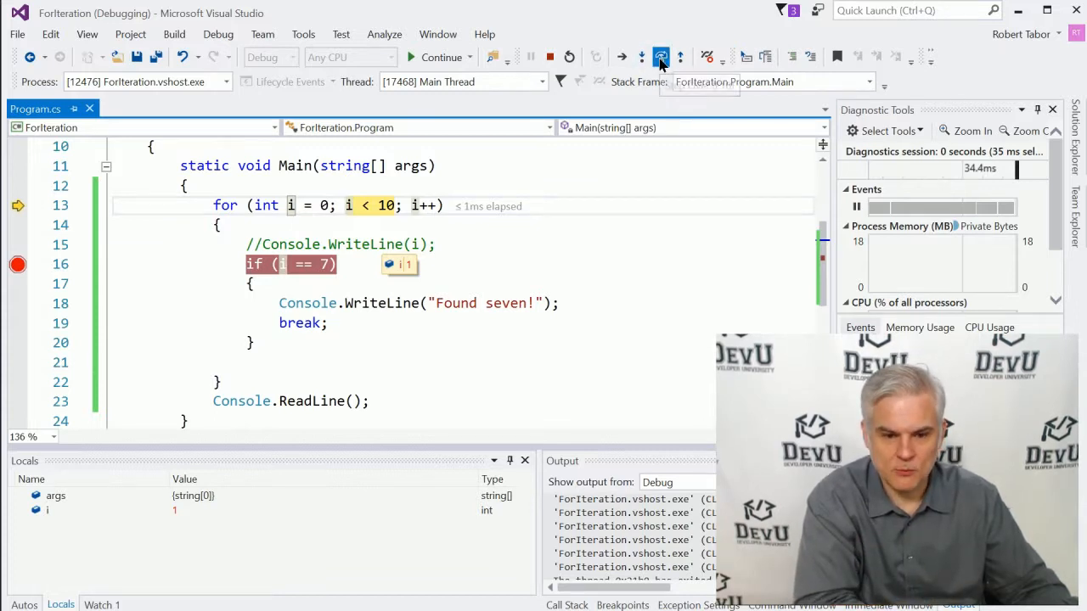
left_click(642, 58)
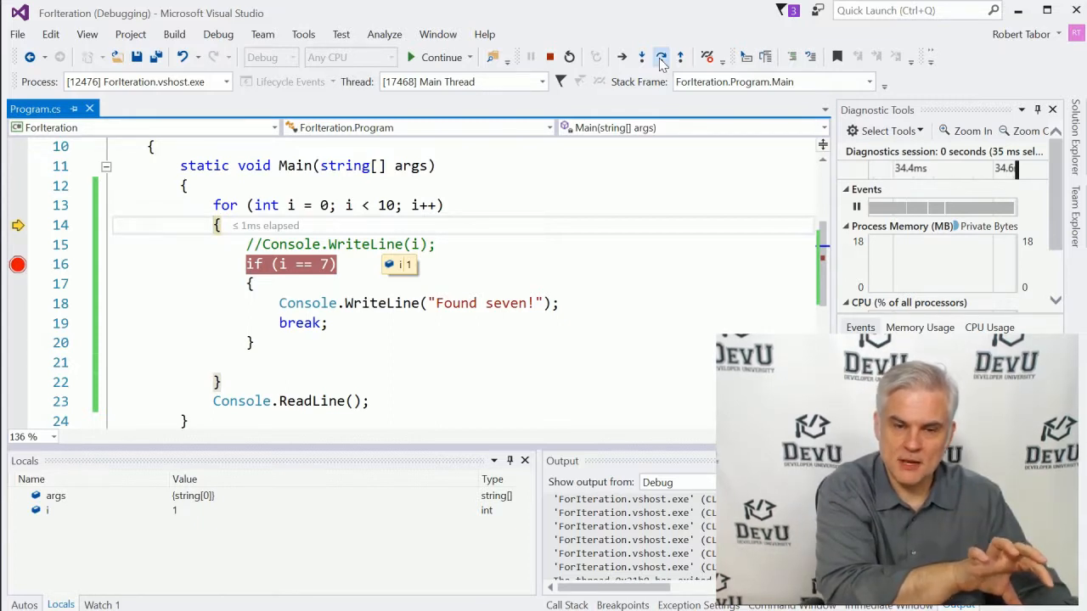
left_click(662, 57)
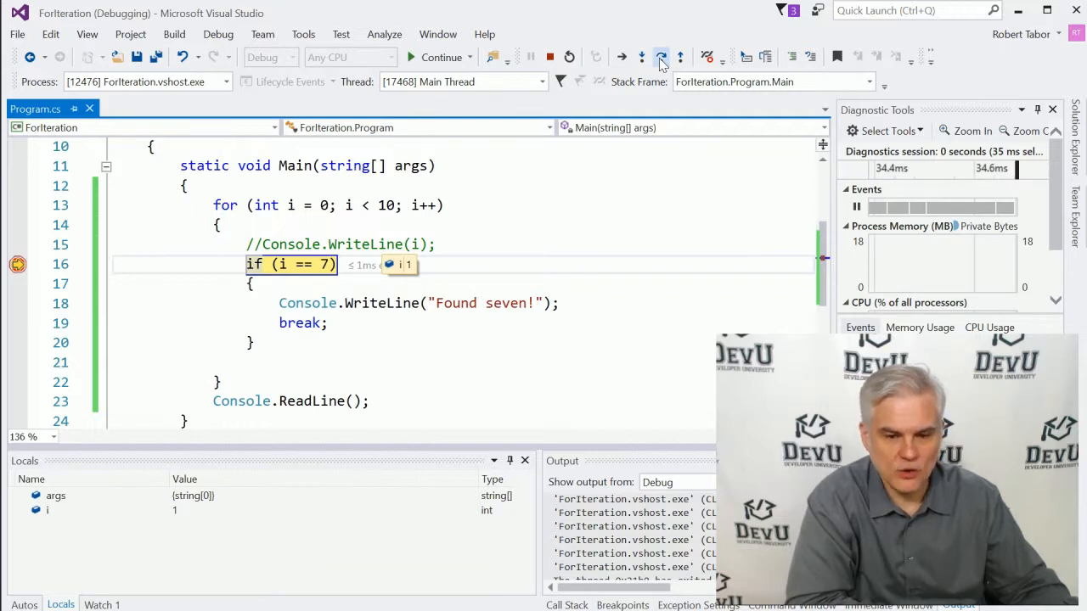
Keep stepping over loop iterations until i reaches 5 in the Locals window.
left_click(642, 57)
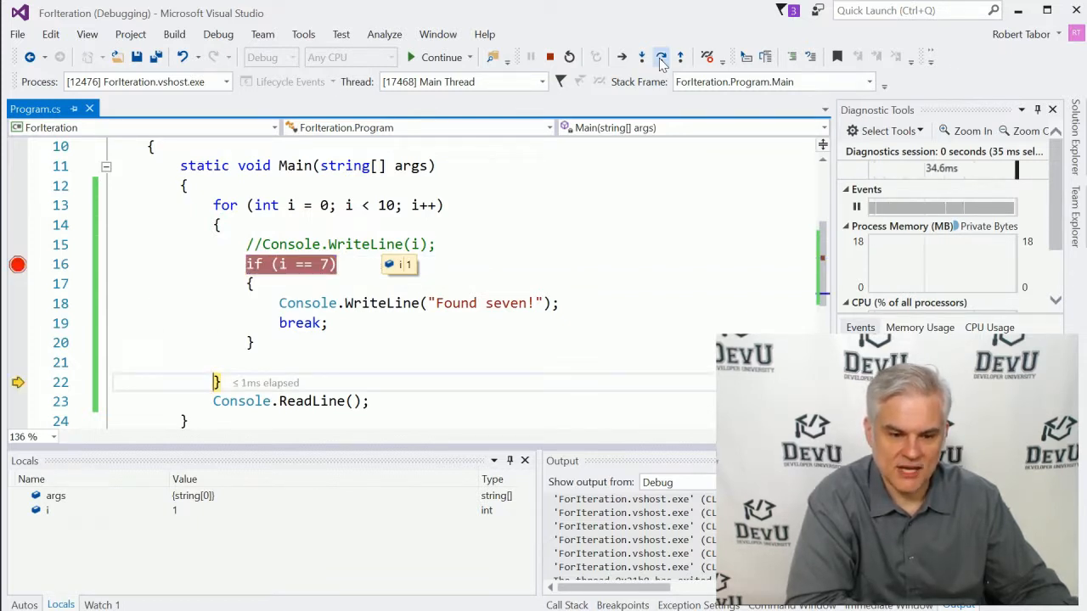
left_click(661, 58)
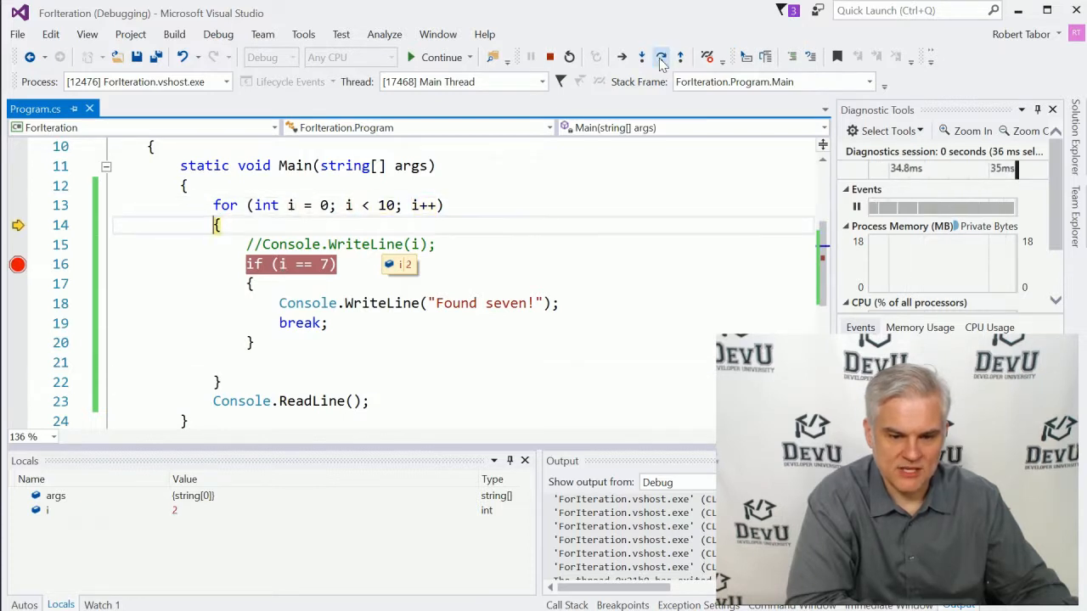
left_click(660, 58)
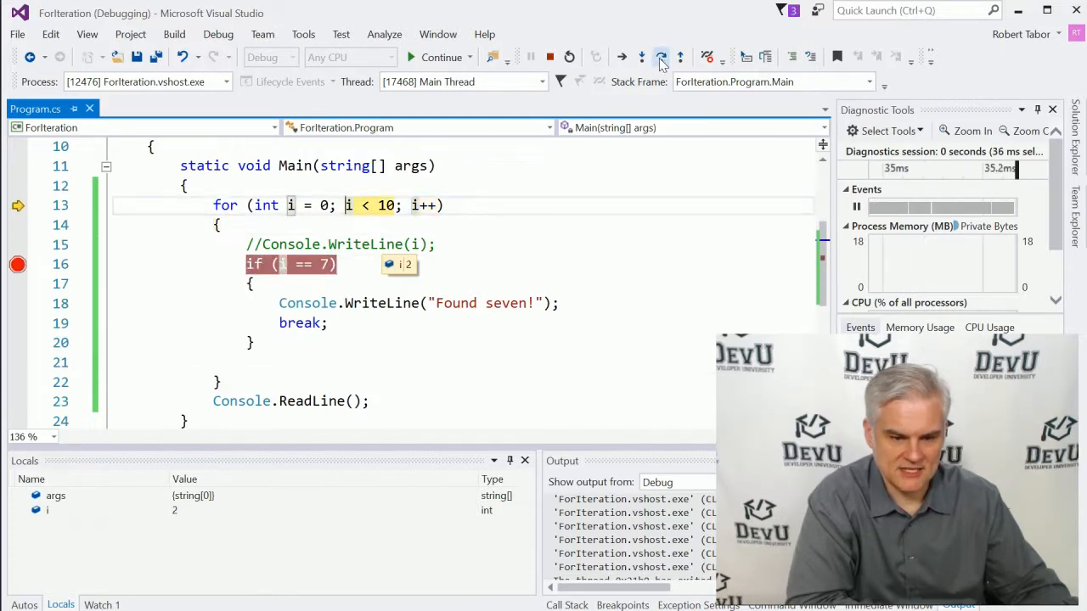
left_click(662, 57)
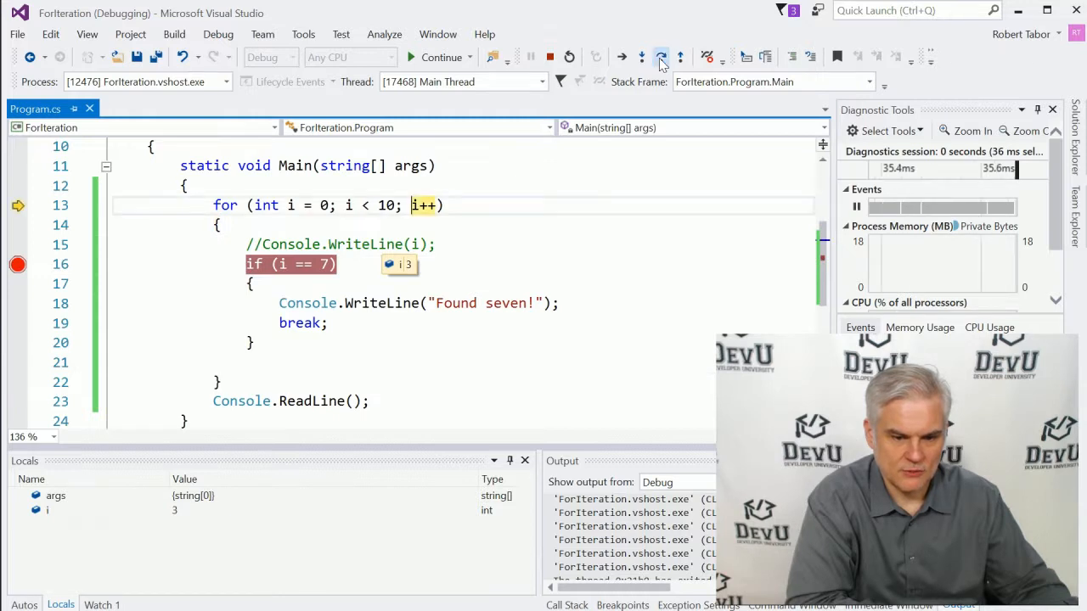
left_click(662, 57)
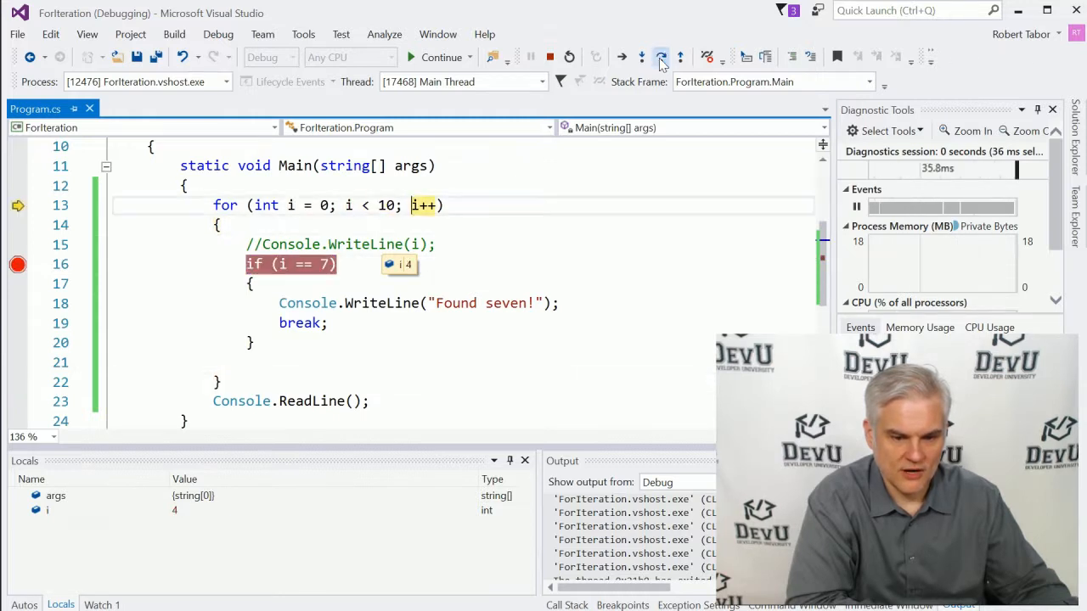
left_click(662, 58)
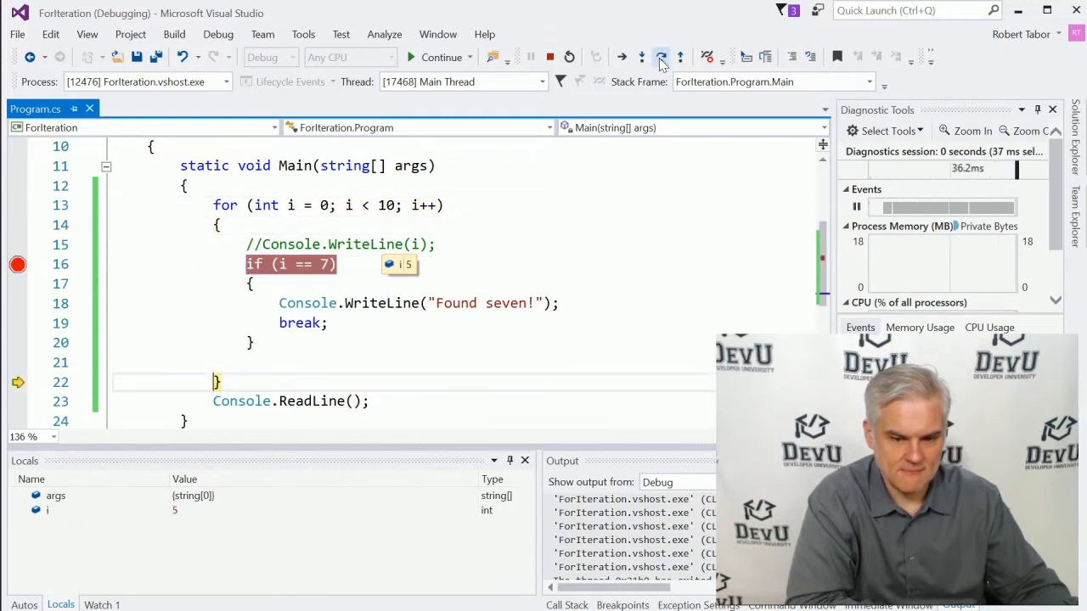
left_click(660, 58)
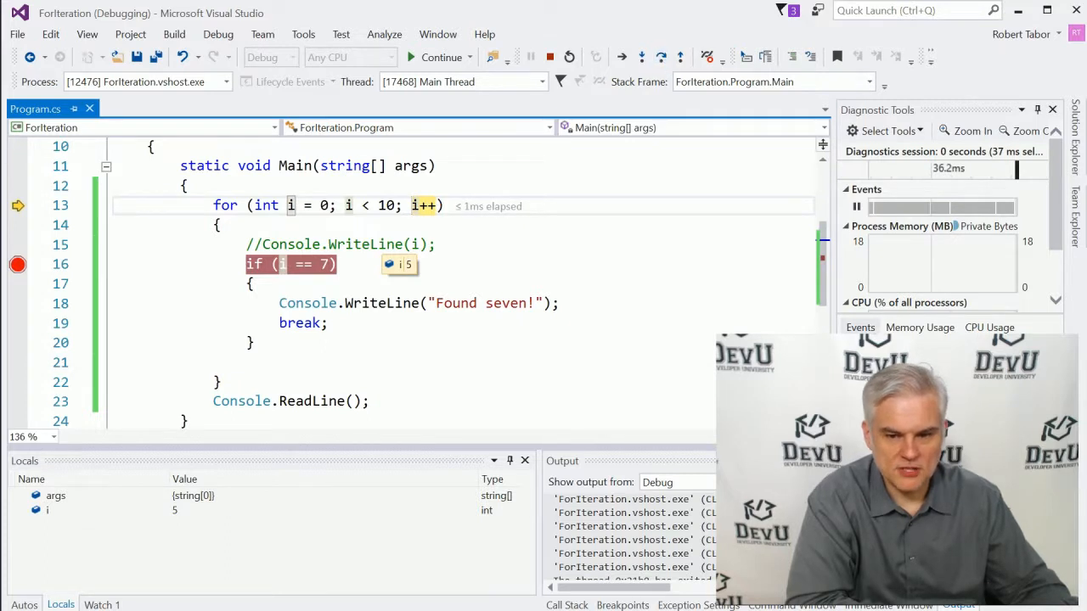
mouse_move(660, 58)
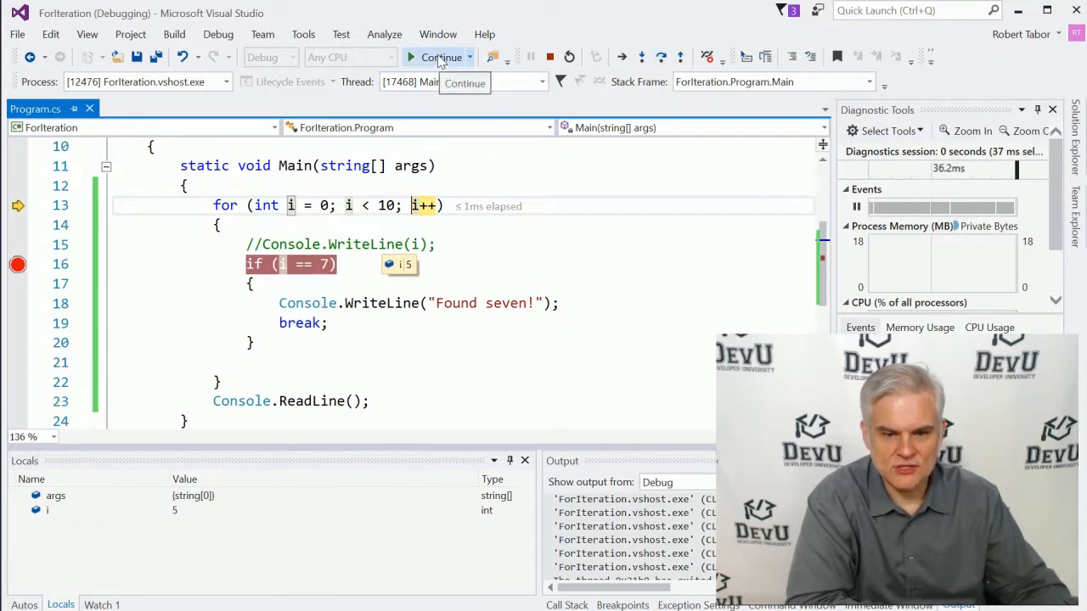
Continue execution repeatedly until the breakpoint is hit with i equal to 7.
left_click(442, 58)
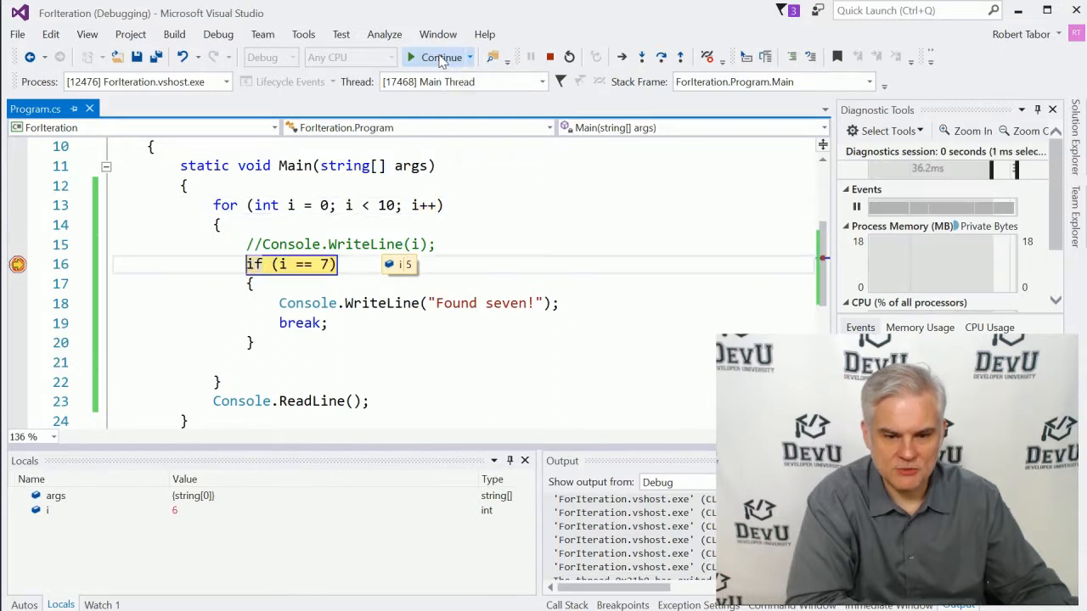
left_click(441, 58)
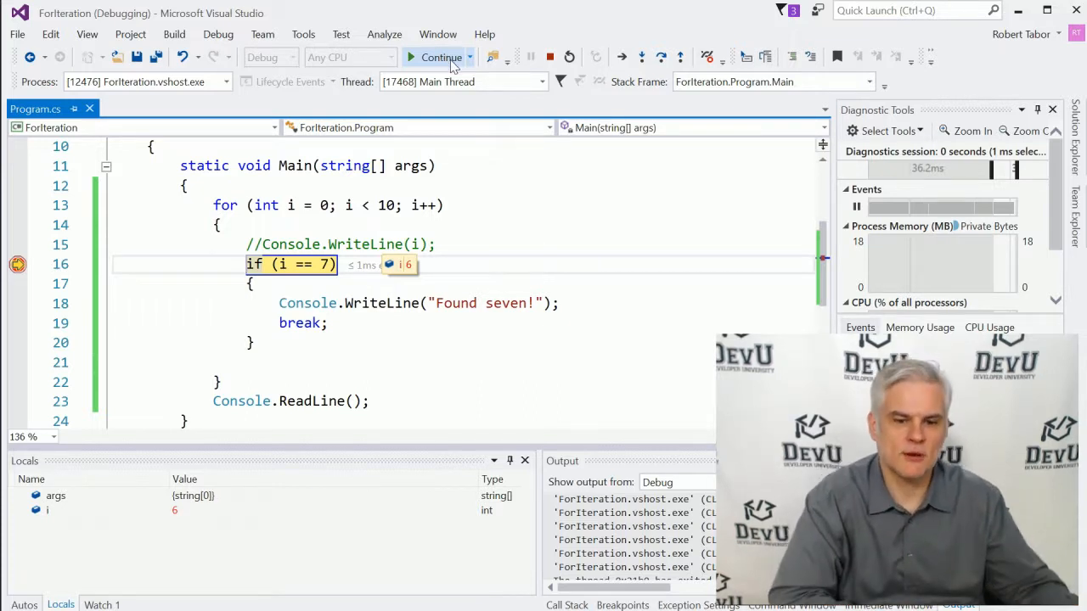
left_click(442, 58)
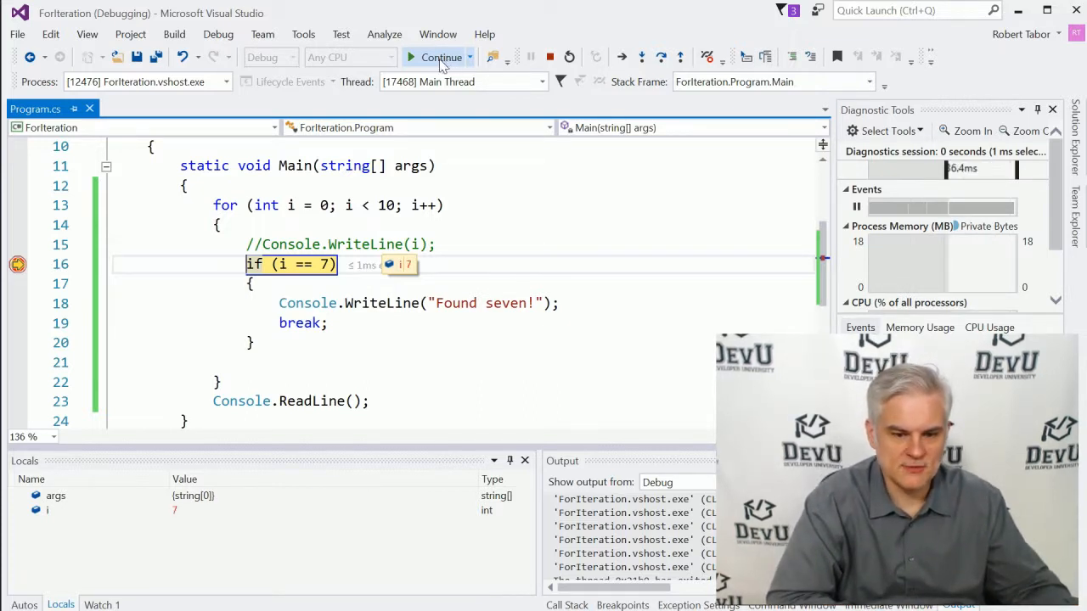
mouse_move(440, 58)
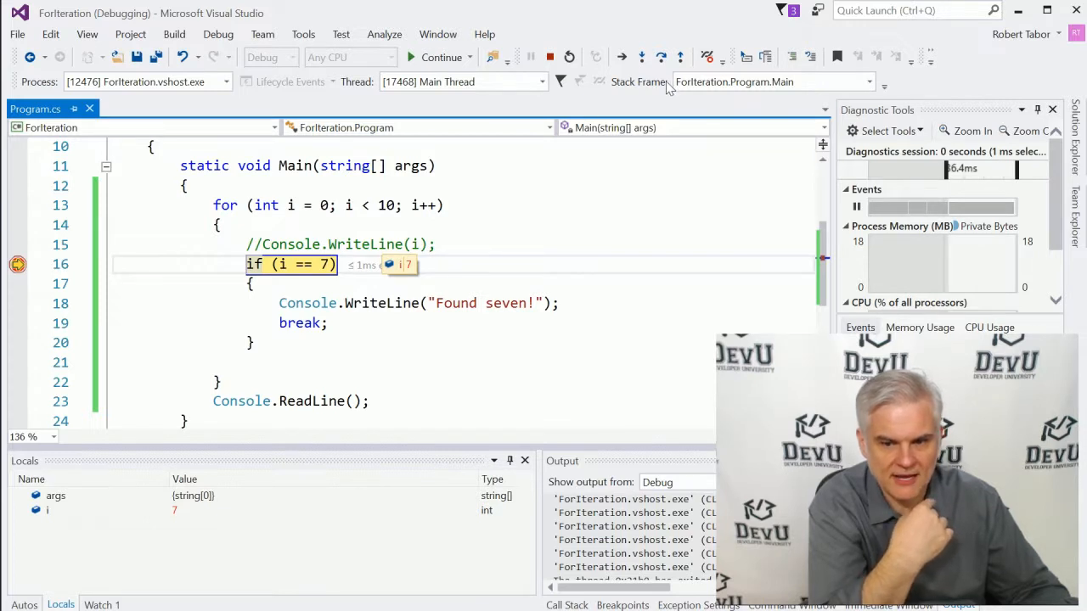
mouse_move(662, 58)
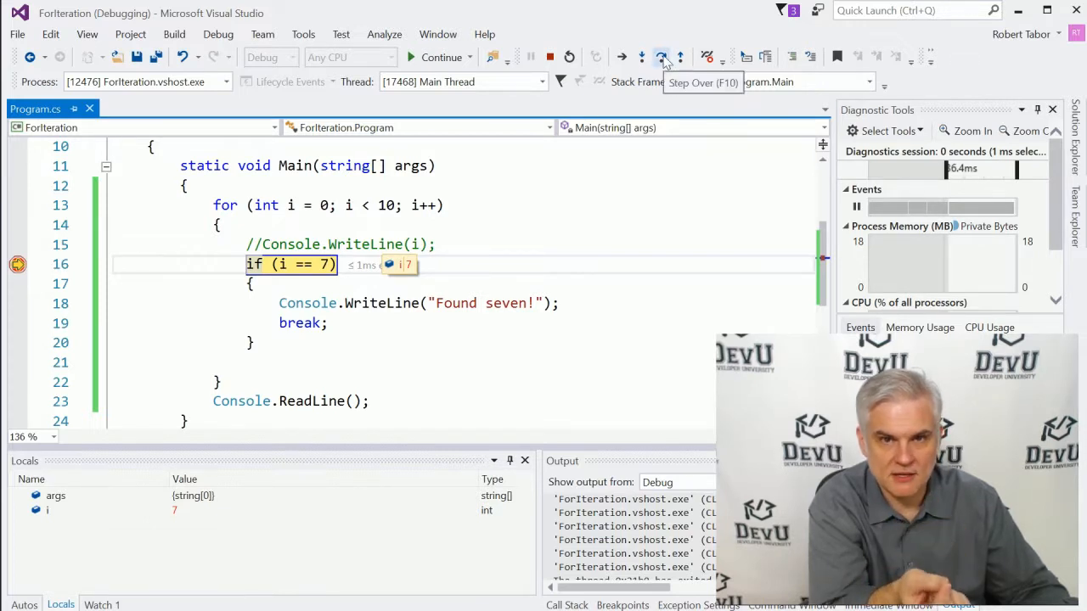
Step into the if block, print 'Found seven!' and view the console output.
left_click(662, 58)
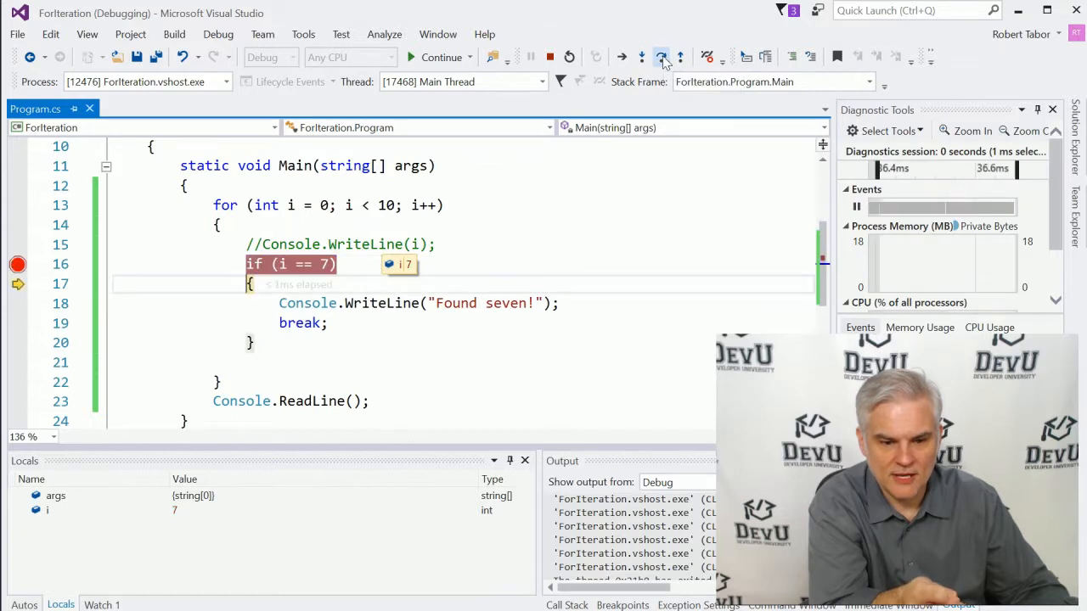
left_click(662, 58)
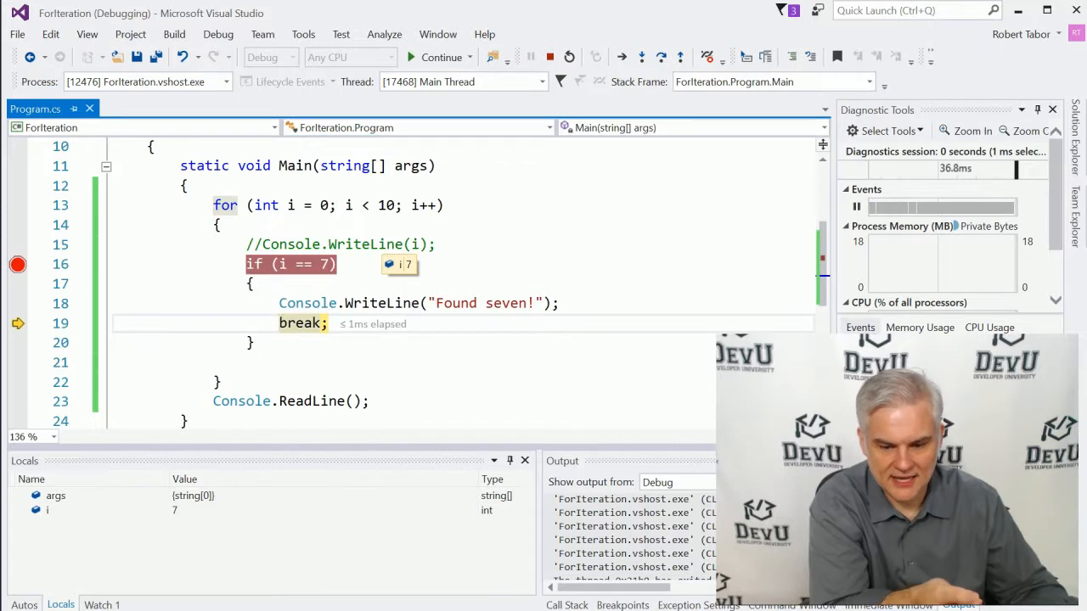
left_click(438, 57)
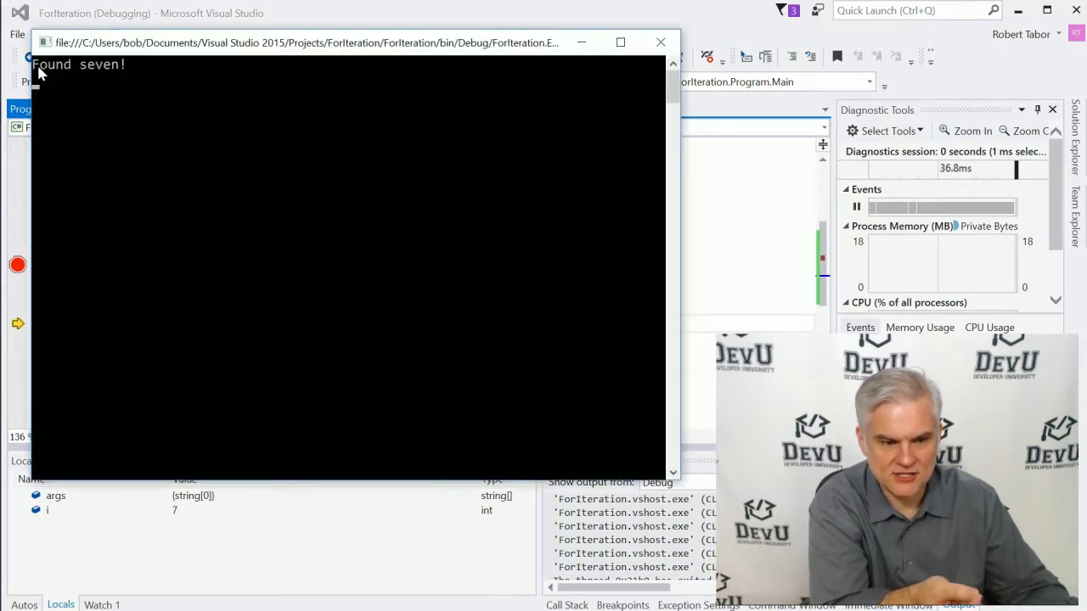
mouse_move(389, 17)
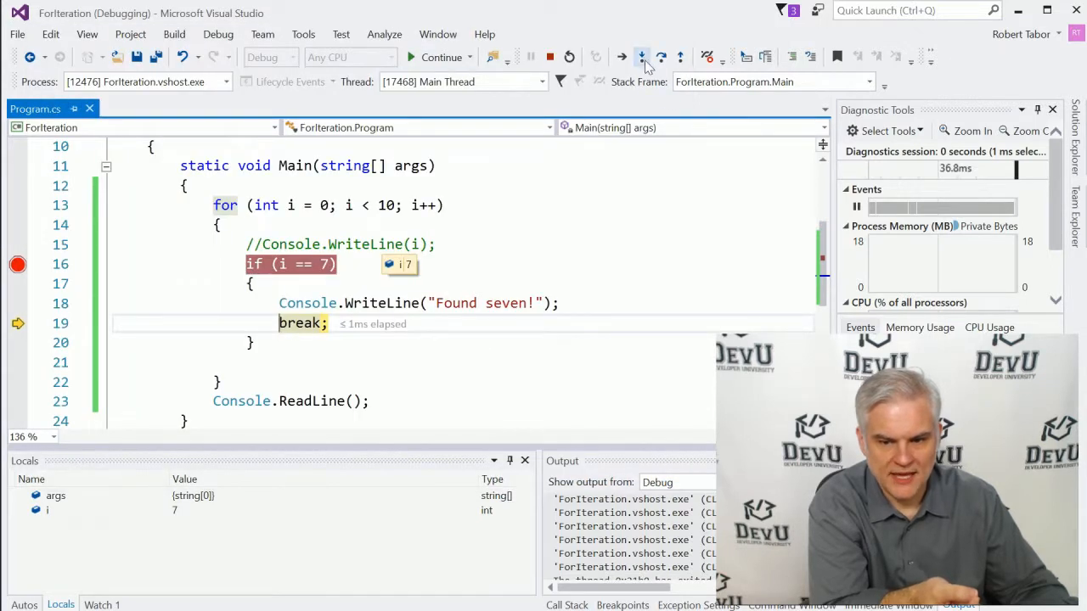
Step past break to leave the loop, then Continue to finish and end debugging.
left_click(661, 58)
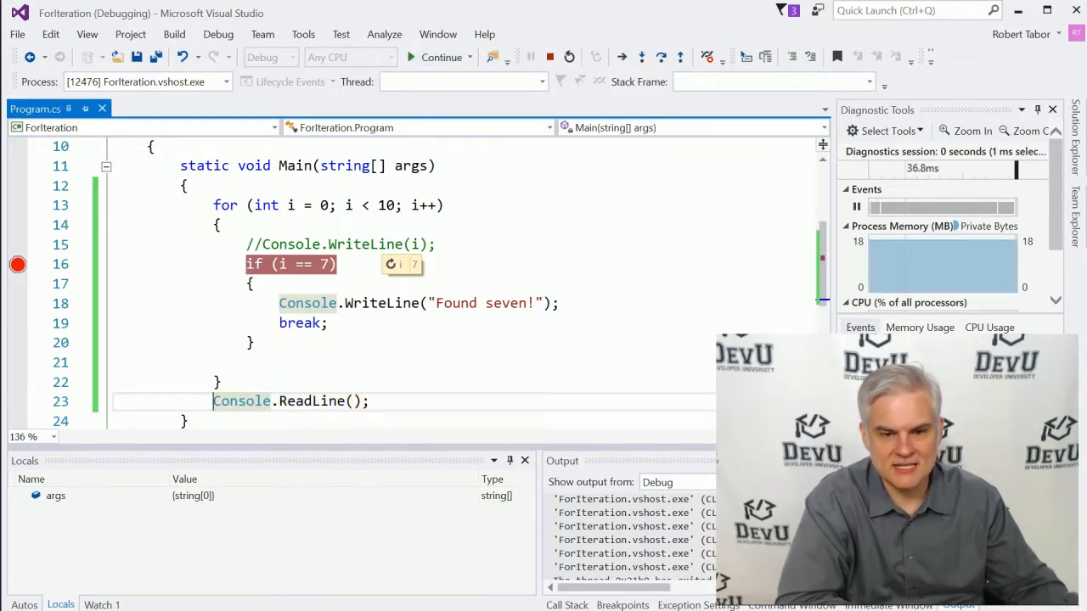
left_click(435, 58)
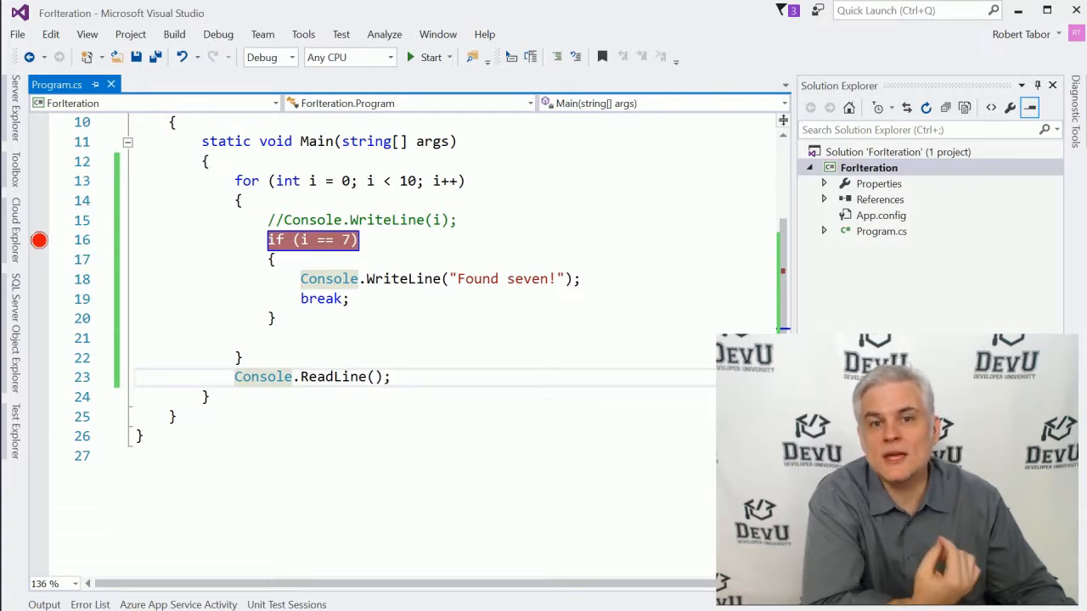
mouse_move(39, 241)
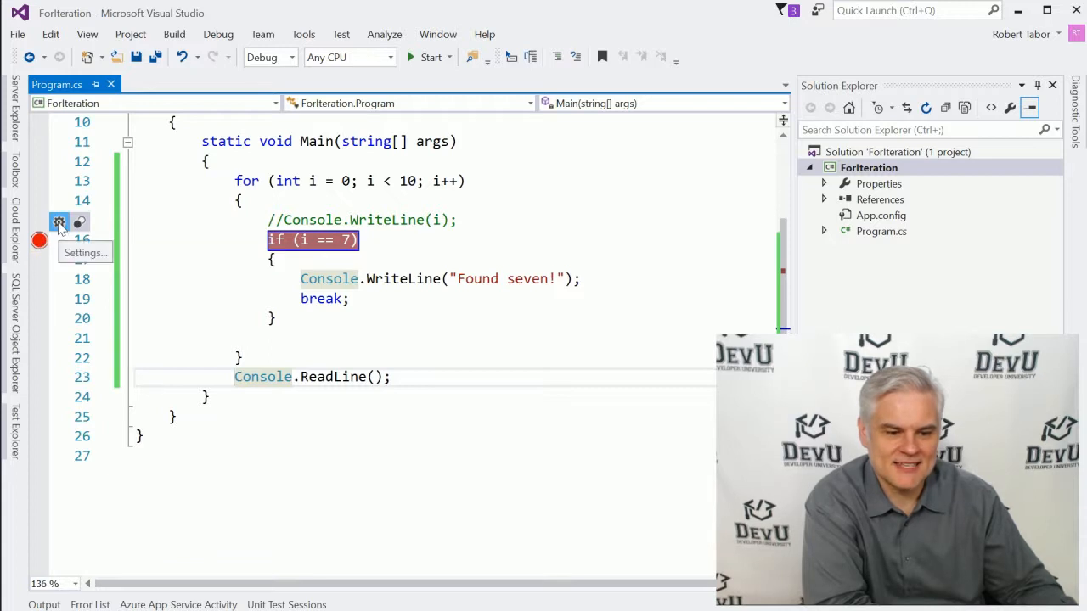
Add the saved condition i == 7 to the line 16 breakpoint via its Settings.
left_click(85, 251)
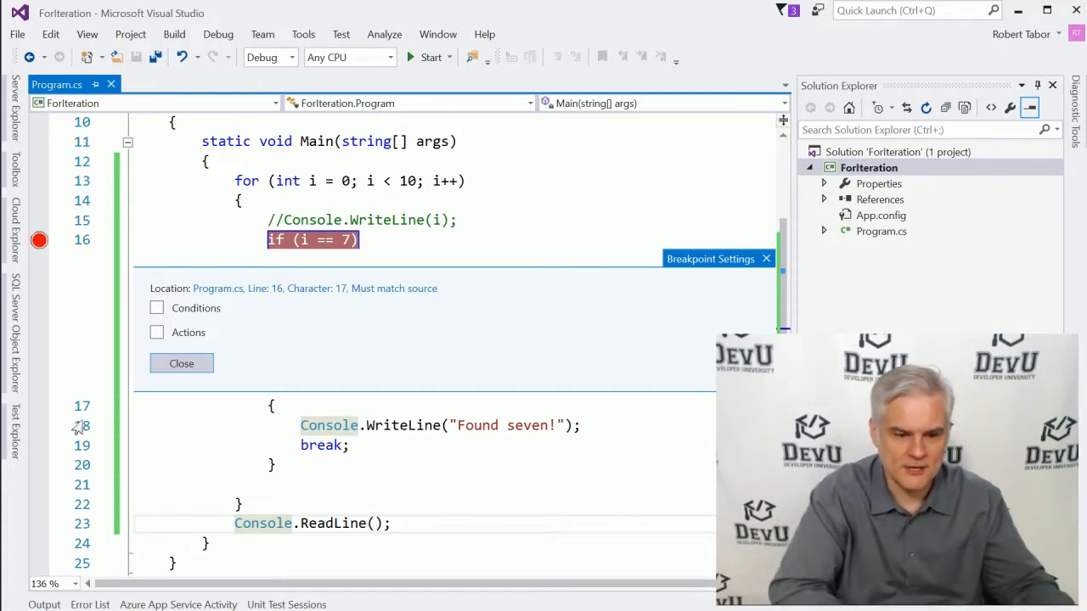
left_click(156, 307)
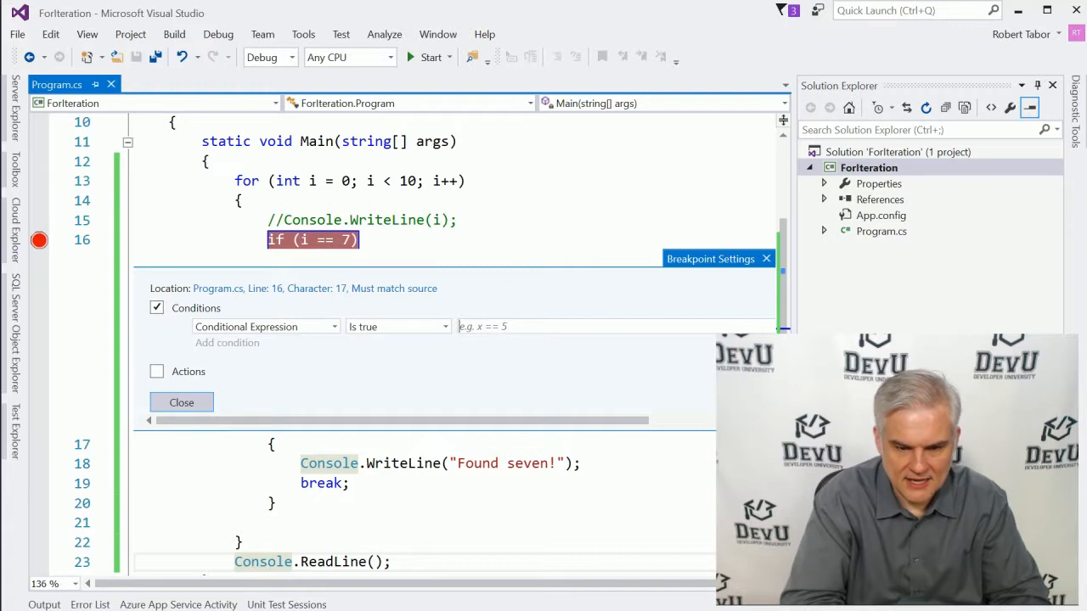
type("i ==")
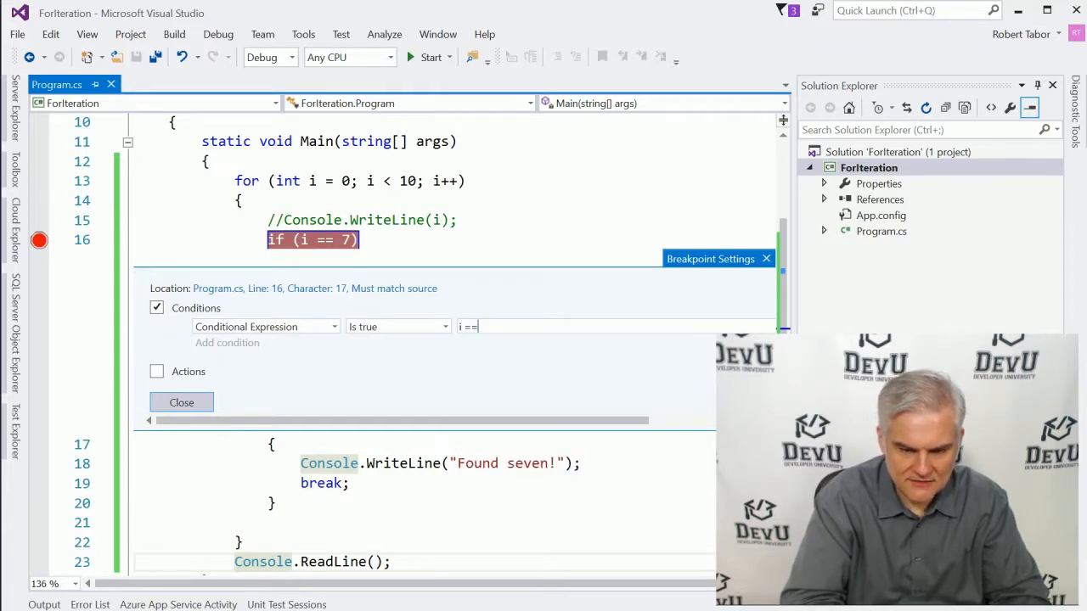
type("7")
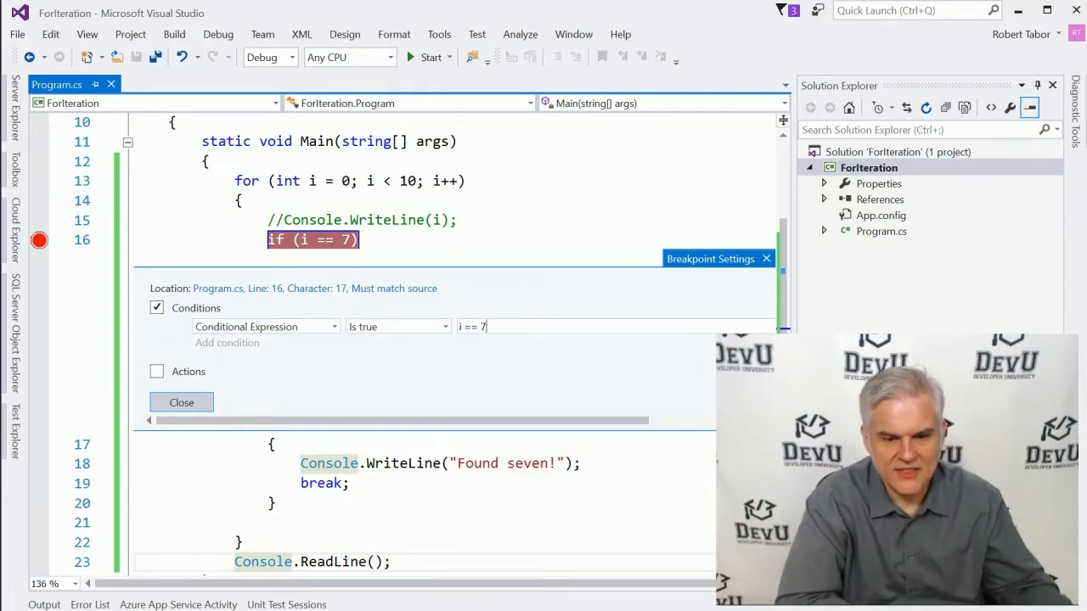
mouse_move(180, 403)
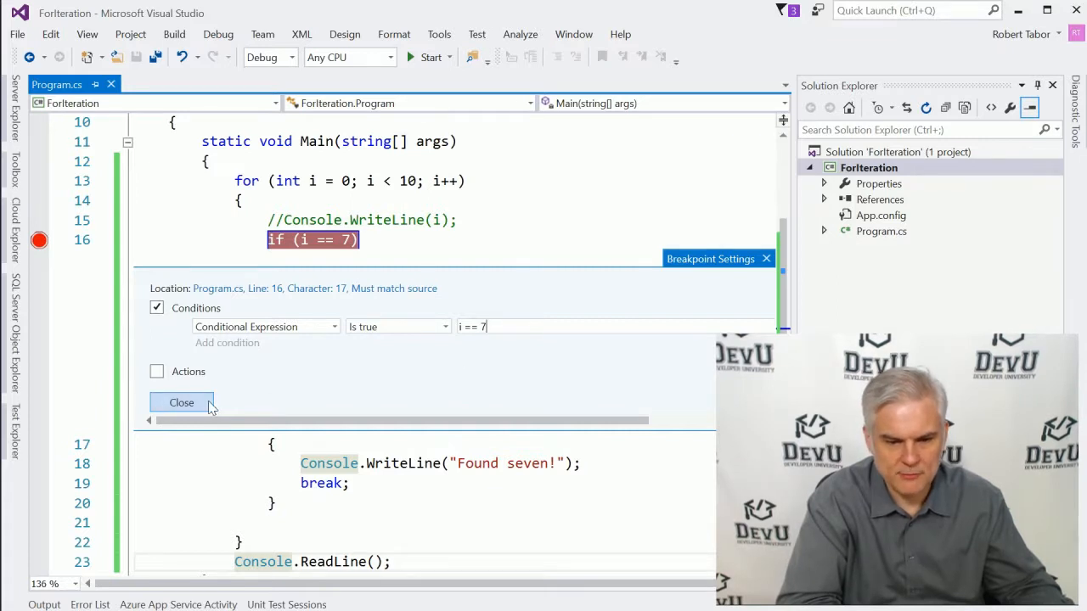
key("Return")
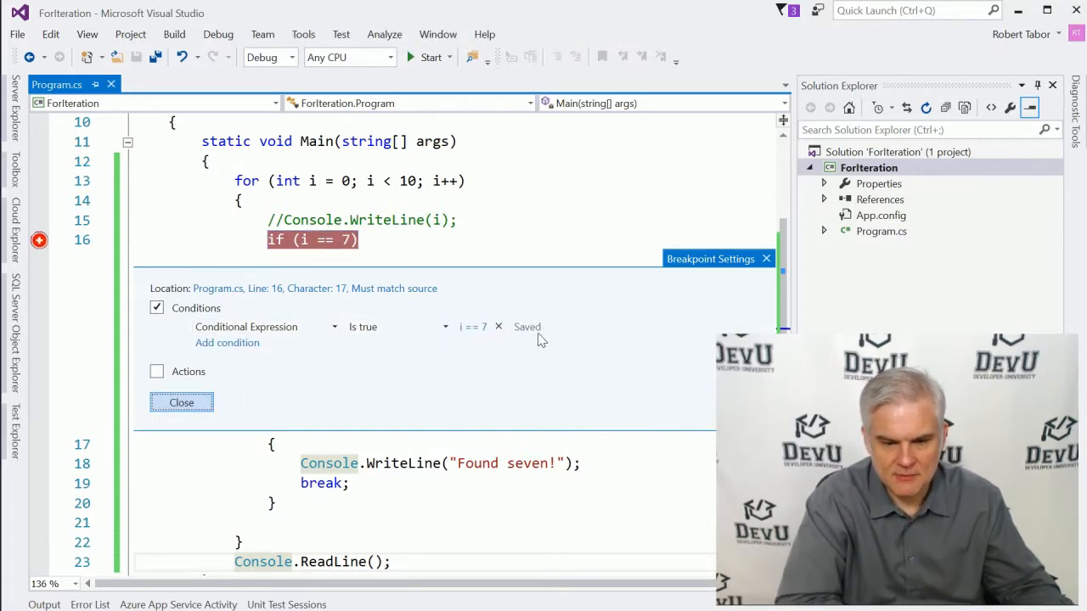
mouse_move(180, 403)
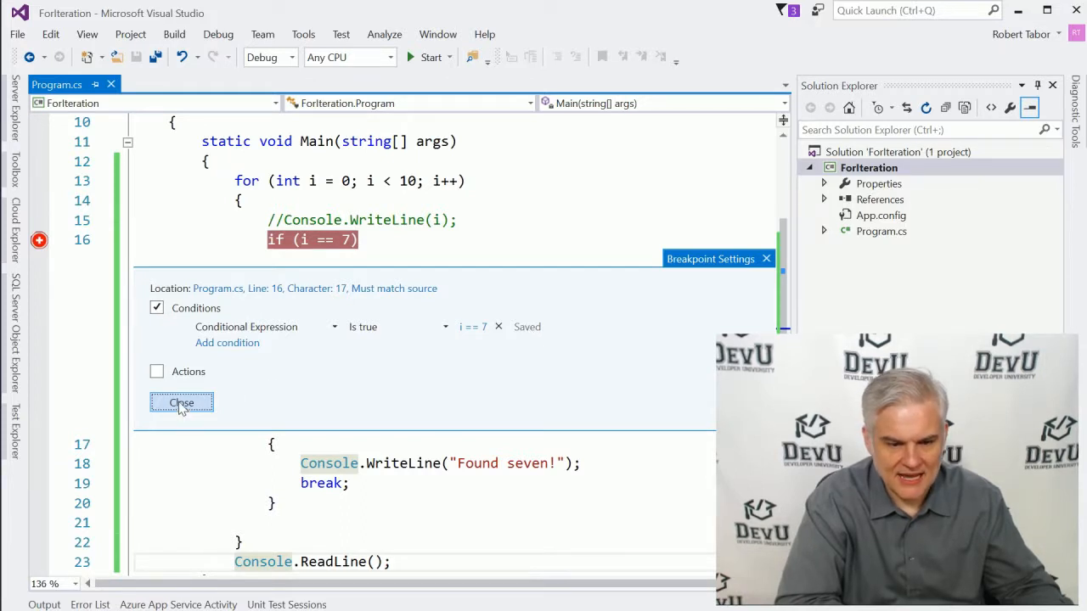
left_click(180, 403)
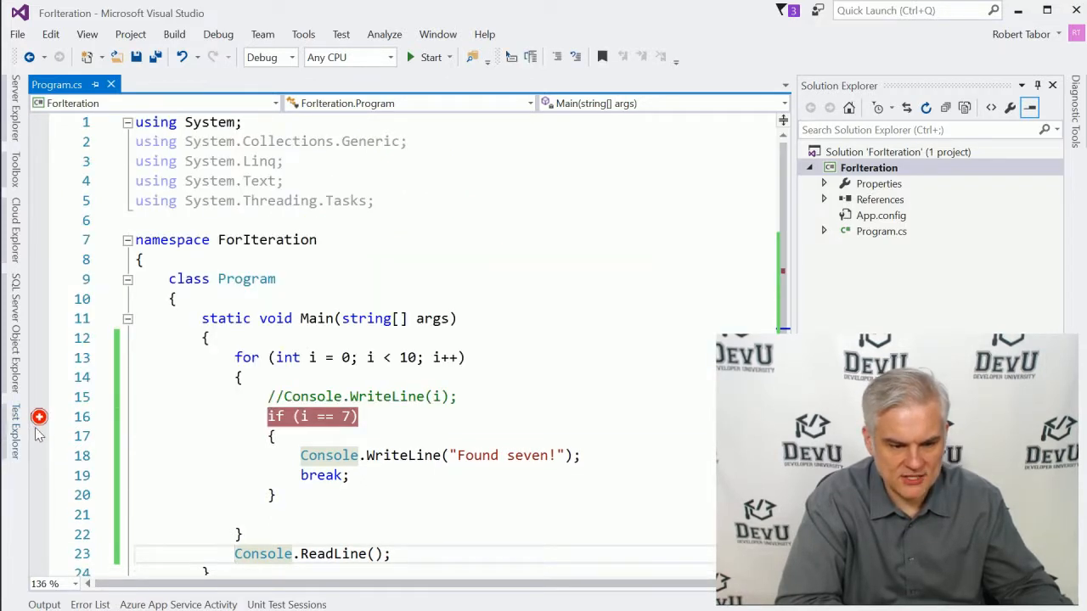
mouse_move(39, 418)
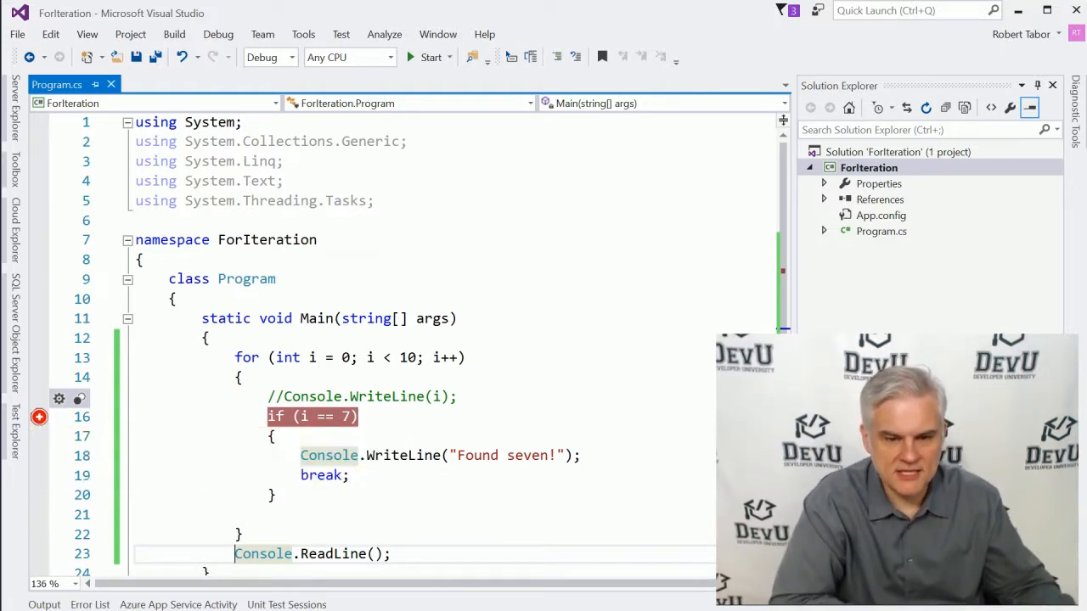
left_click(432, 57)
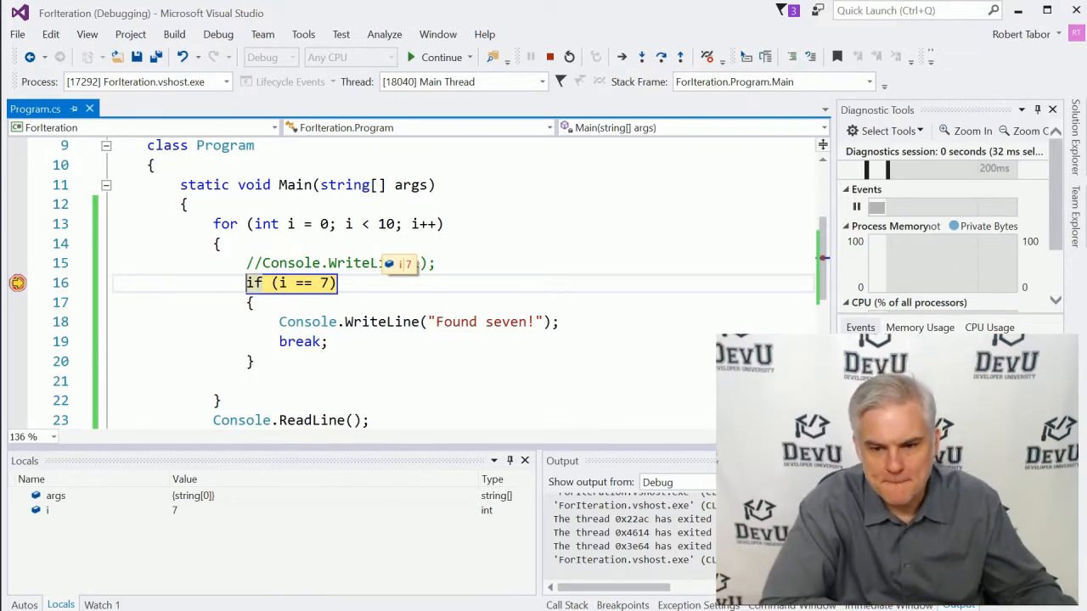
left_click(661, 58)
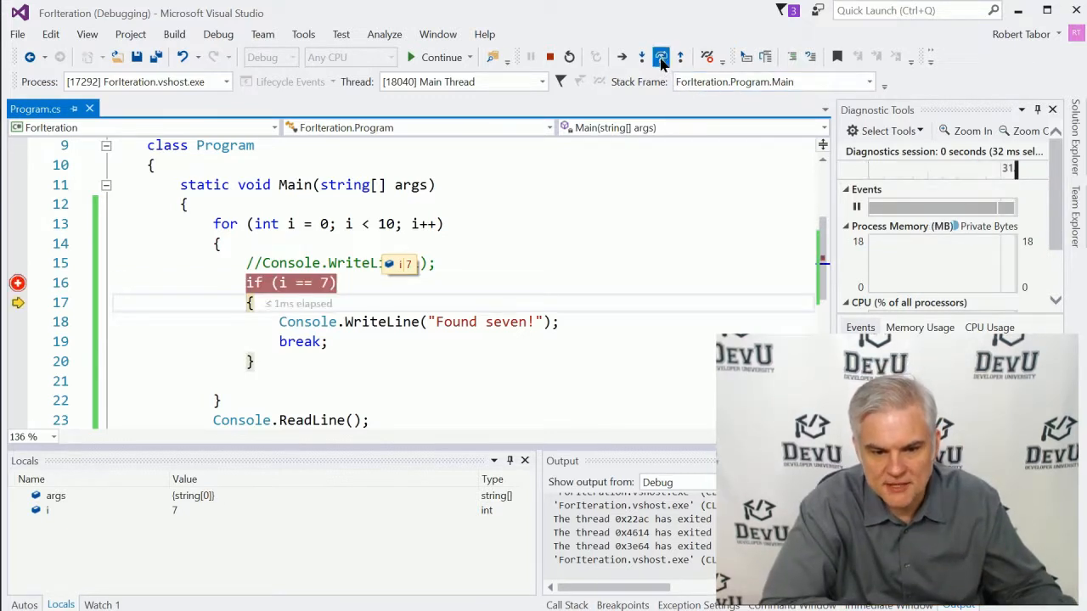
left_click(661, 57)
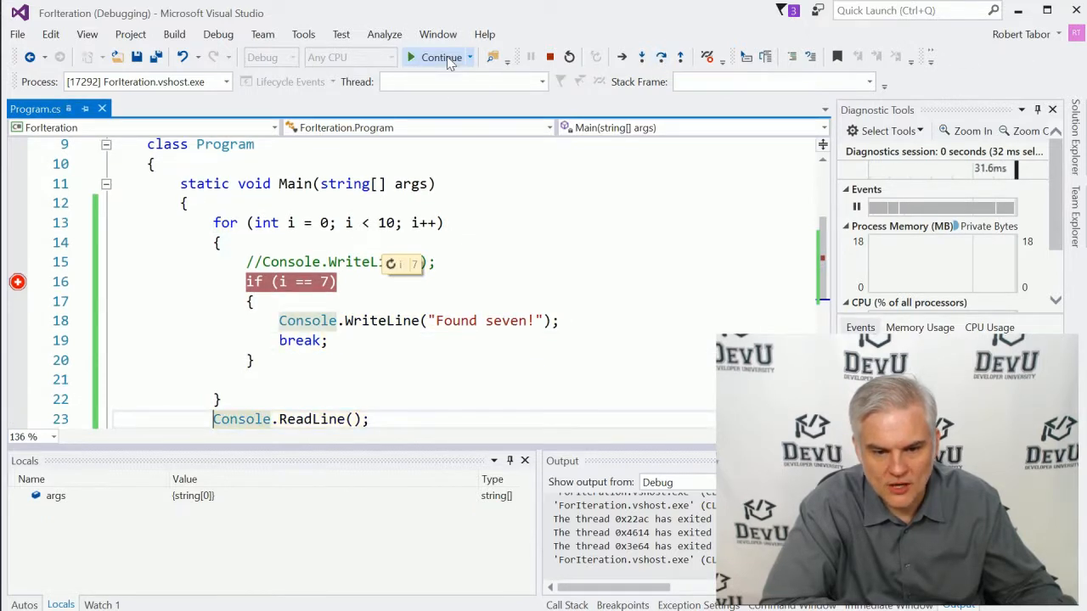
left_click(442, 58)
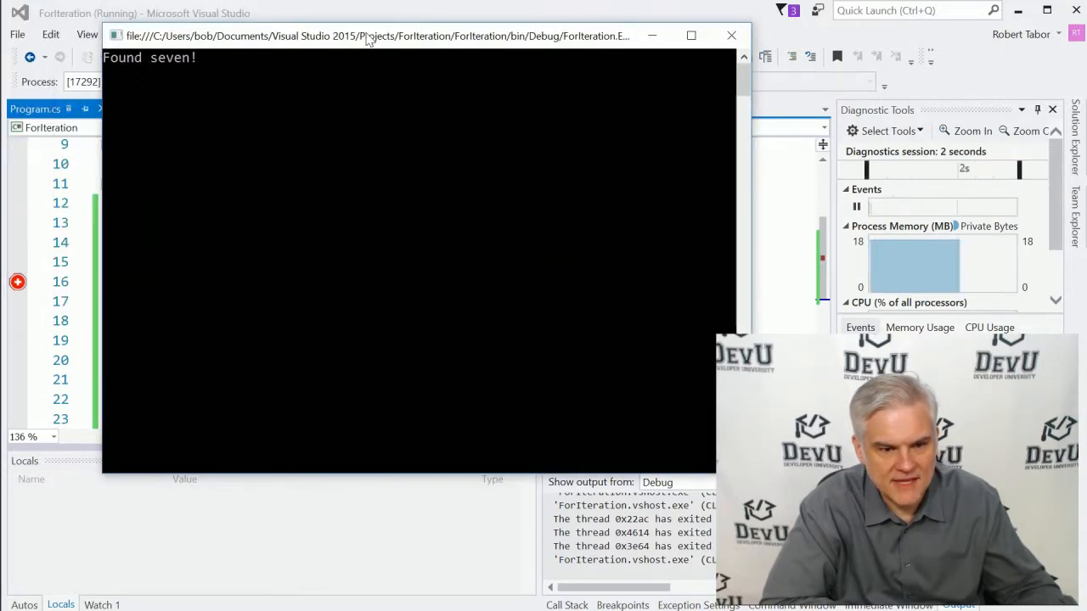
left_click(730, 34)
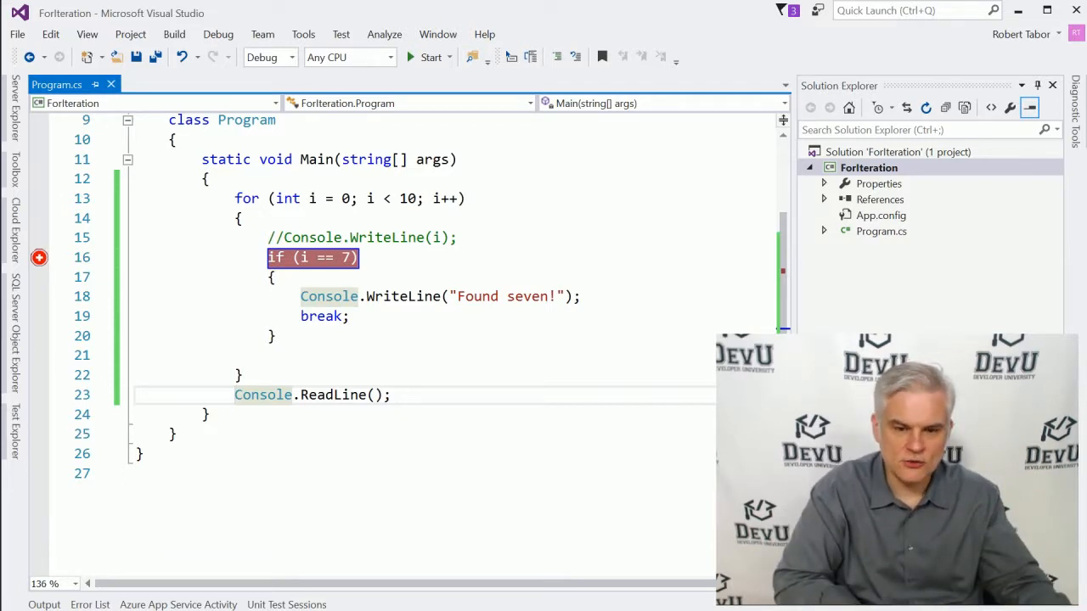
mouse_move(431, 58)
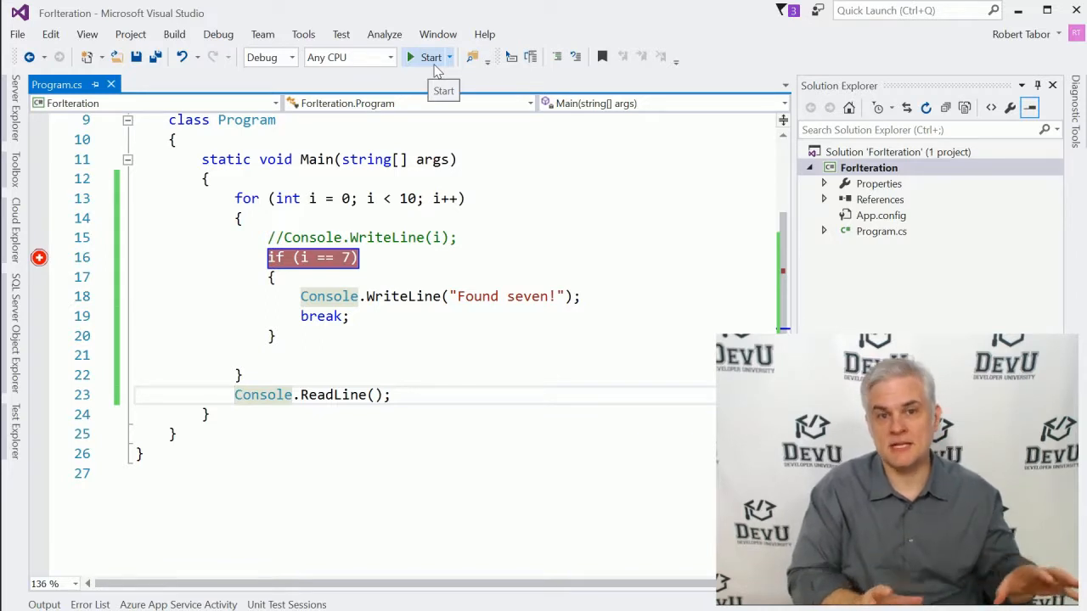
mouse_move(434, 69)
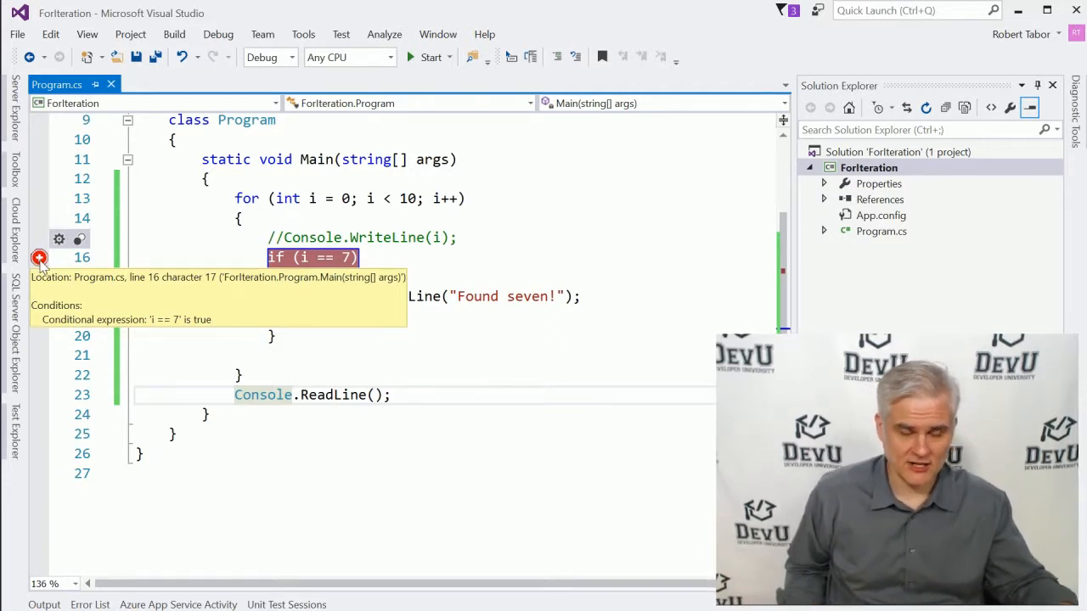
mouse_move(78, 240)
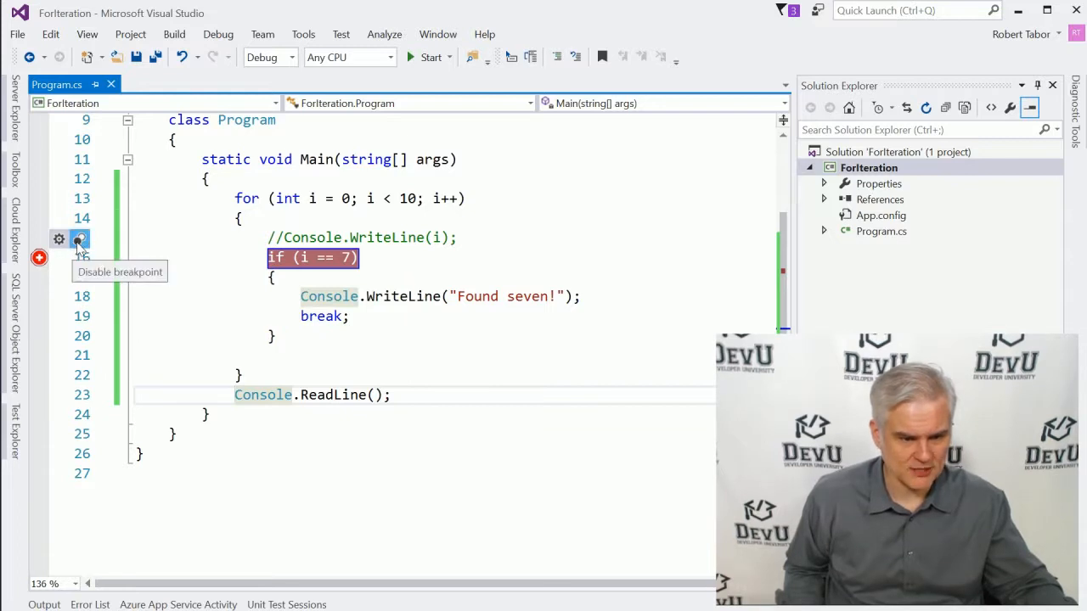
mouse_move(57, 240)
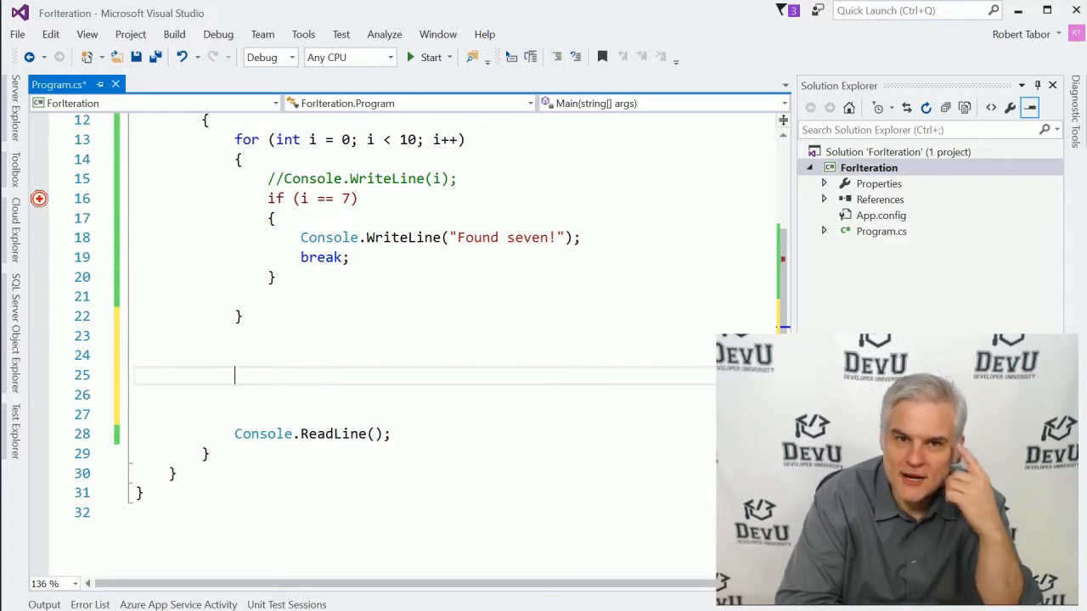
Insert a second for loop from the 'for' snippet and rename its counter to myValue.
type("f")
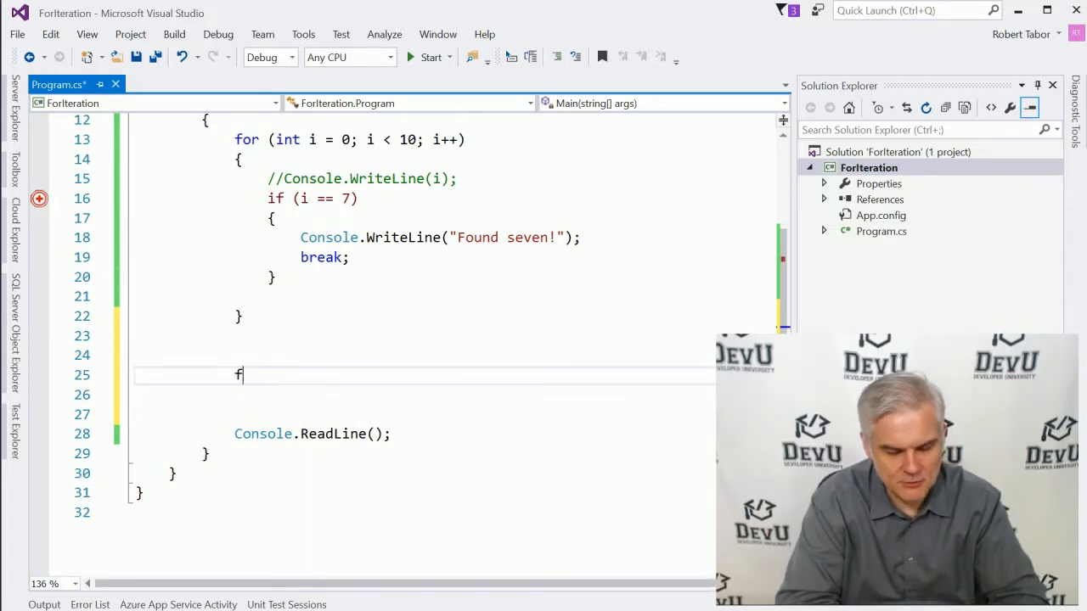
type("or")
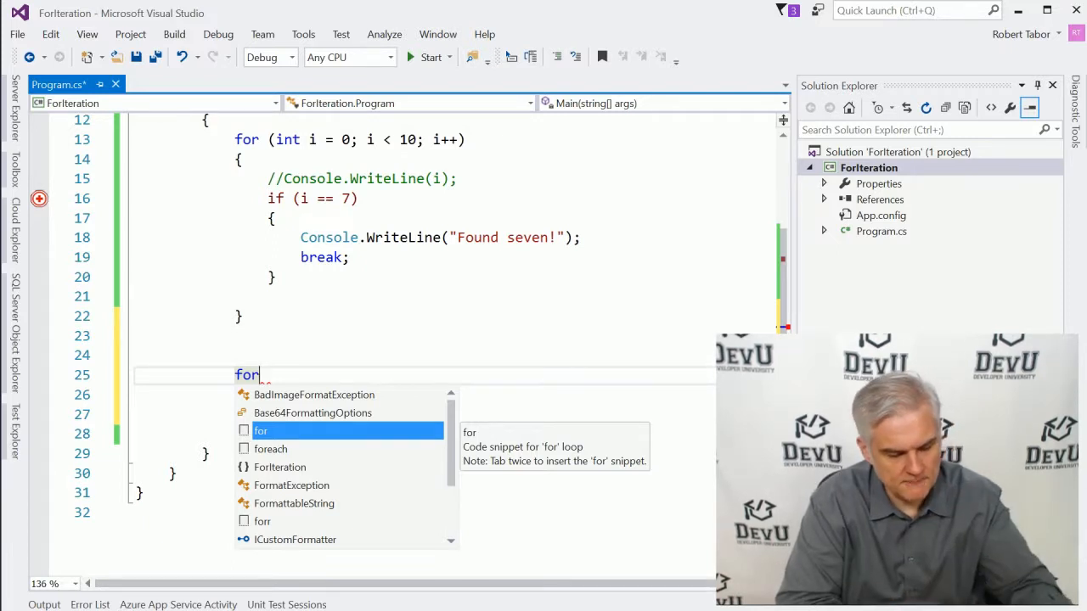
key("Tab")
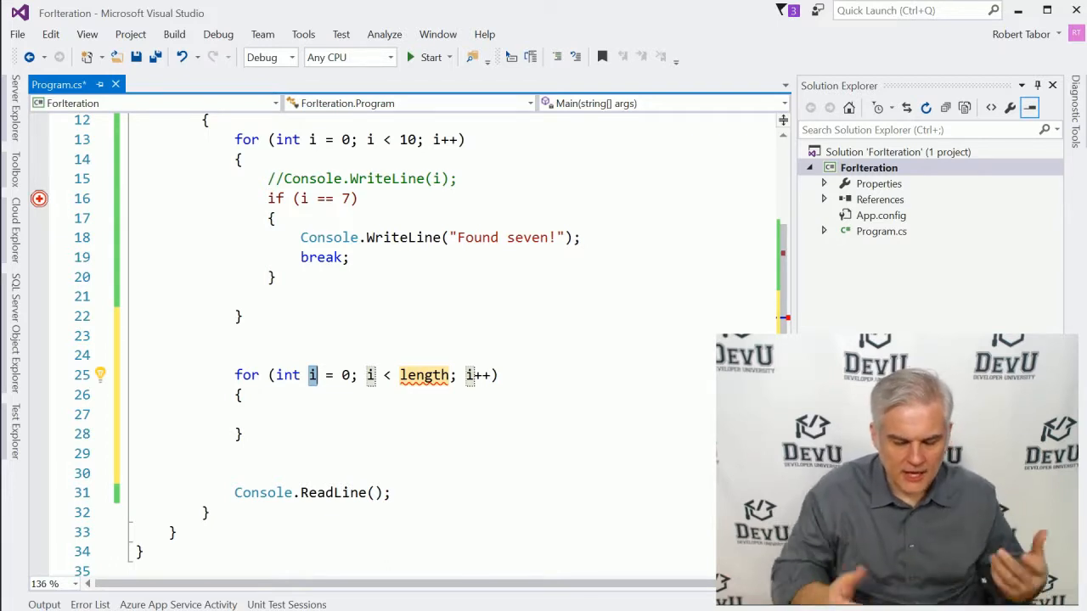
type("myValu")
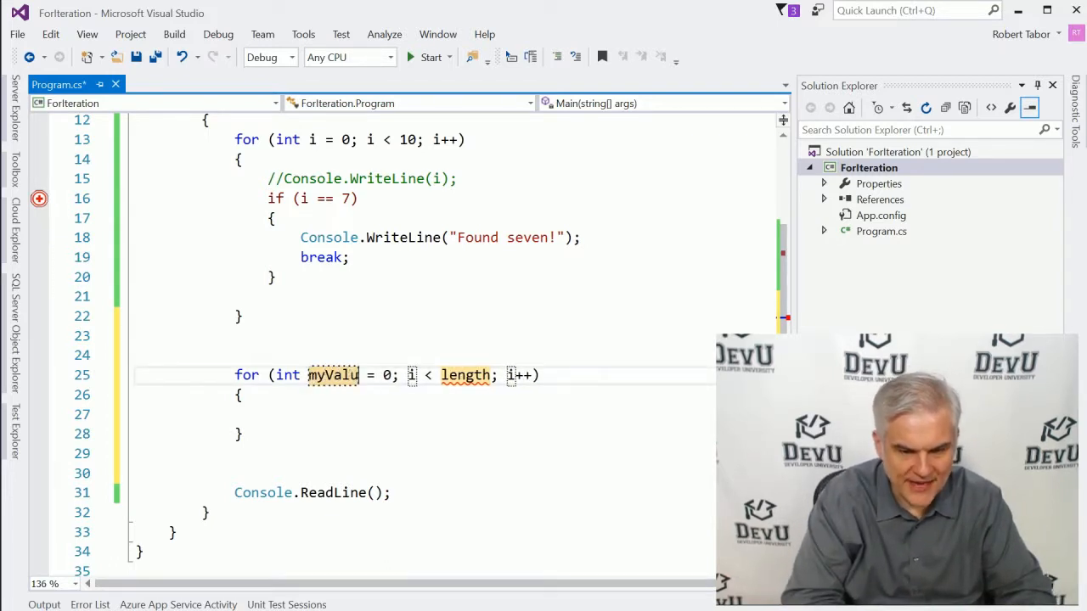
type("e")
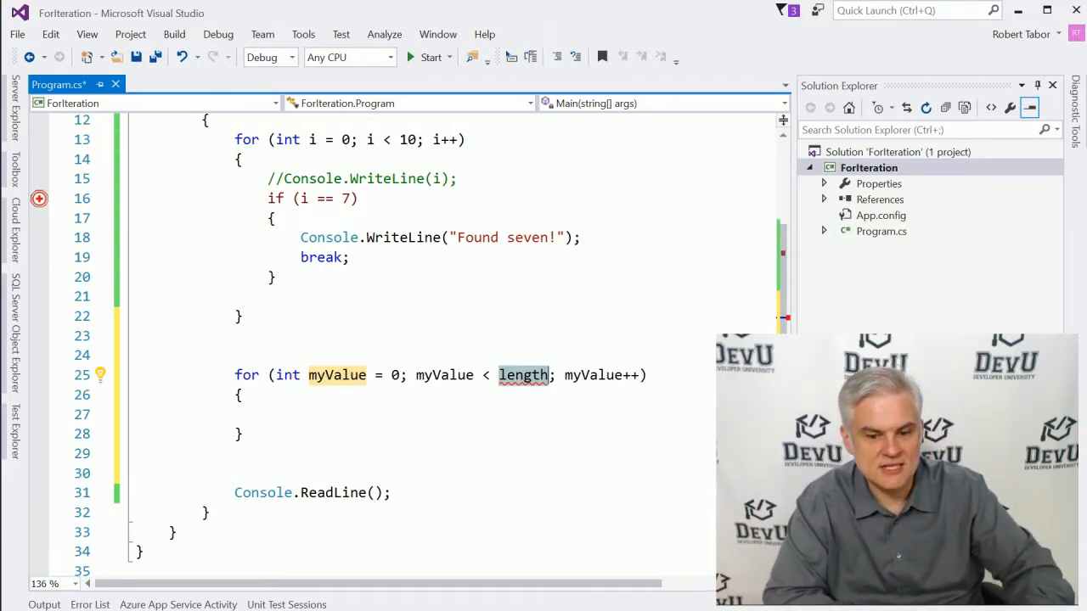
Make the second loop's condition read myValue < 12.
type("12")
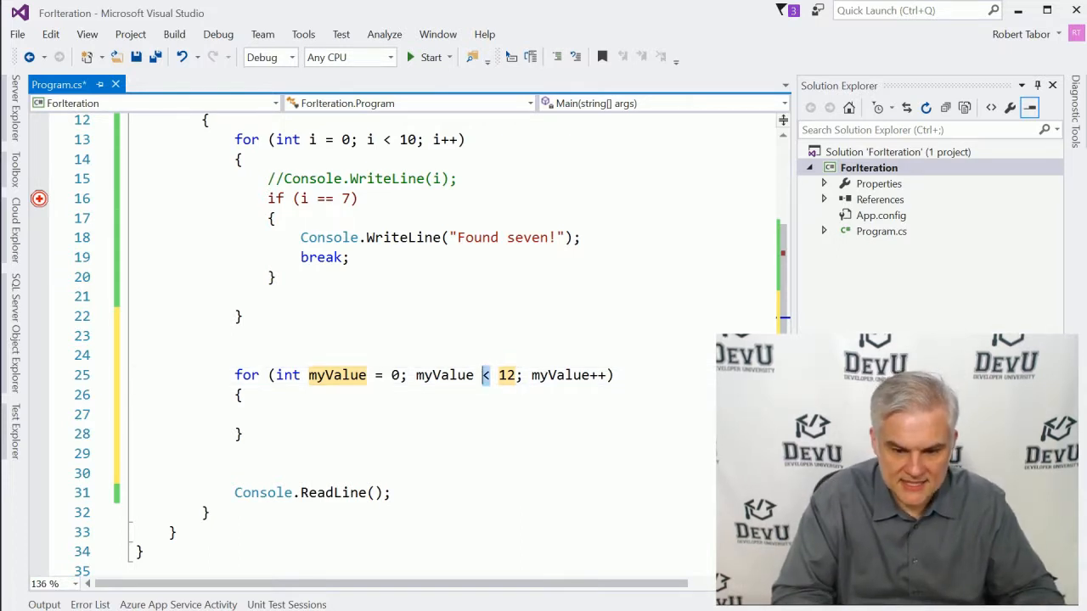
type("=")
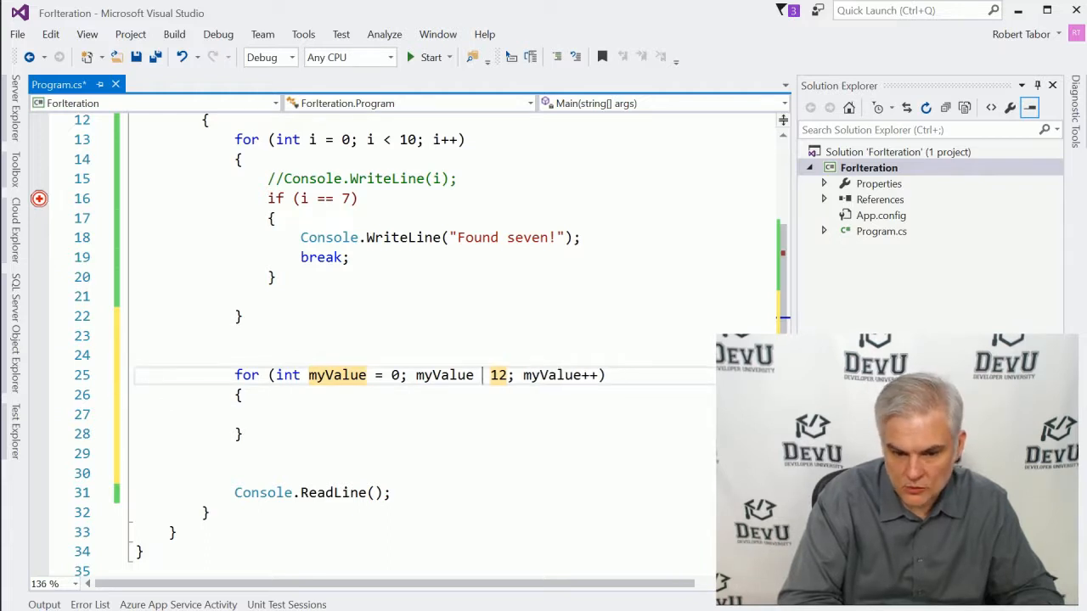
type(">")
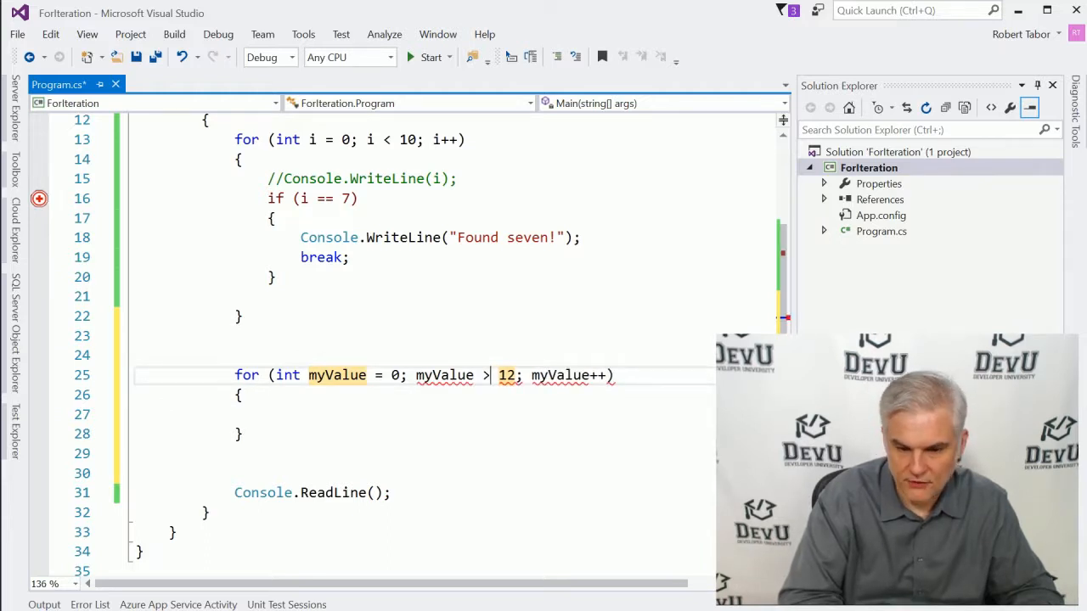
type("<")
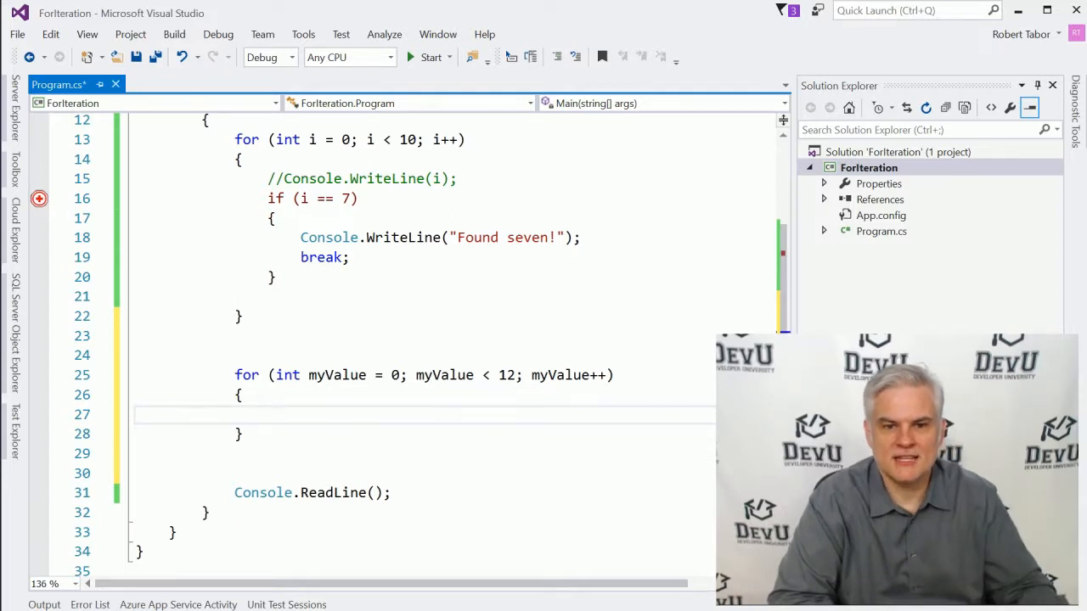
Write Console.WriteLine(myValue); inside the new loop's body.
type("C")
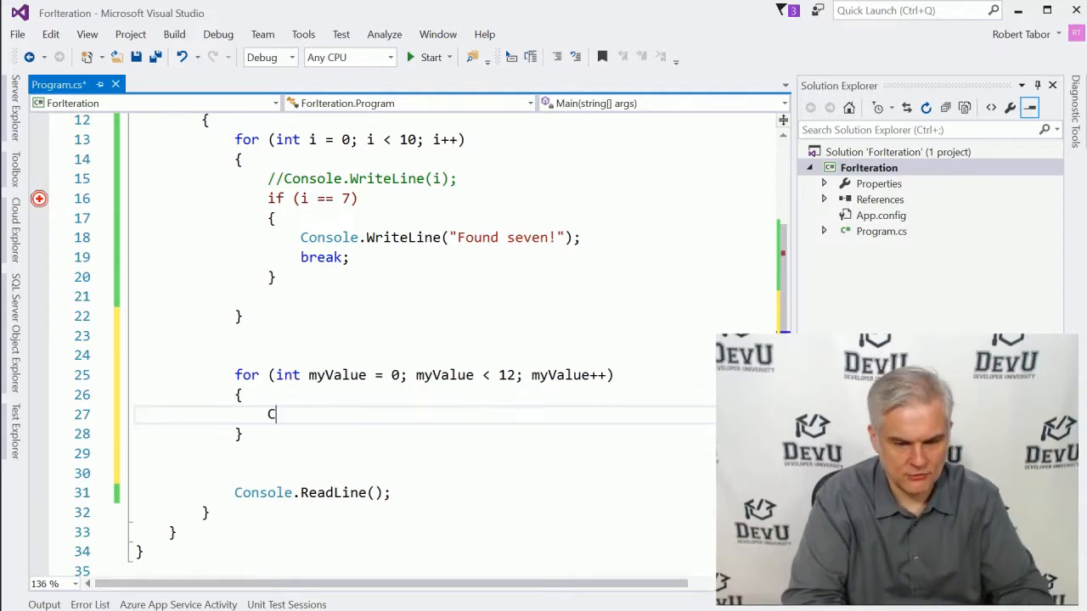
type("onsole.WriteLine(")
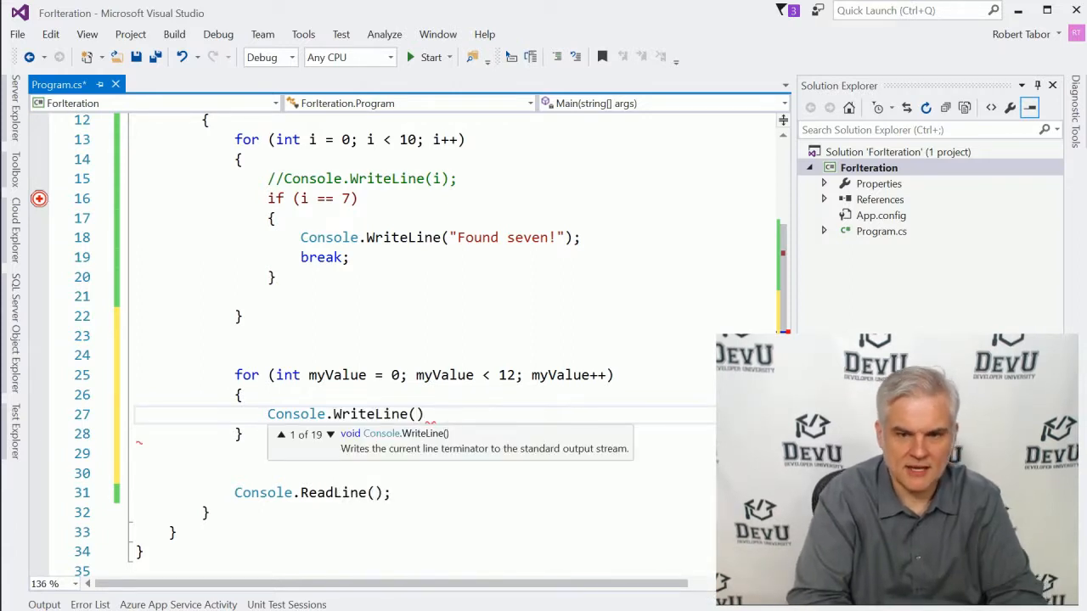
type("myValue")
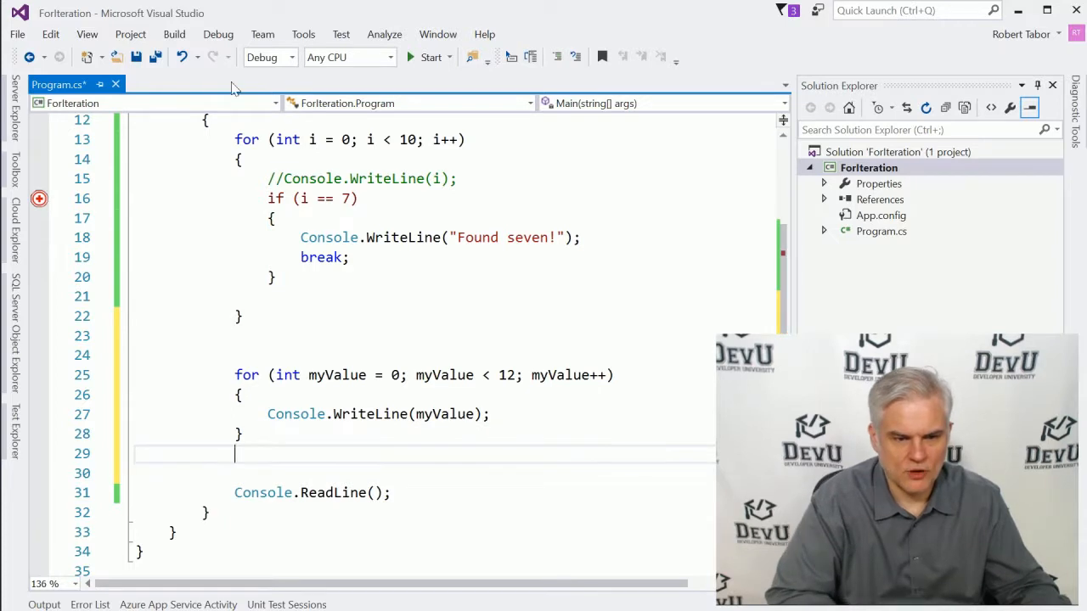
Run the program so the console prints 'Found seven!' then 0 through 11.
left_click(432, 57)
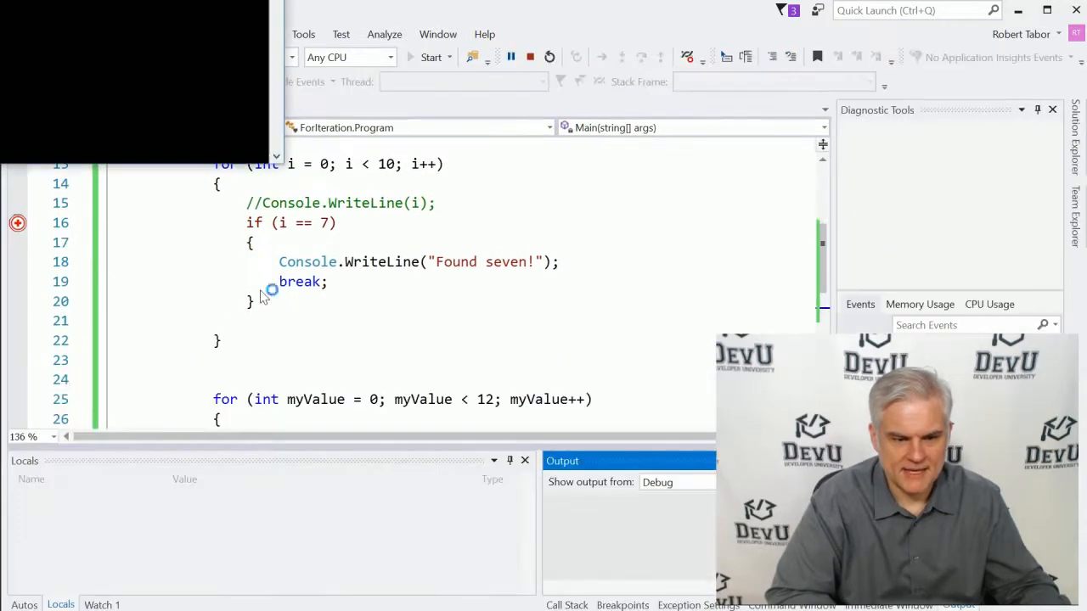
left_click(431, 58)
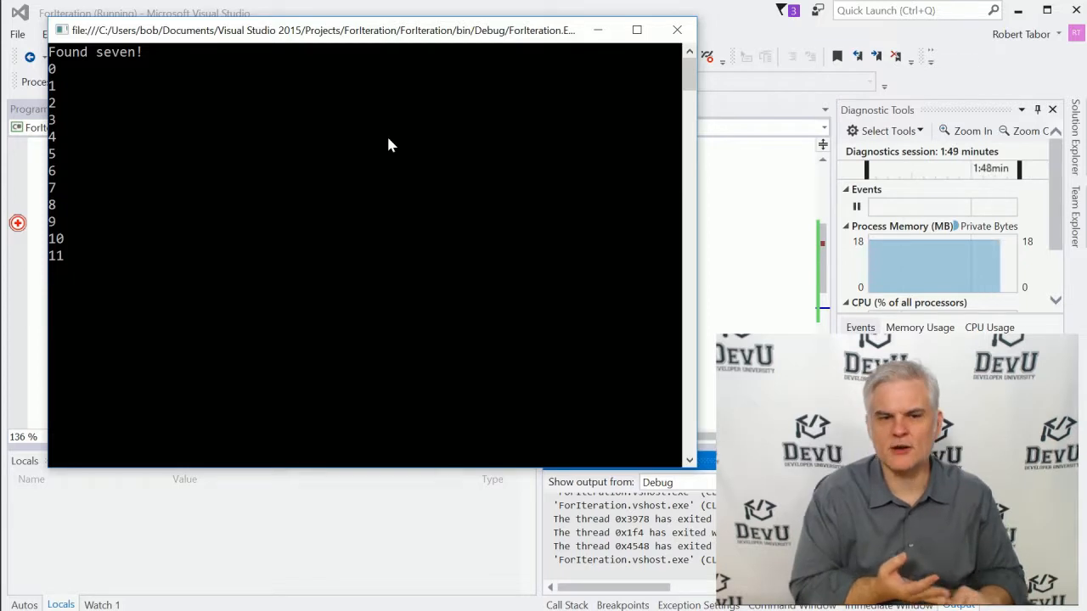
mouse_move(506, 121)
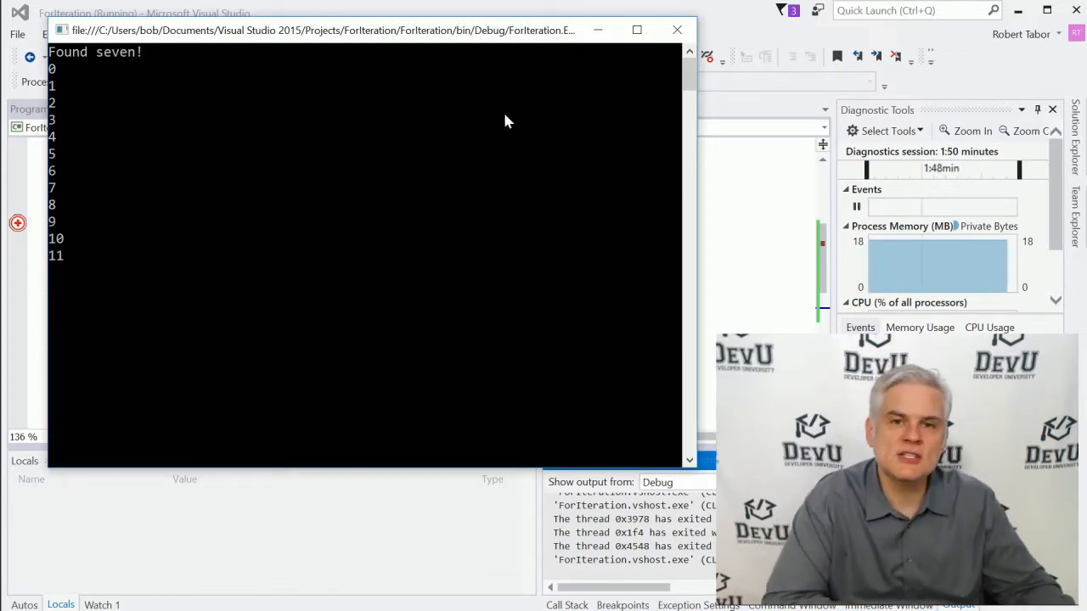